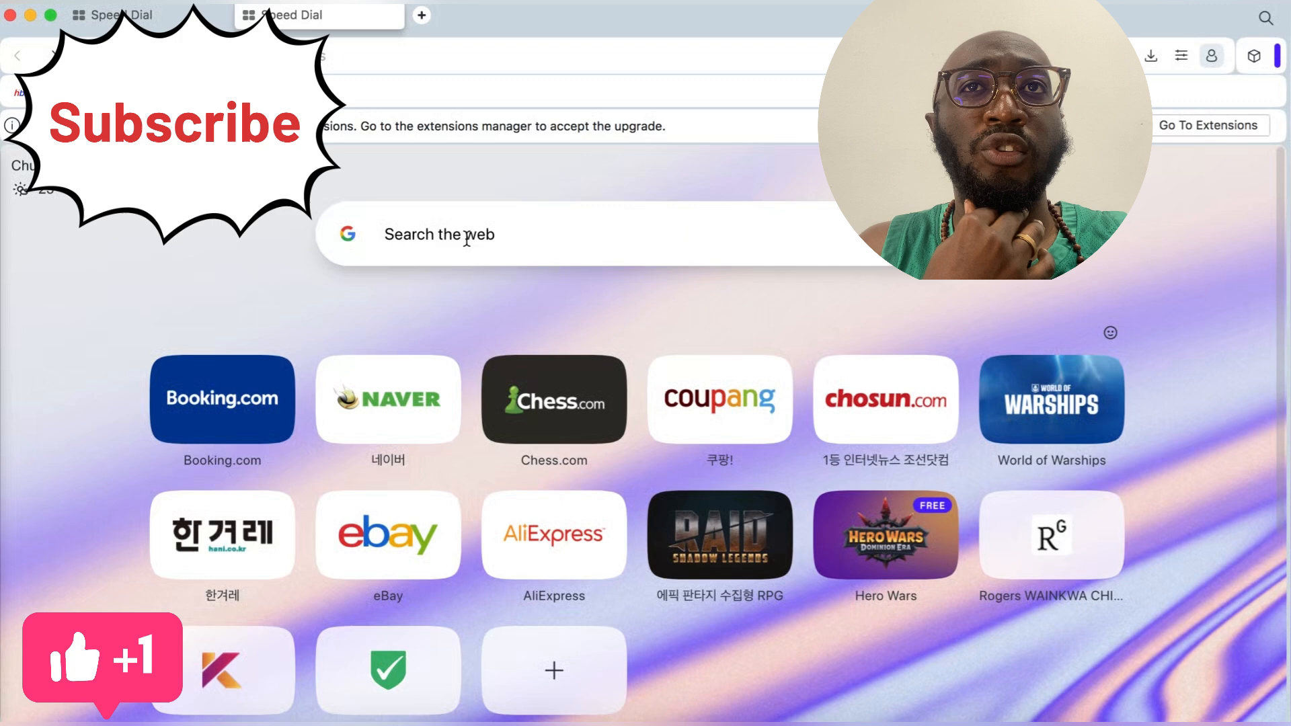
Search Google for 'easybib' and scan the results for the grammar and plagiarism checker
text(easy)
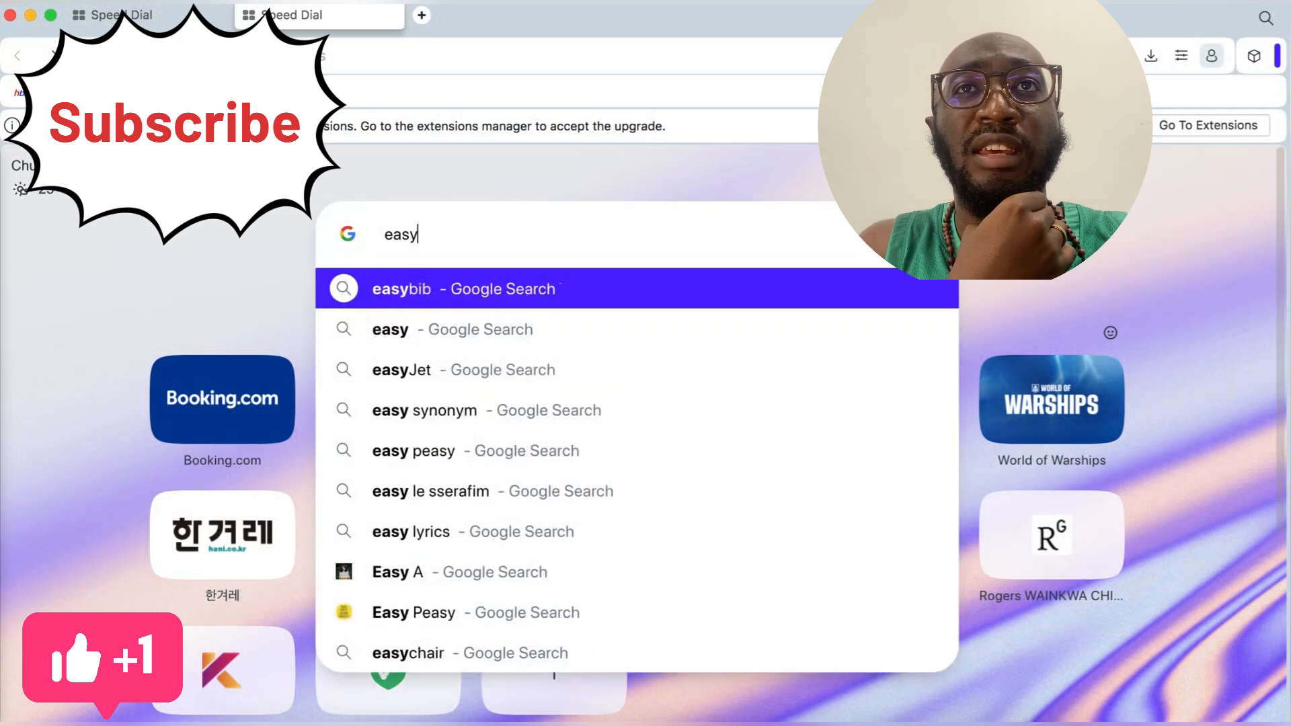
text(bib)
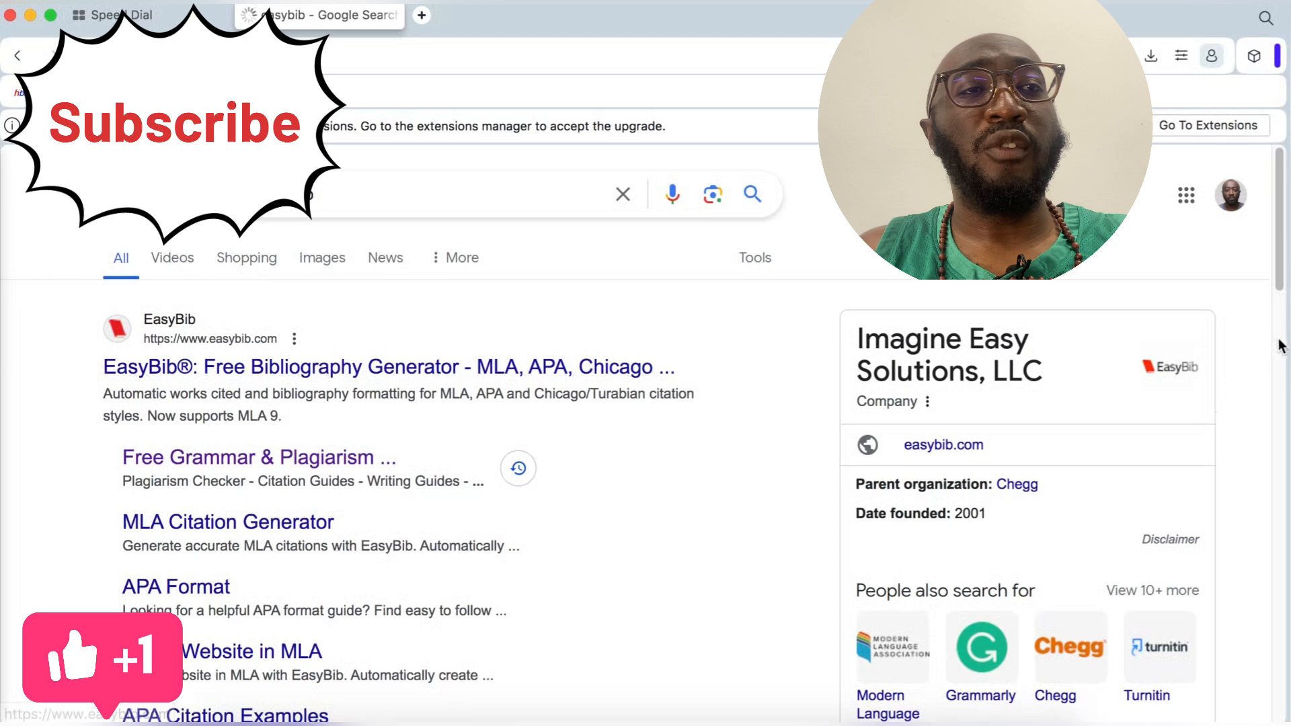
scroll(down, 3)
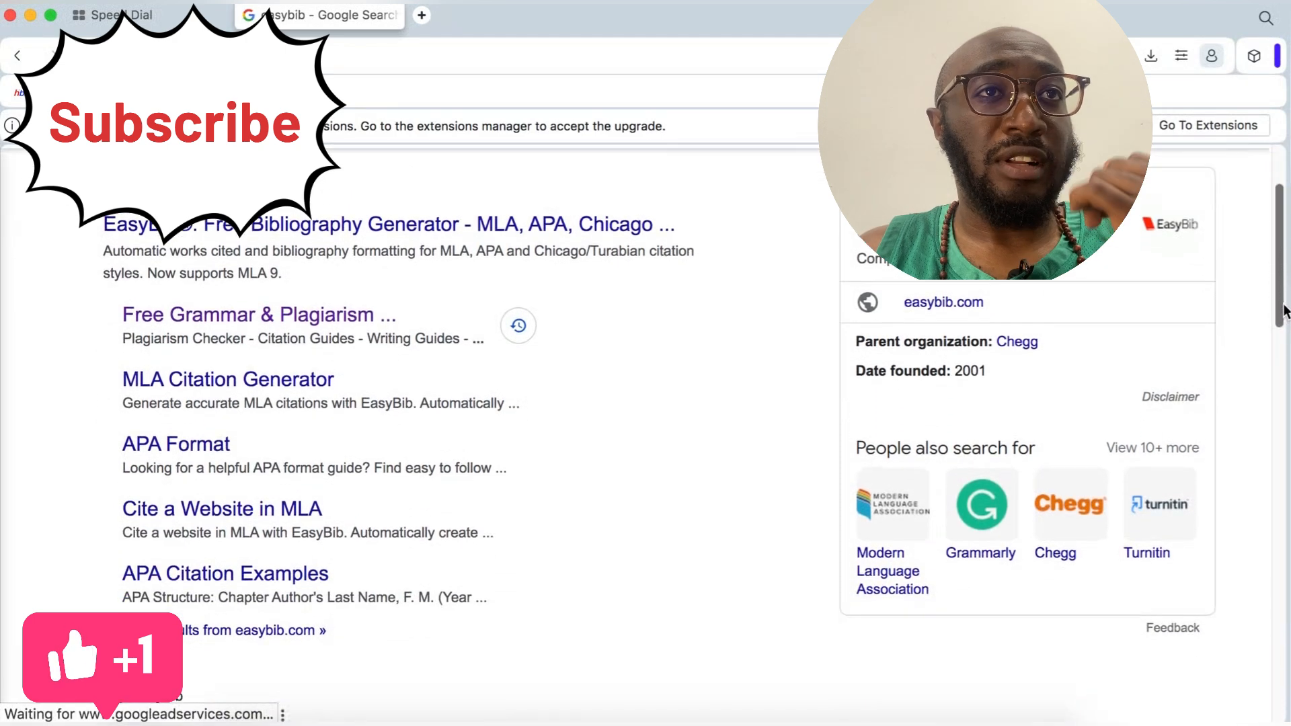
scroll(down, 3)
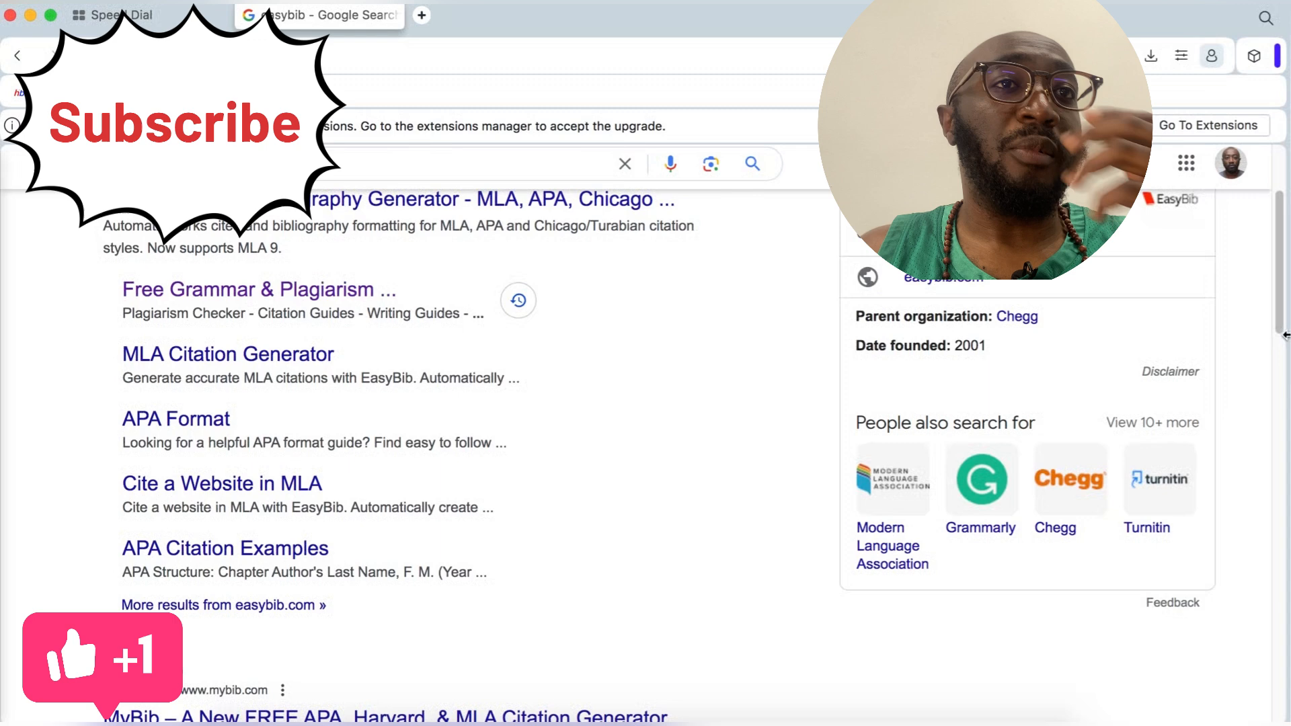
scroll(up, 3)
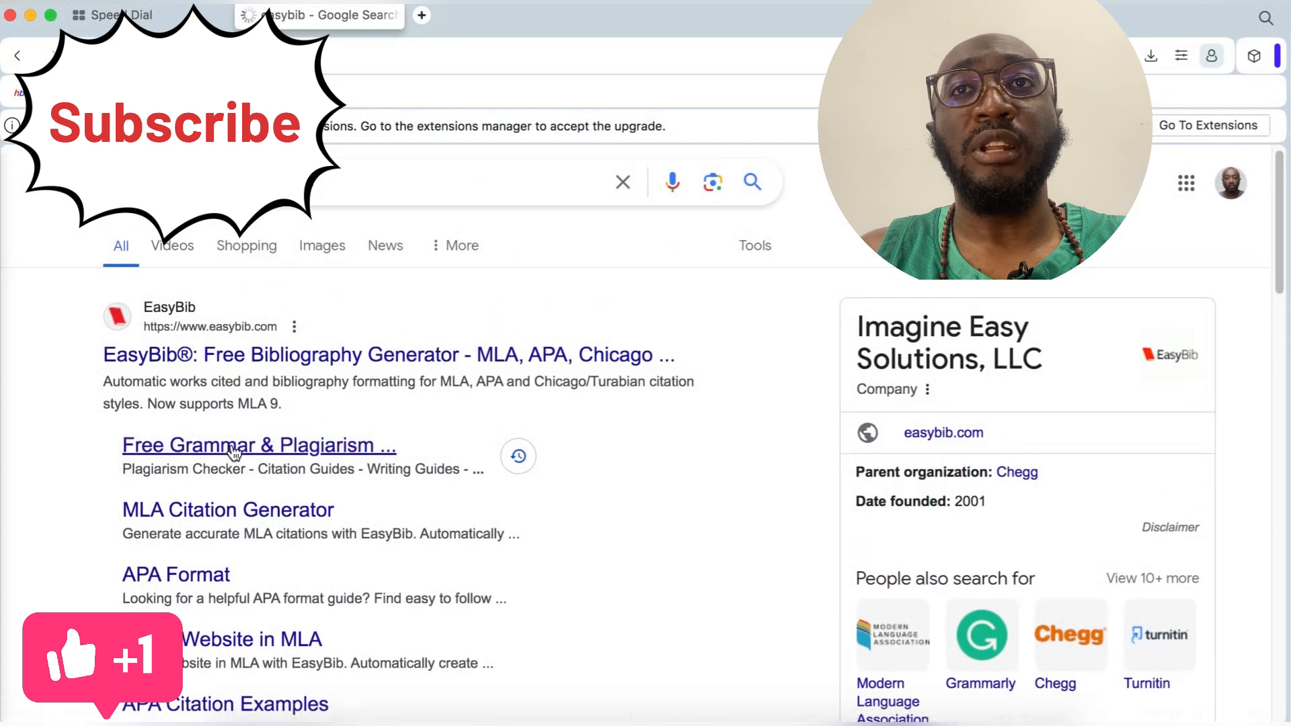
Go to EasyBib's Free Grammar & Plagiarism checker and reach the 'Paste paper' box
click(238, 445)
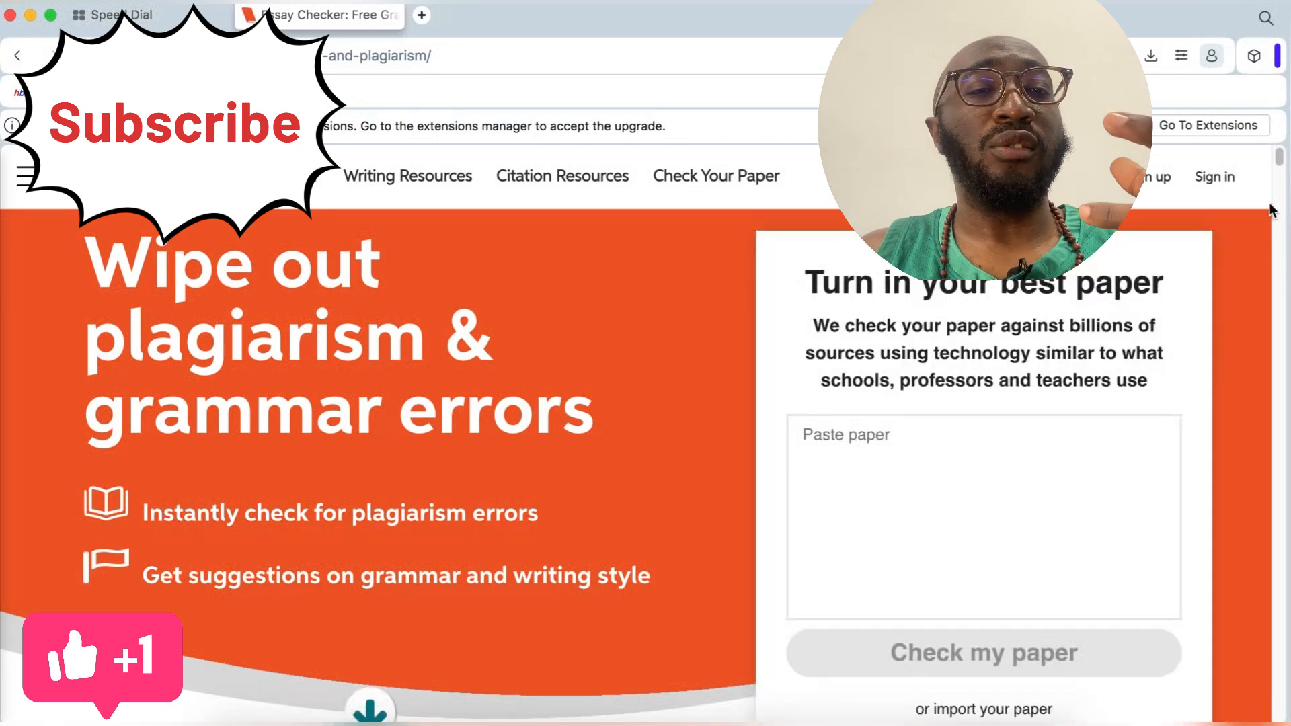
scroll(down, 3)
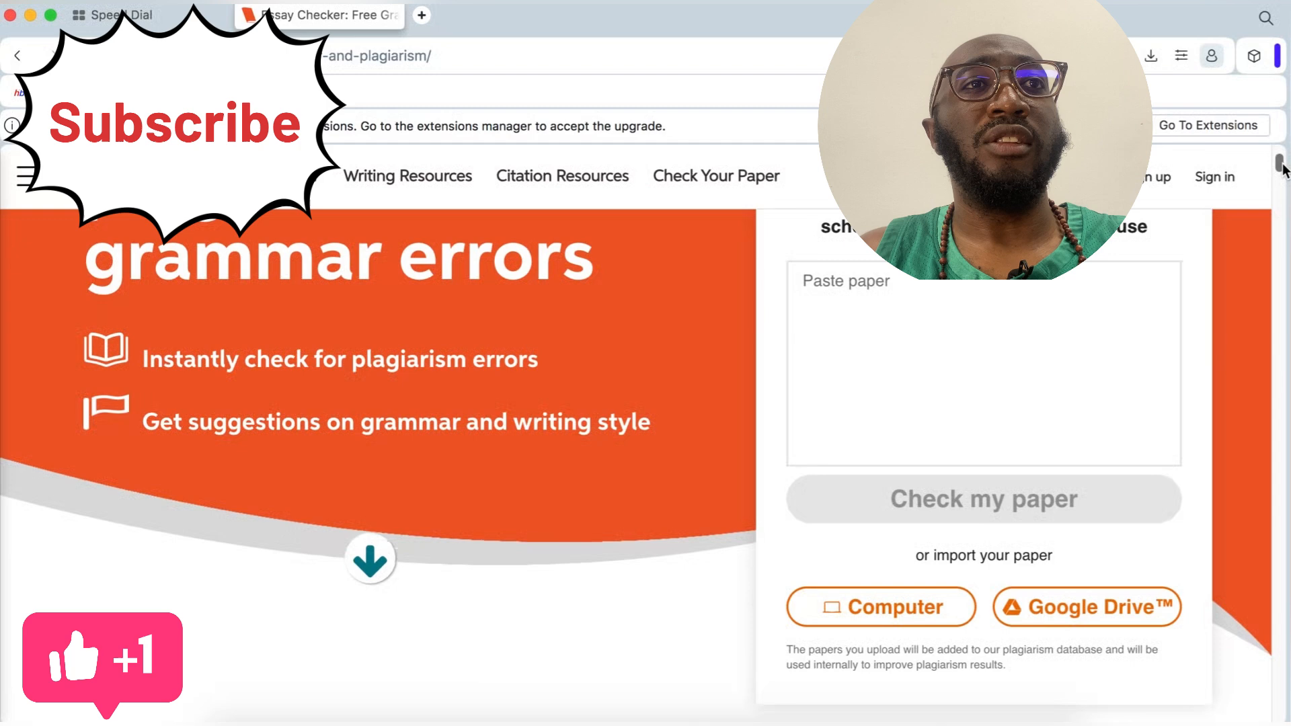
mouse_move(595, 358)
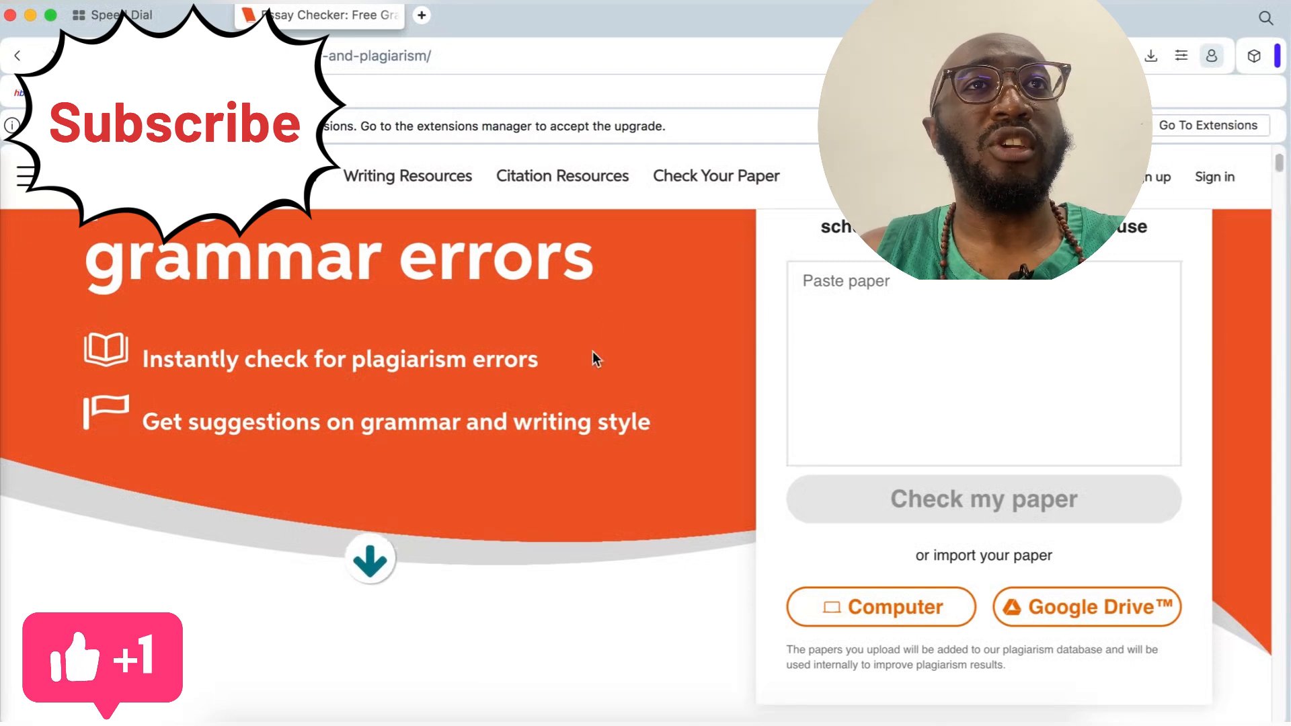
mouse_move(263, 492)
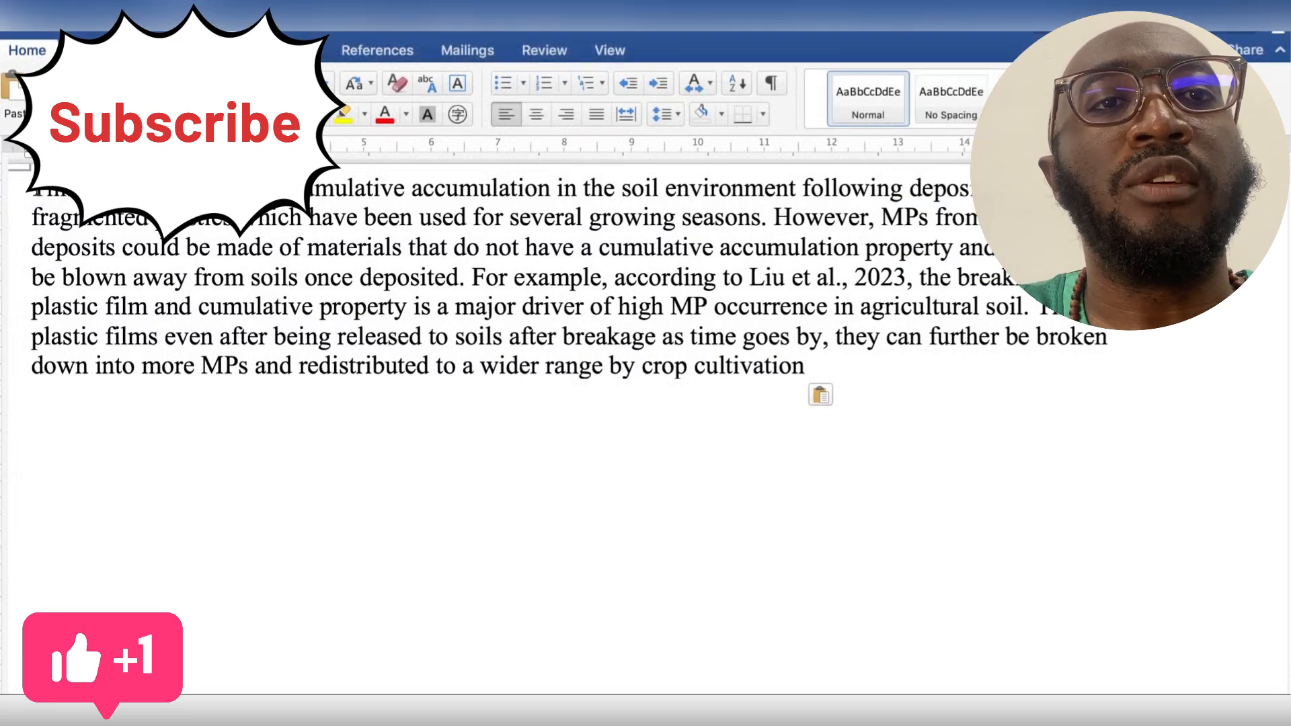
Select the whole microplastics paragraph in Word and copy it
drag(33, 187, 560, 336)
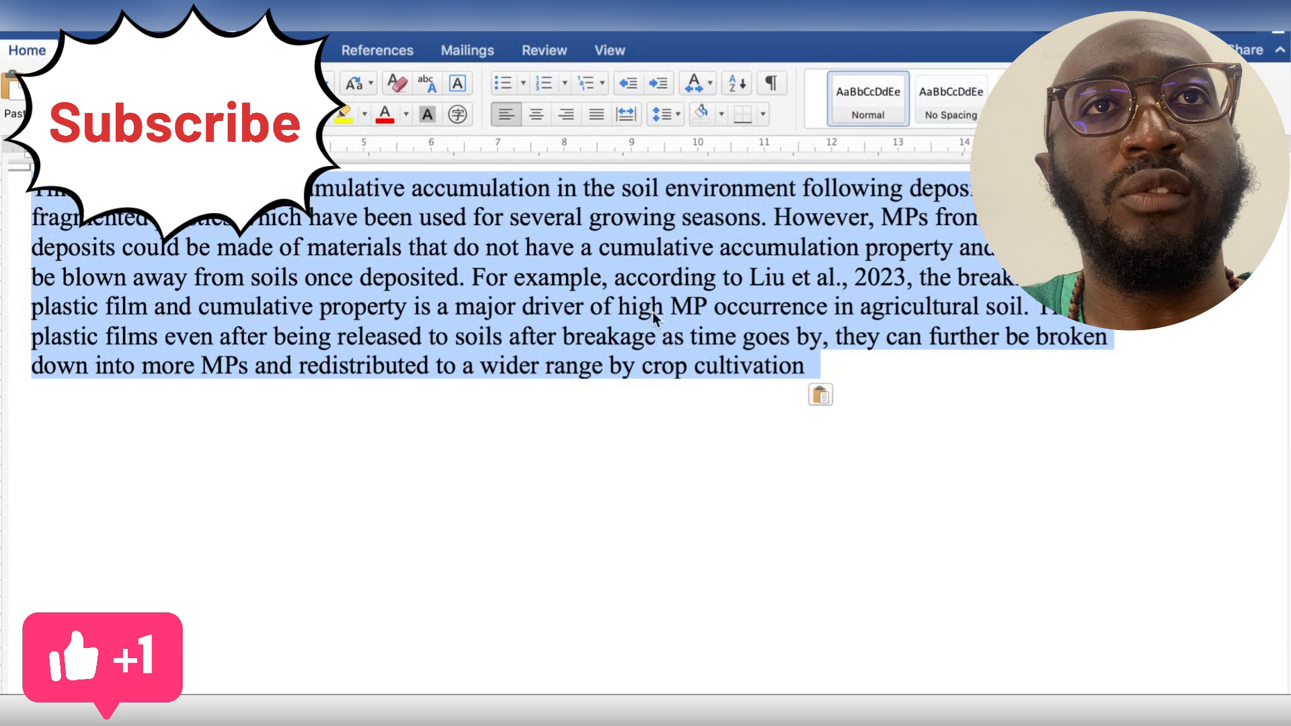
right_click(654, 310)
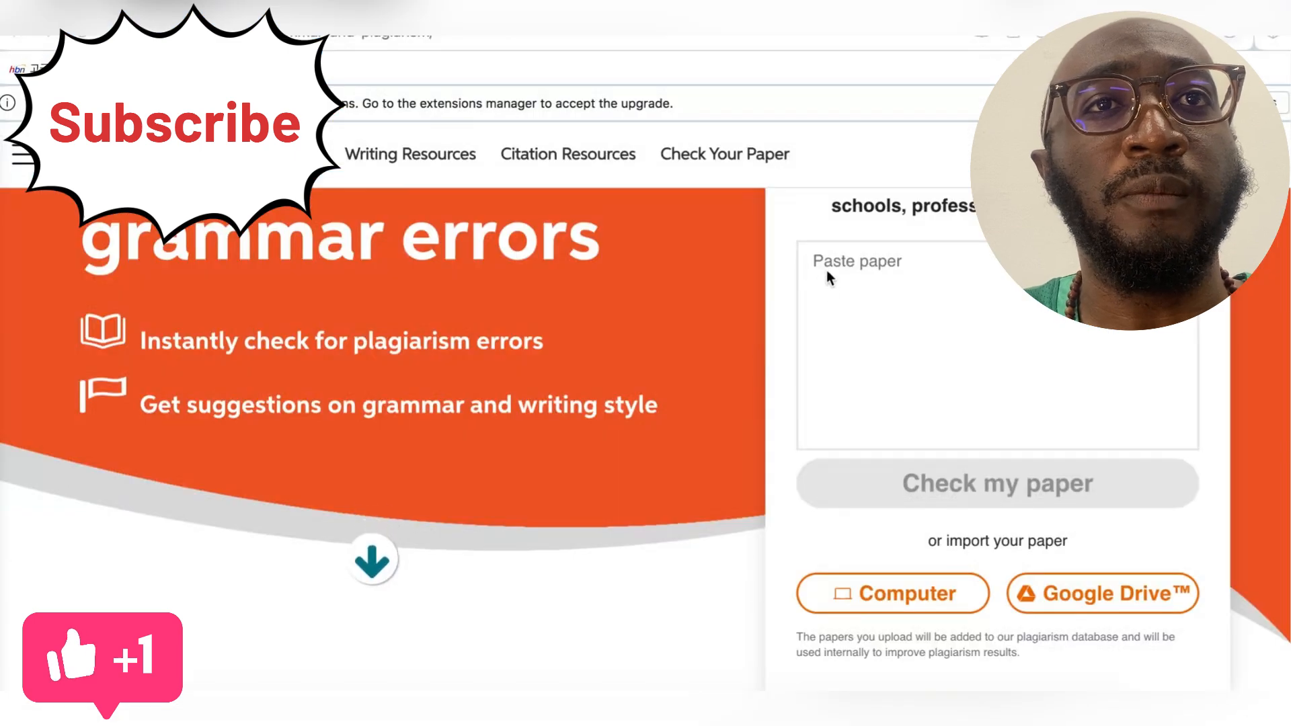
Paste the paragraph into EasyBib's paper box and run 'Check my paper'
right_click(829, 278)
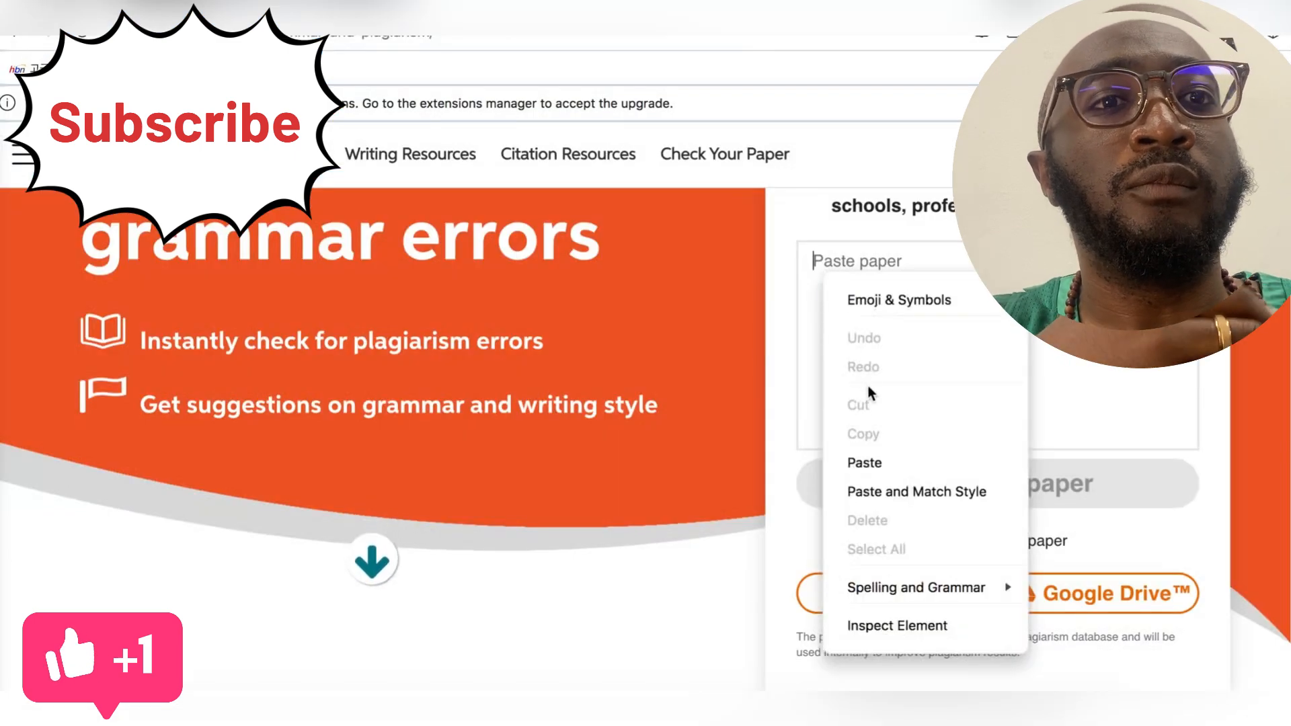
mouse_move(883, 463)
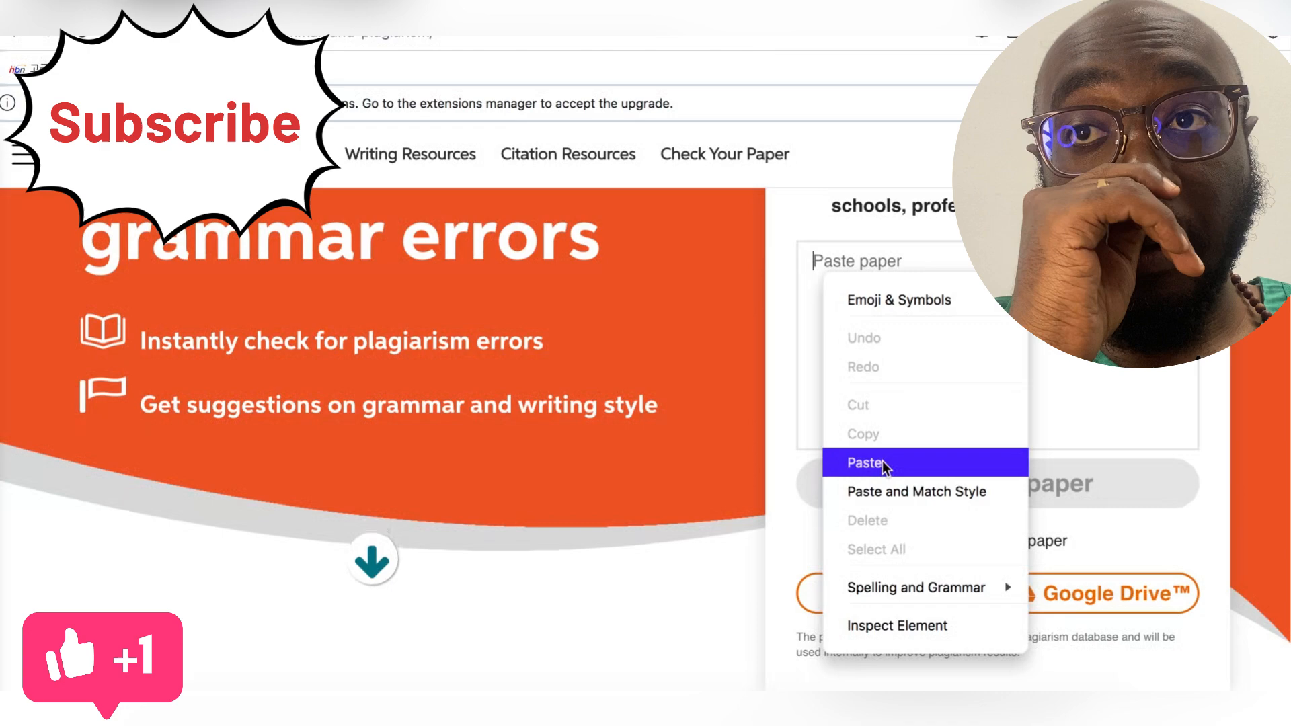
click(862, 462)
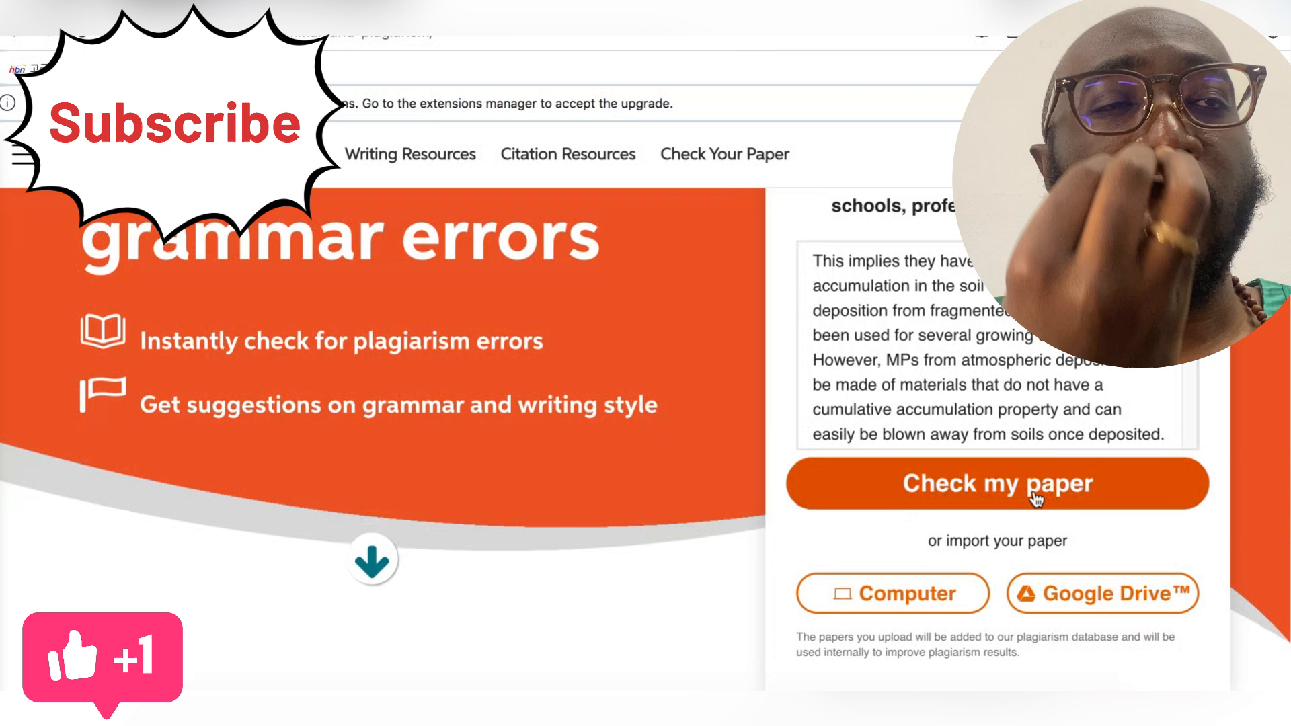
click(1035, 484)
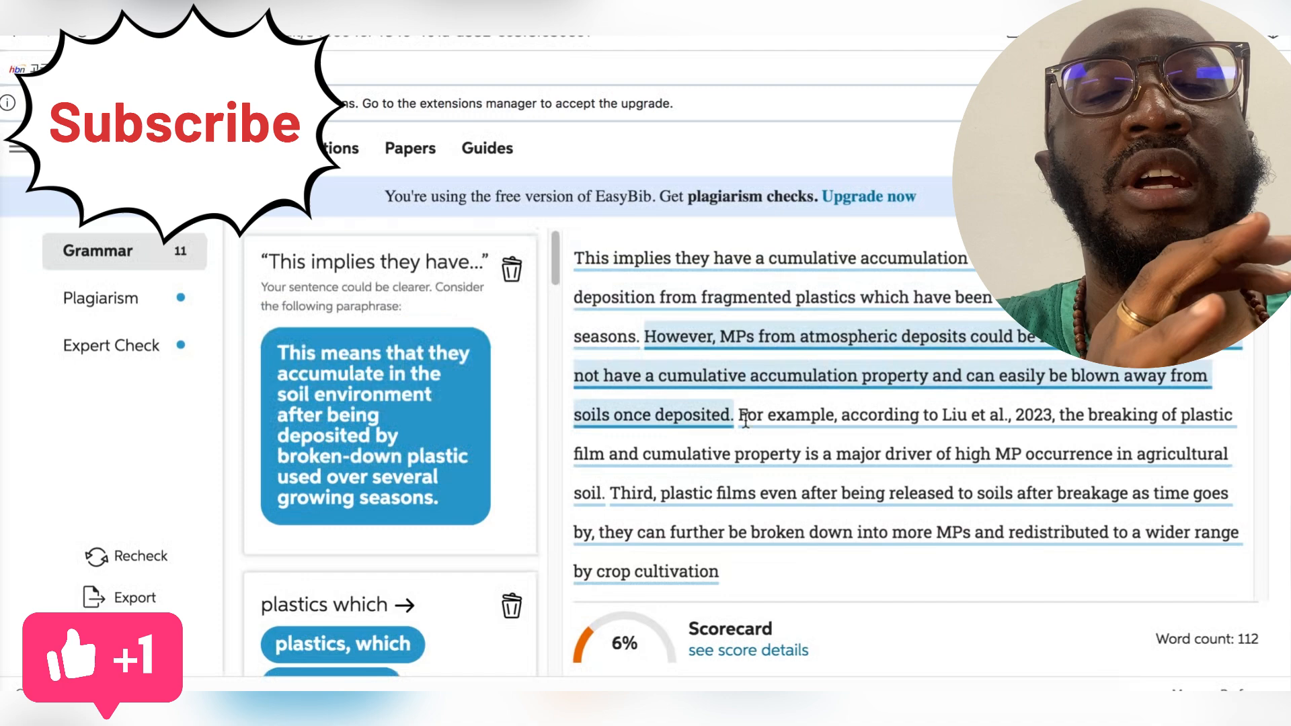
Accept EasyBib's suggested rewrites, including the third sentence, until 0 issues and 100% remain
scroll(down, 3)
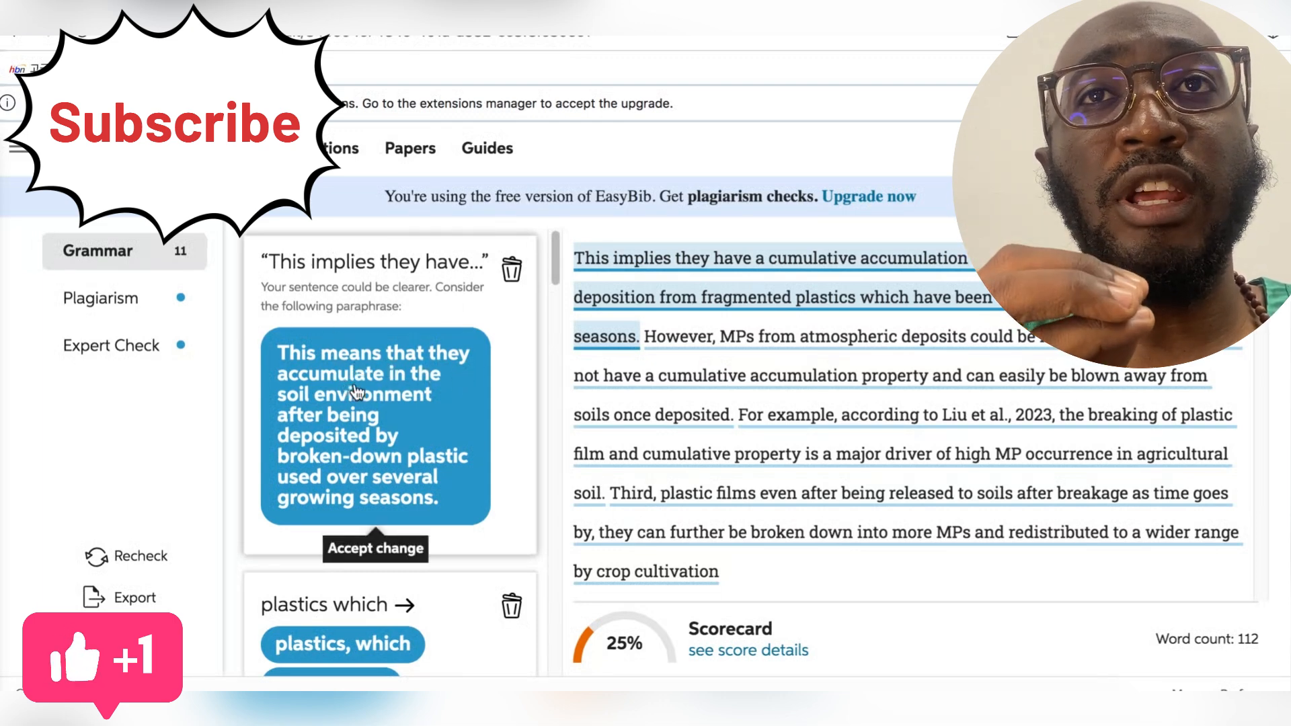
mouse_move(447, 431)
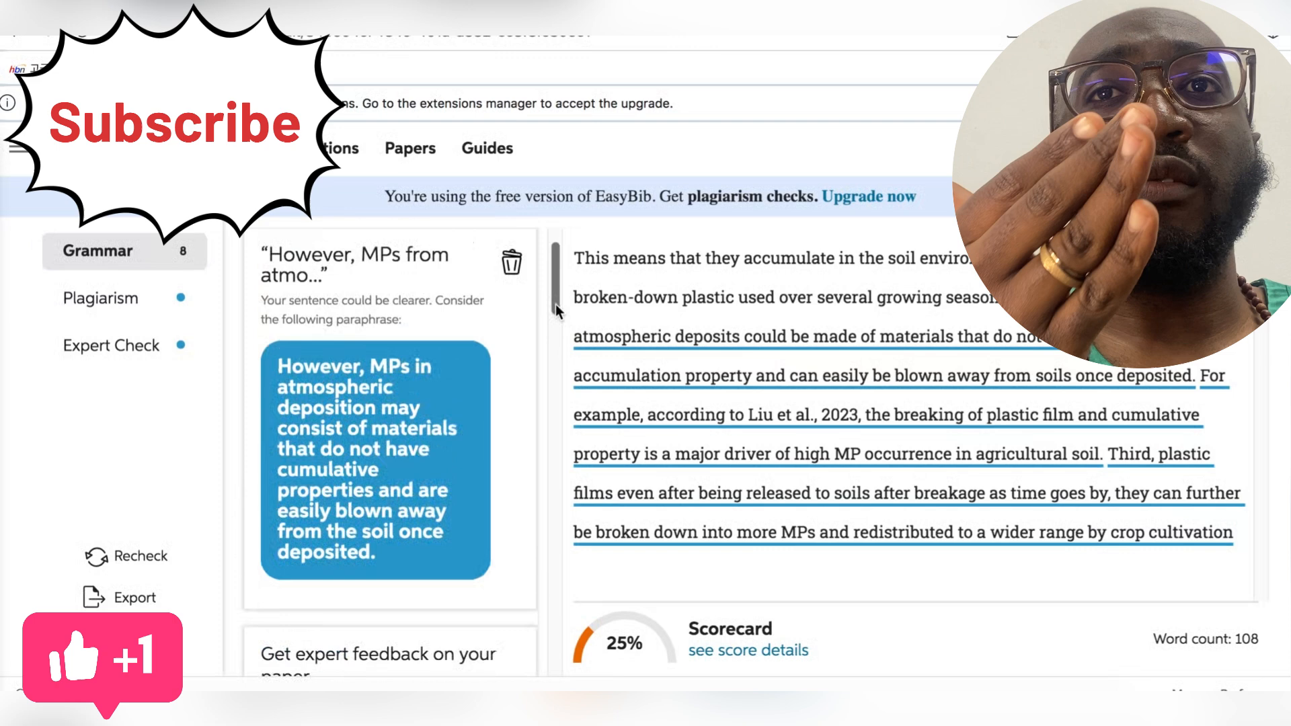
mouse_move(426, 427)
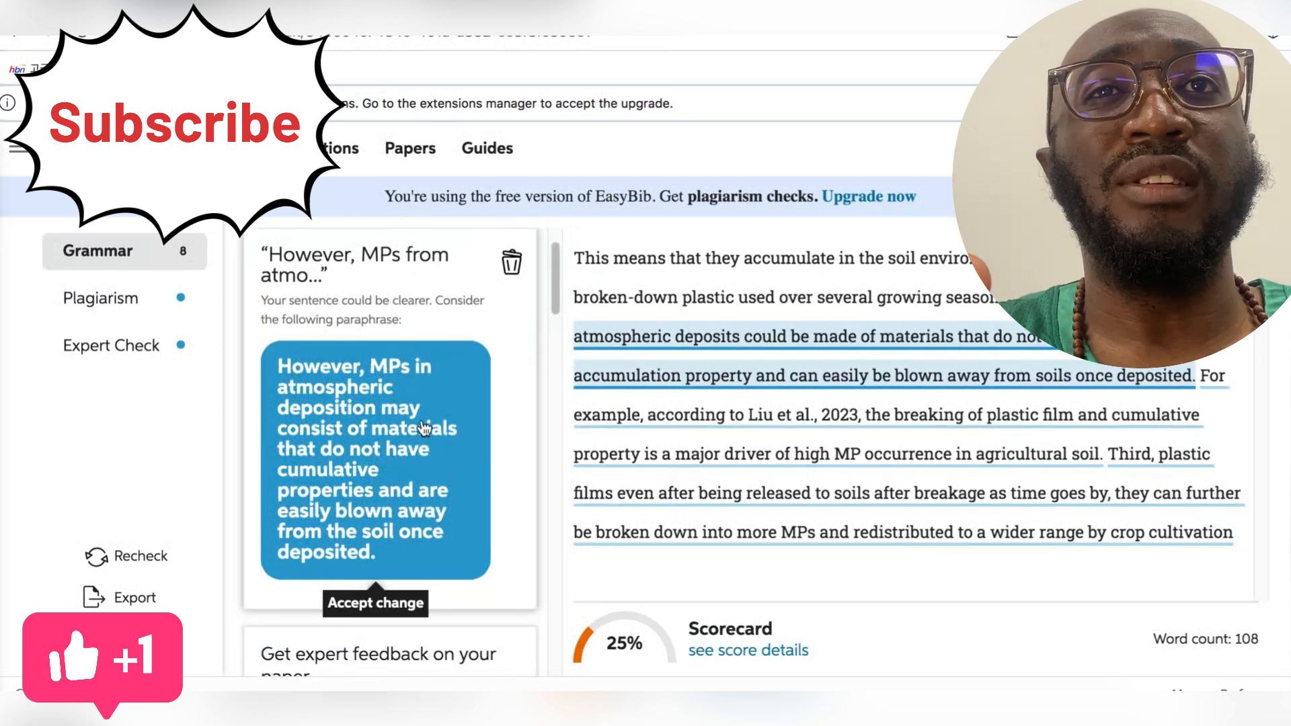
mouse_move(787, 375)
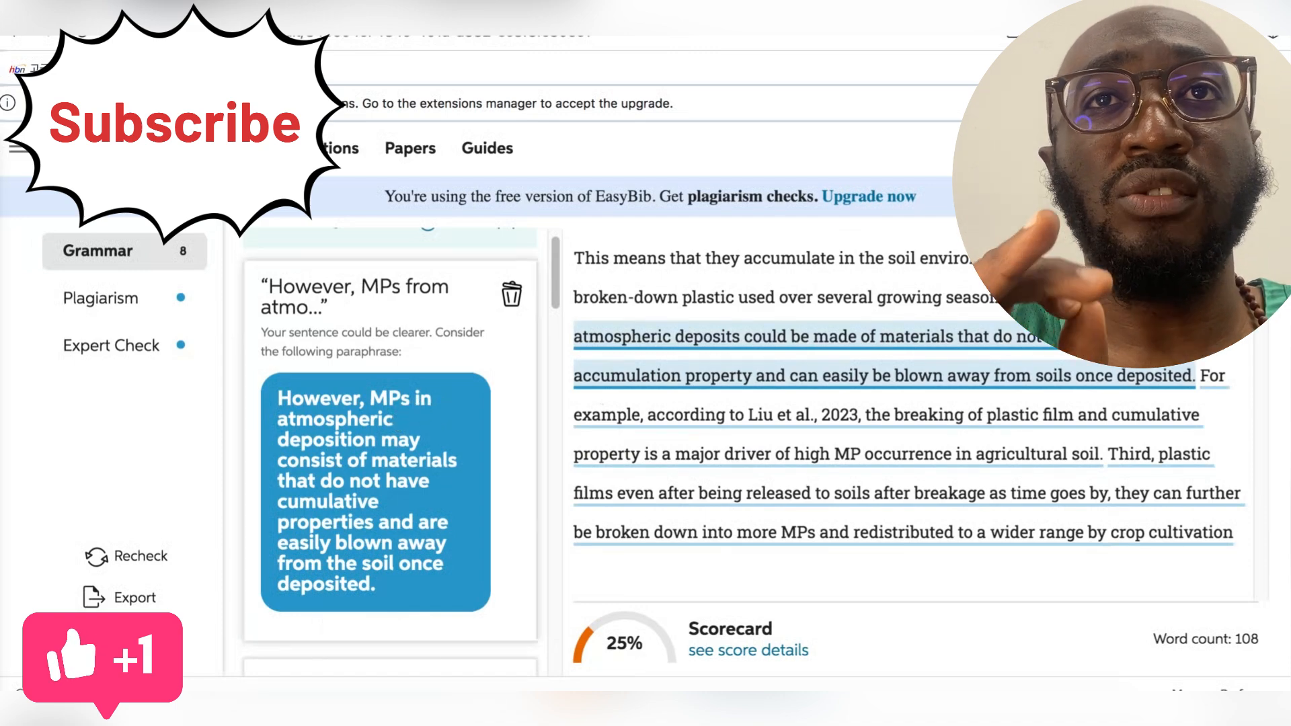
mouse_move(450, 427)
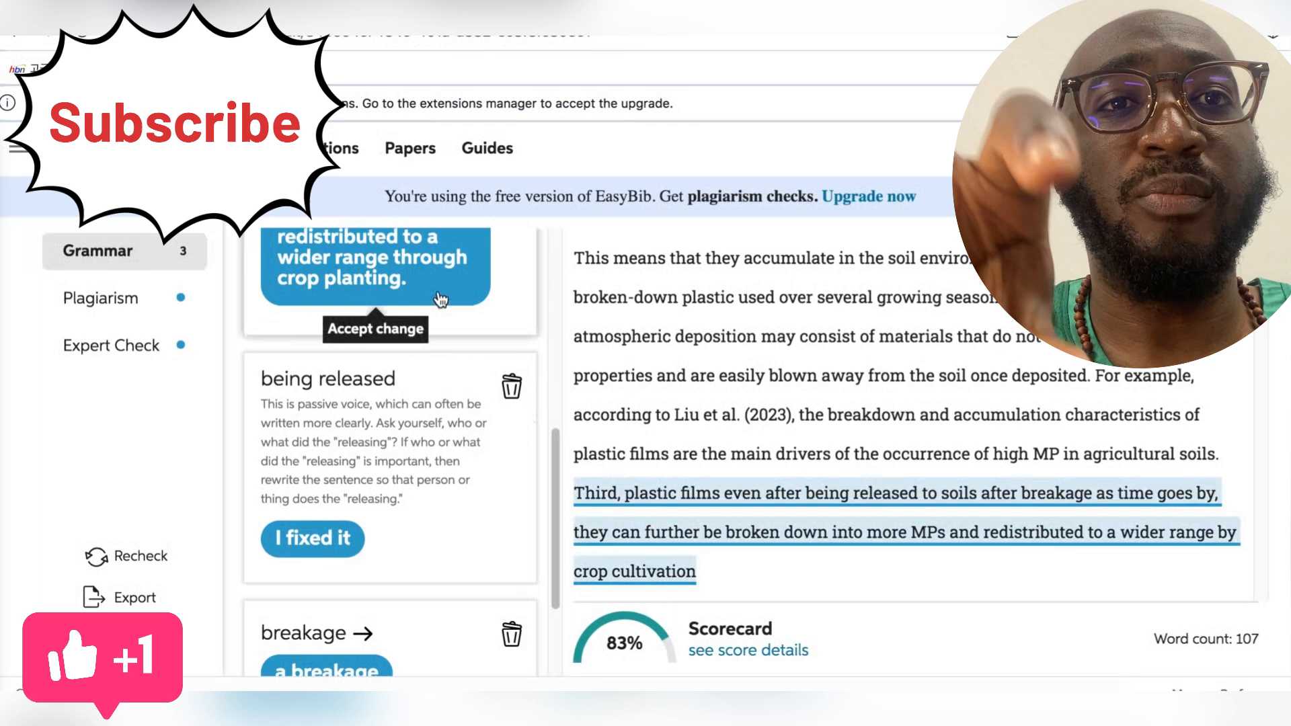
click(376, 329)
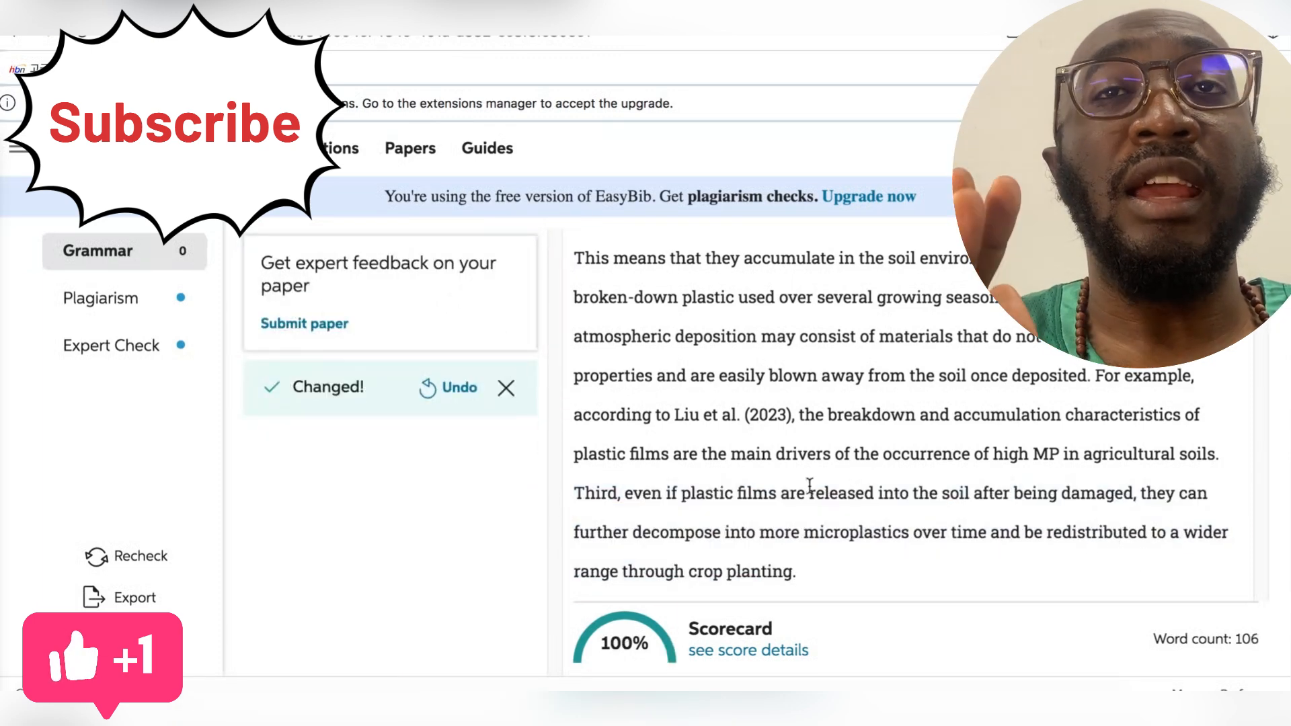
mouse_move(860, 518)
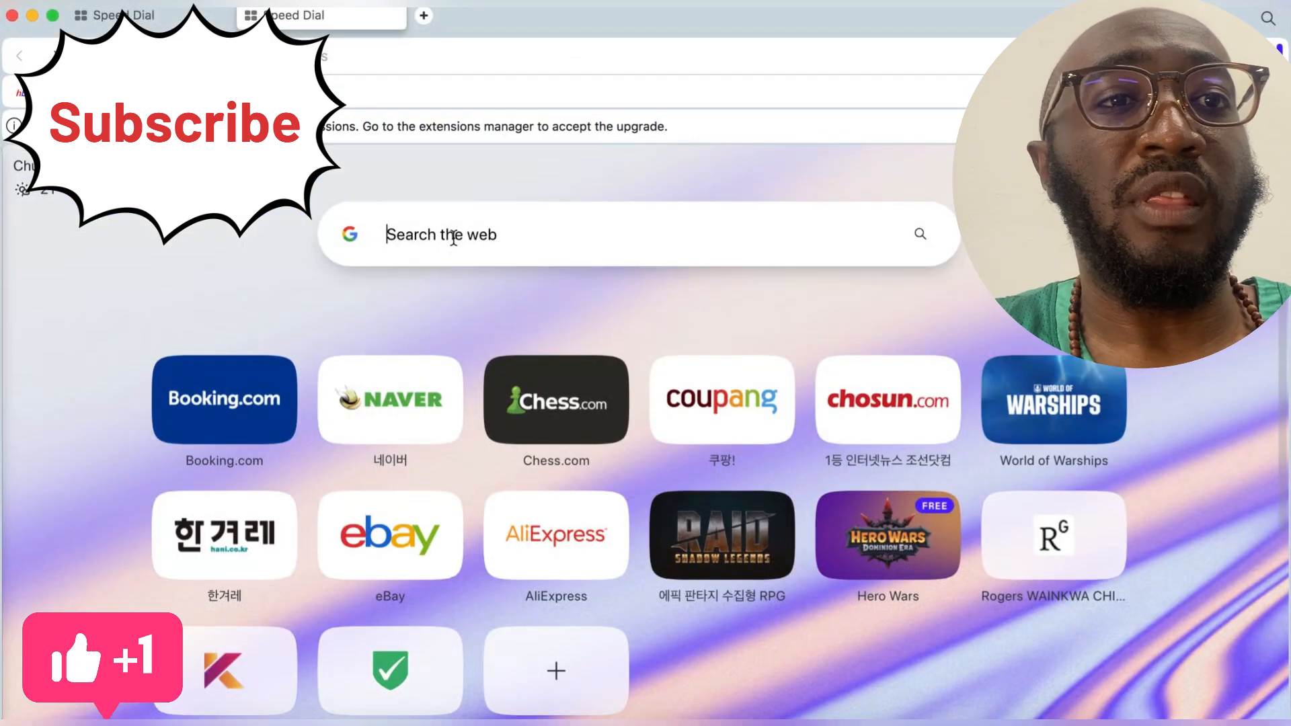
Search for 'quillbot' from Speed Dial and head to QuillBot's tool
text(qui)
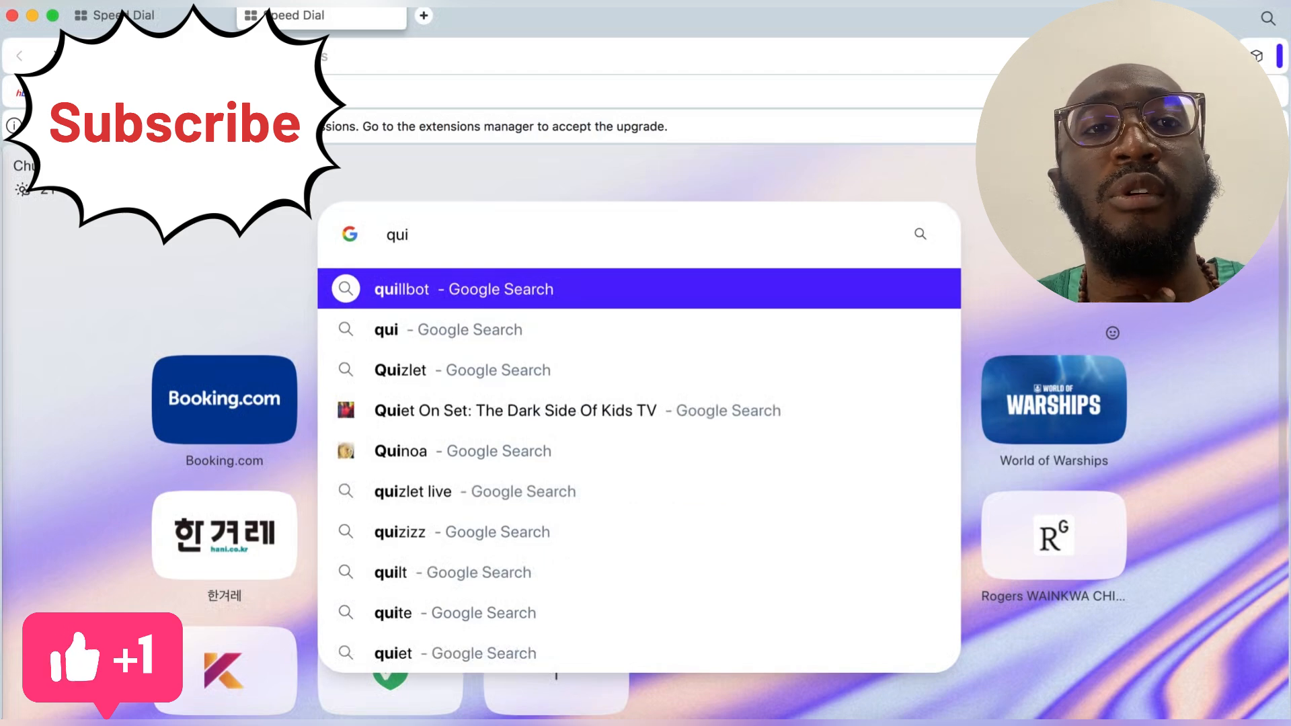
click(443, 289)
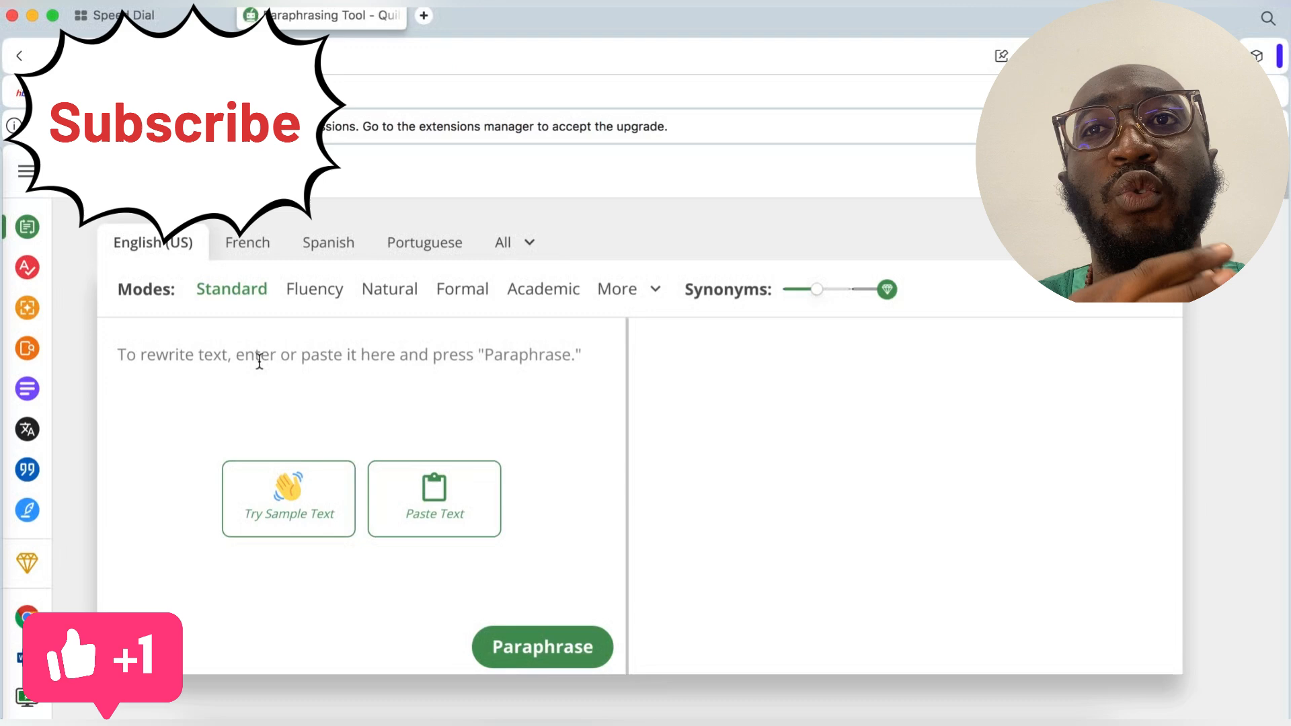
mouse_move(27, 267)
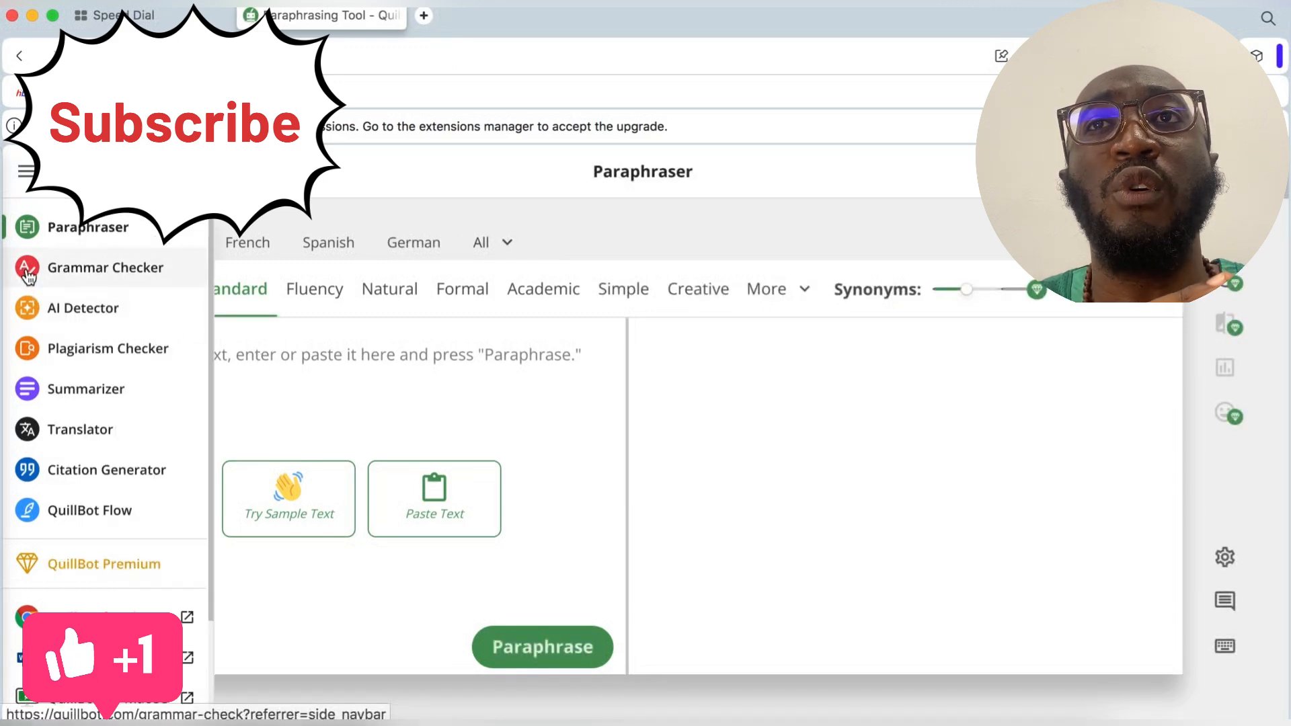
Switch to QuillBot's Grammar Checker and paste the microplastics paragraph into its editor
click(27, 268)
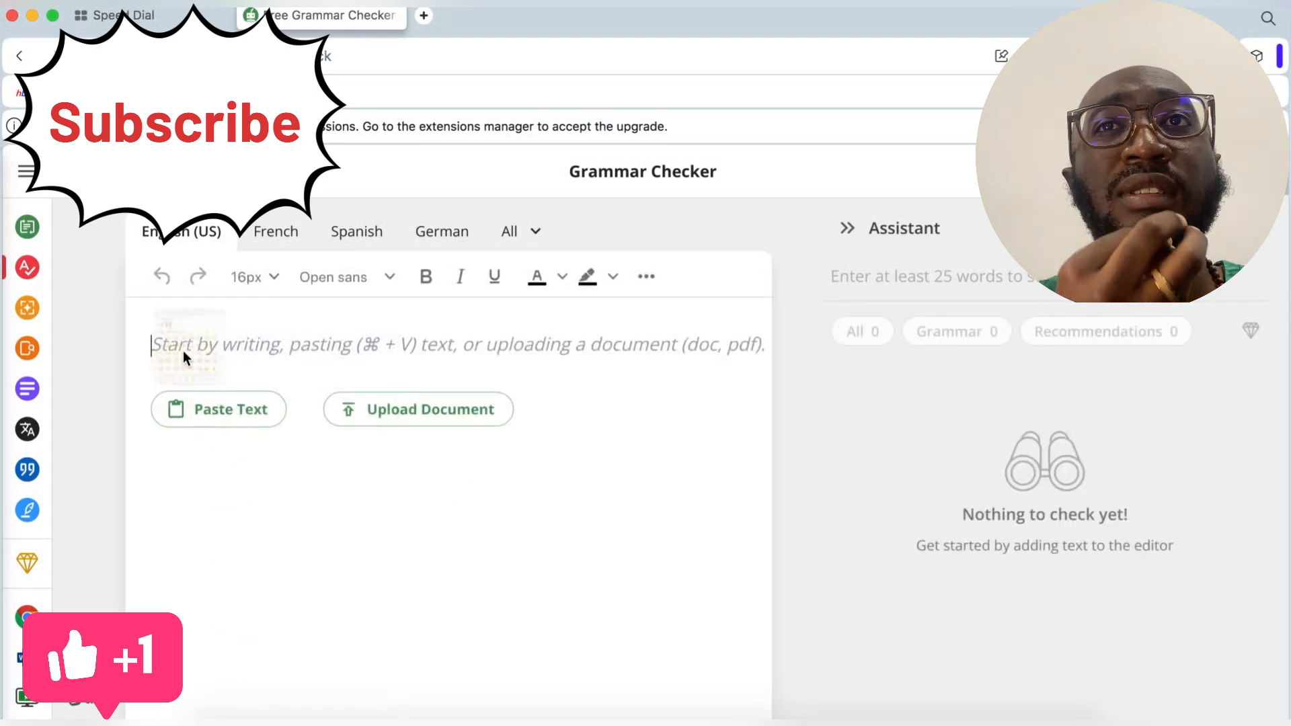
right_click(181, 352)
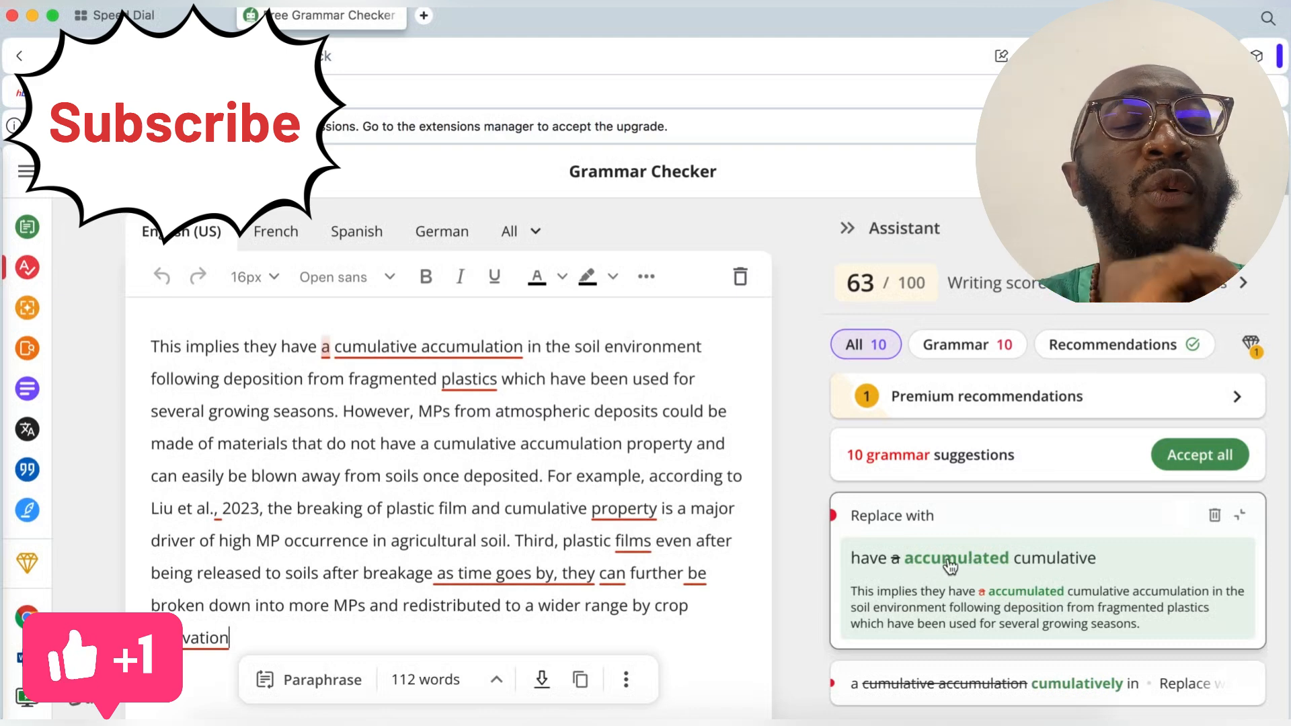
Accept QuillBot's fixes: 'accumulated cumulatively' rewording, 'property' to 'properties', and a missing comma
click(956, 559)
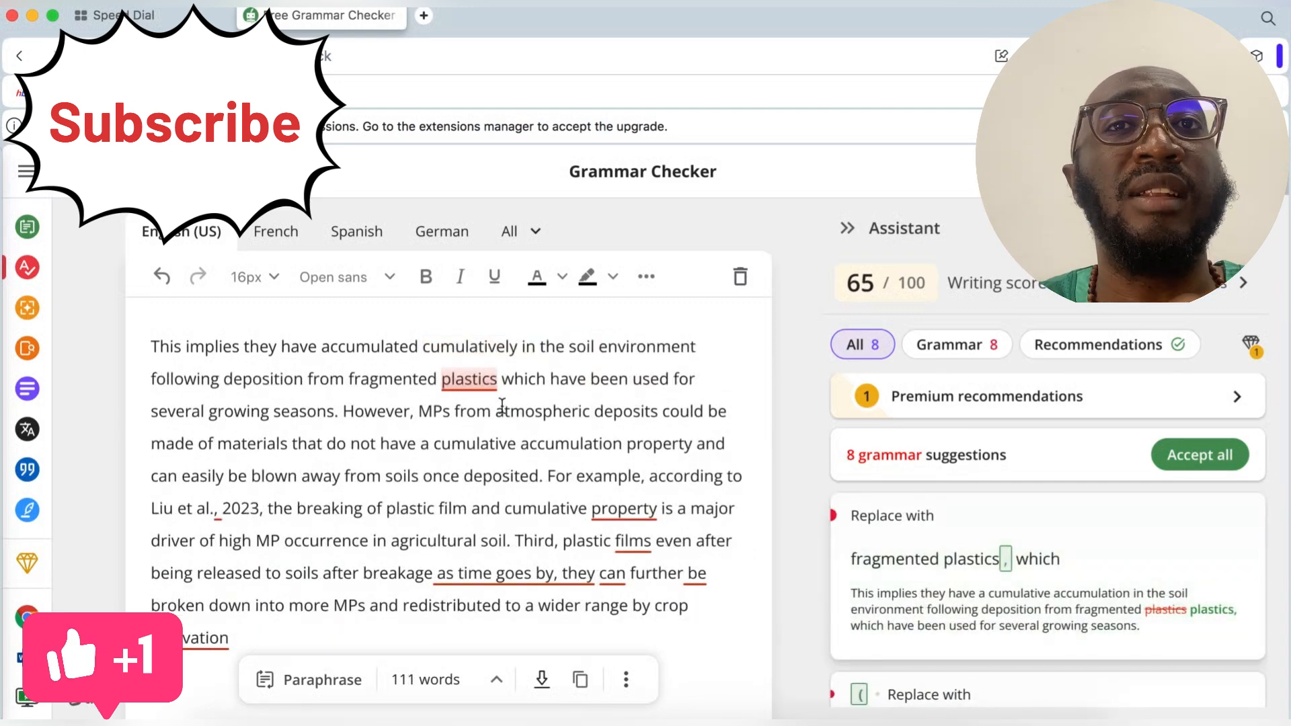
click(622, 509)
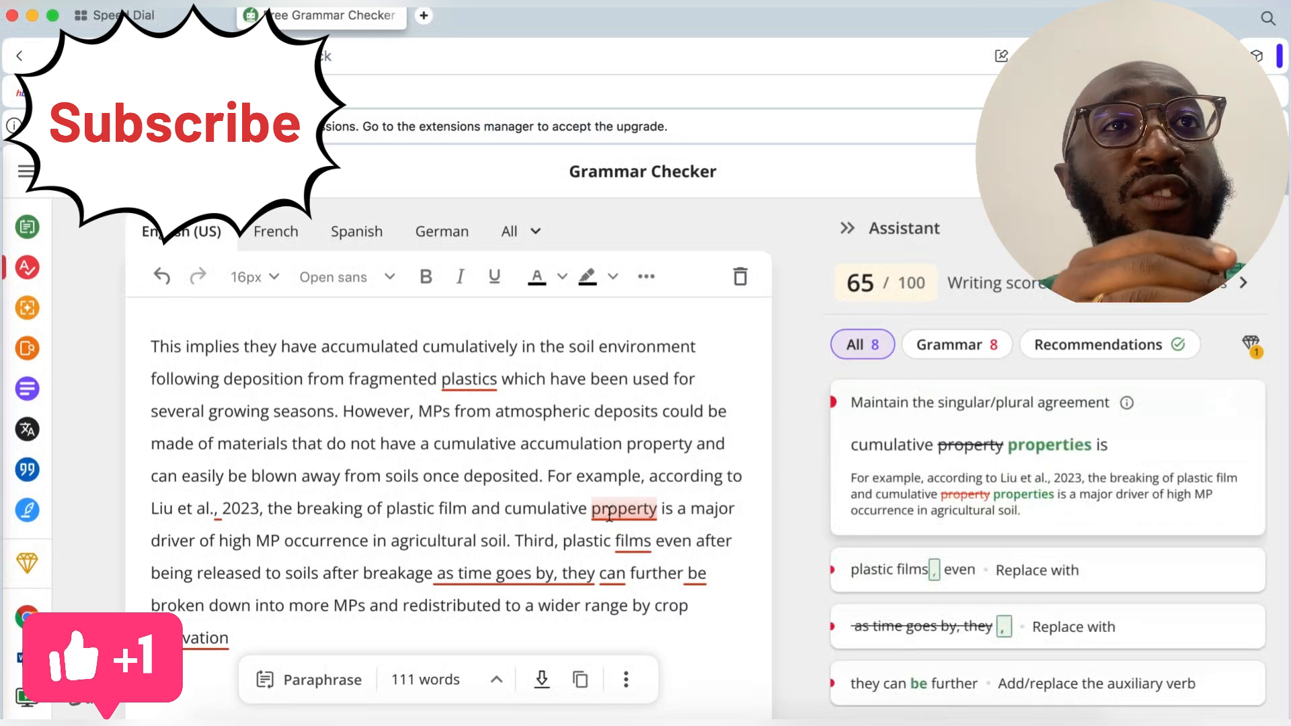
click(623, 509)
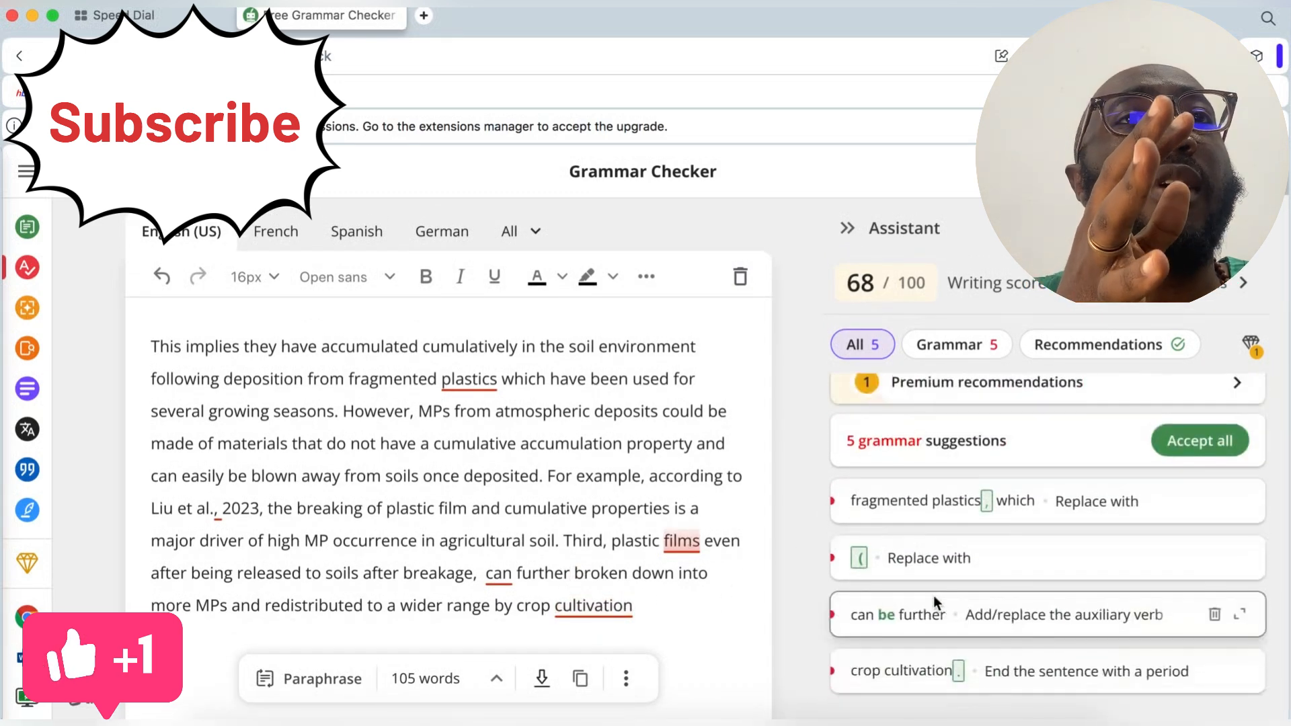
click(936, 614)
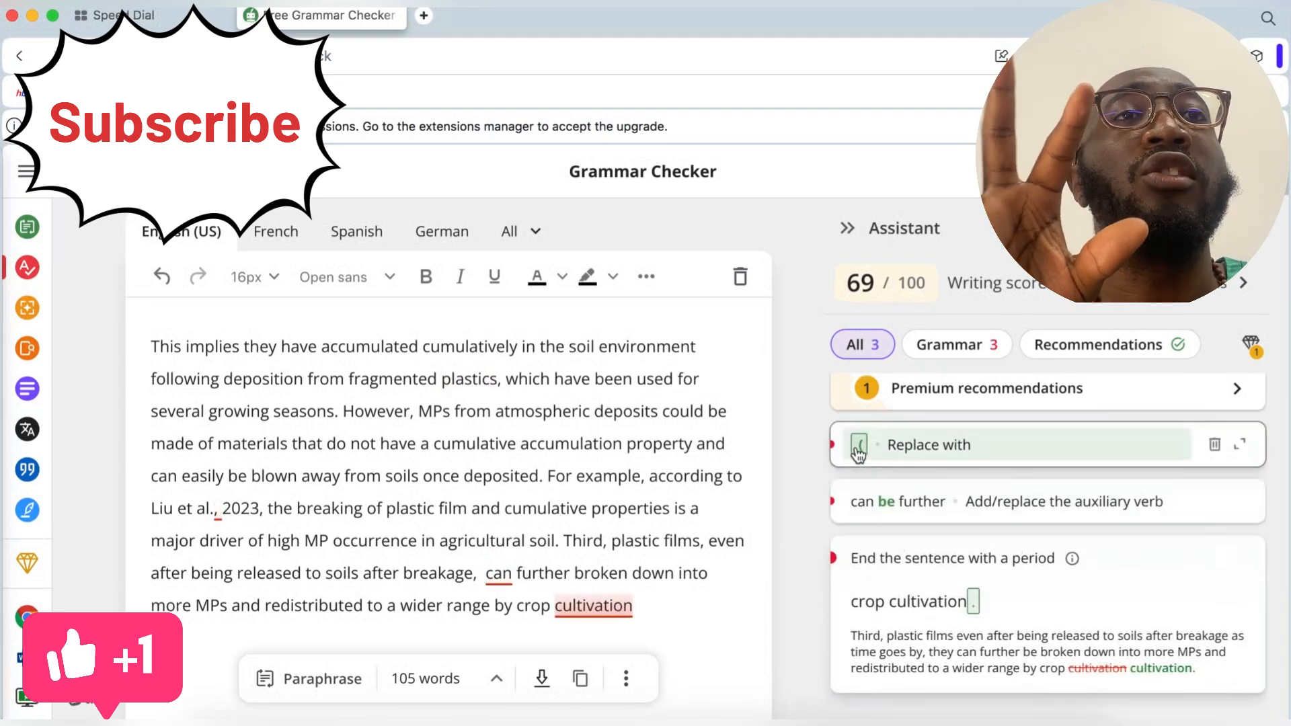
Accept the parenthesis before 2023 and 'can be further', clearing all suggestions at 71/100
click(858, 445)
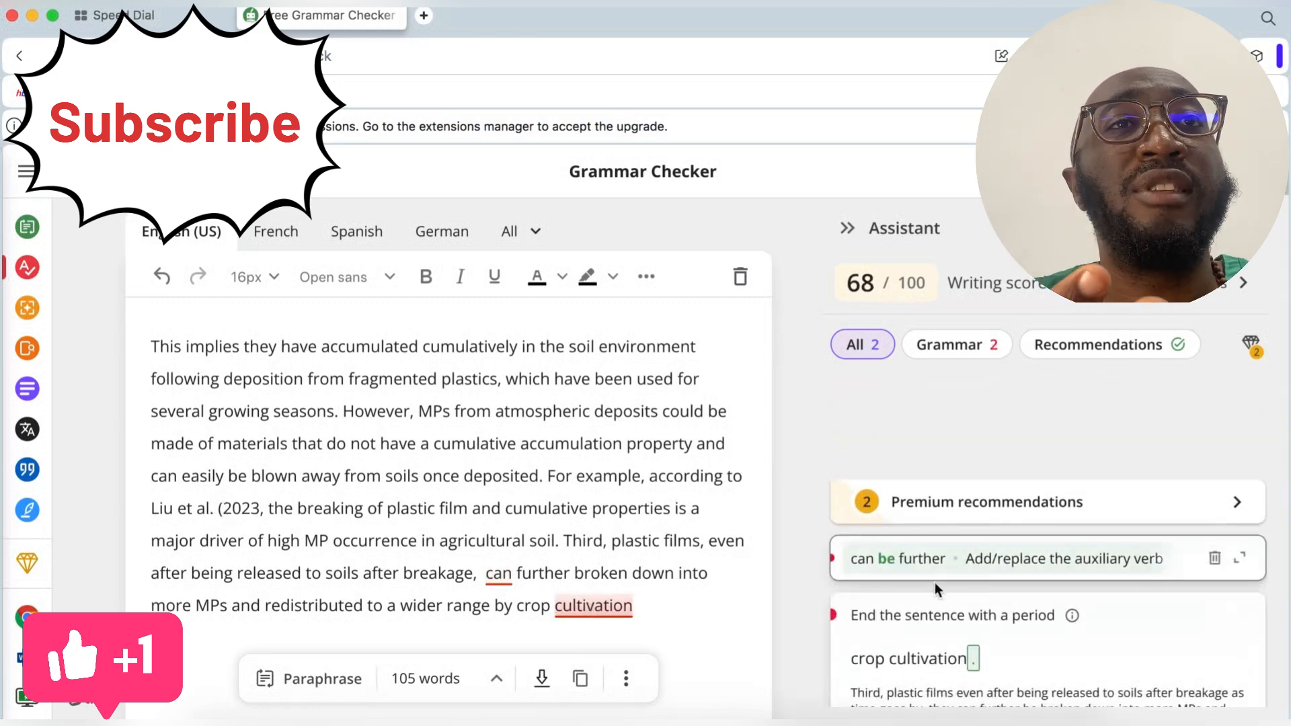
click(897, 558)
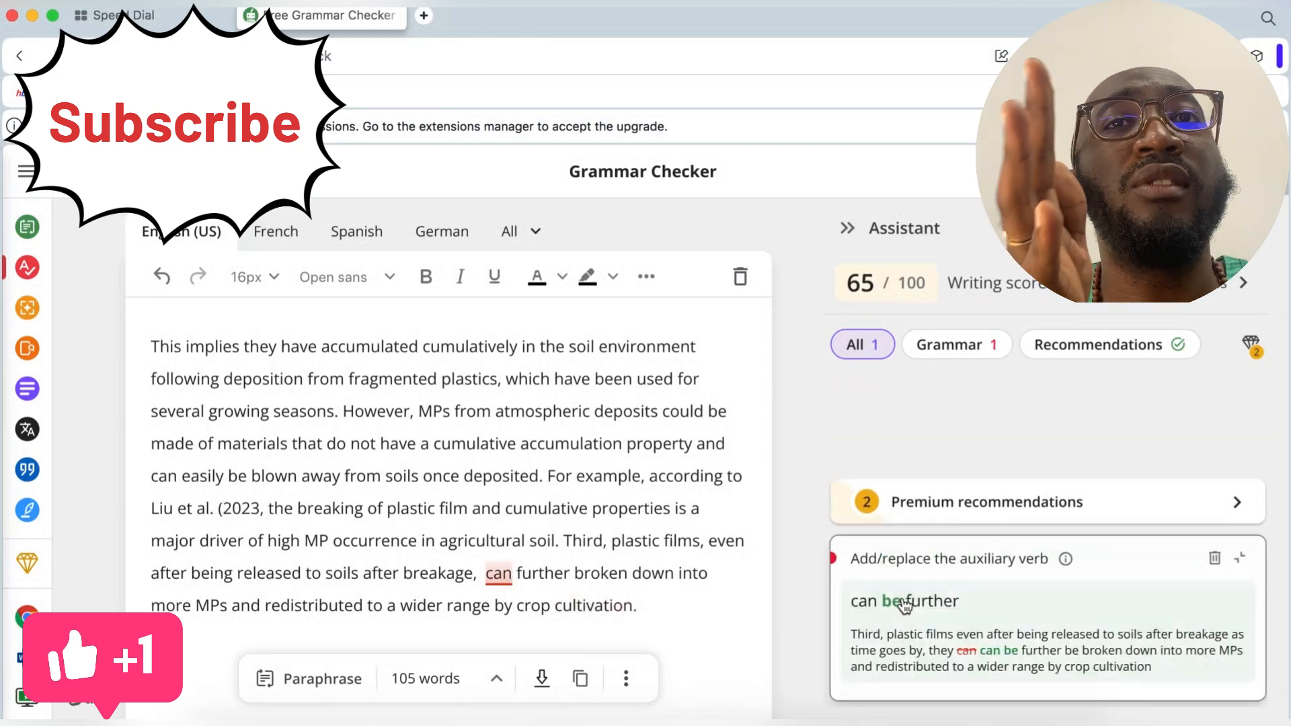
click(905, 601)
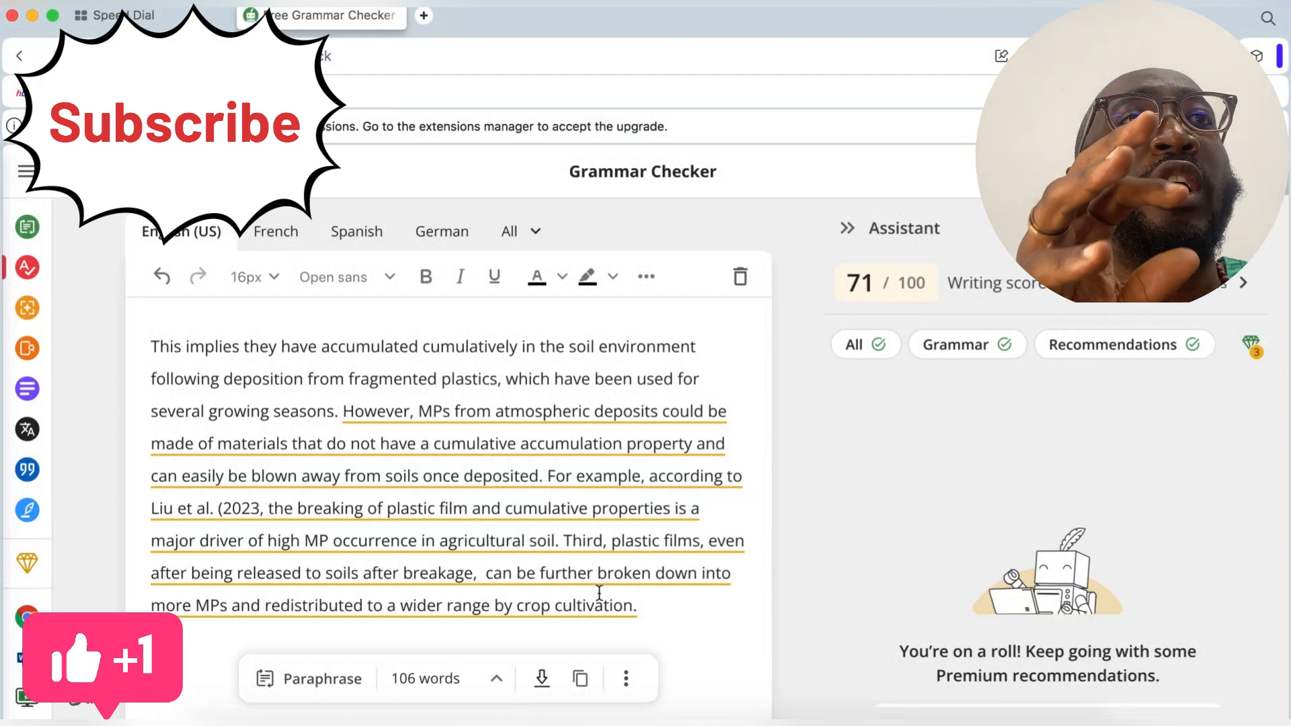
scroll(down, 3)
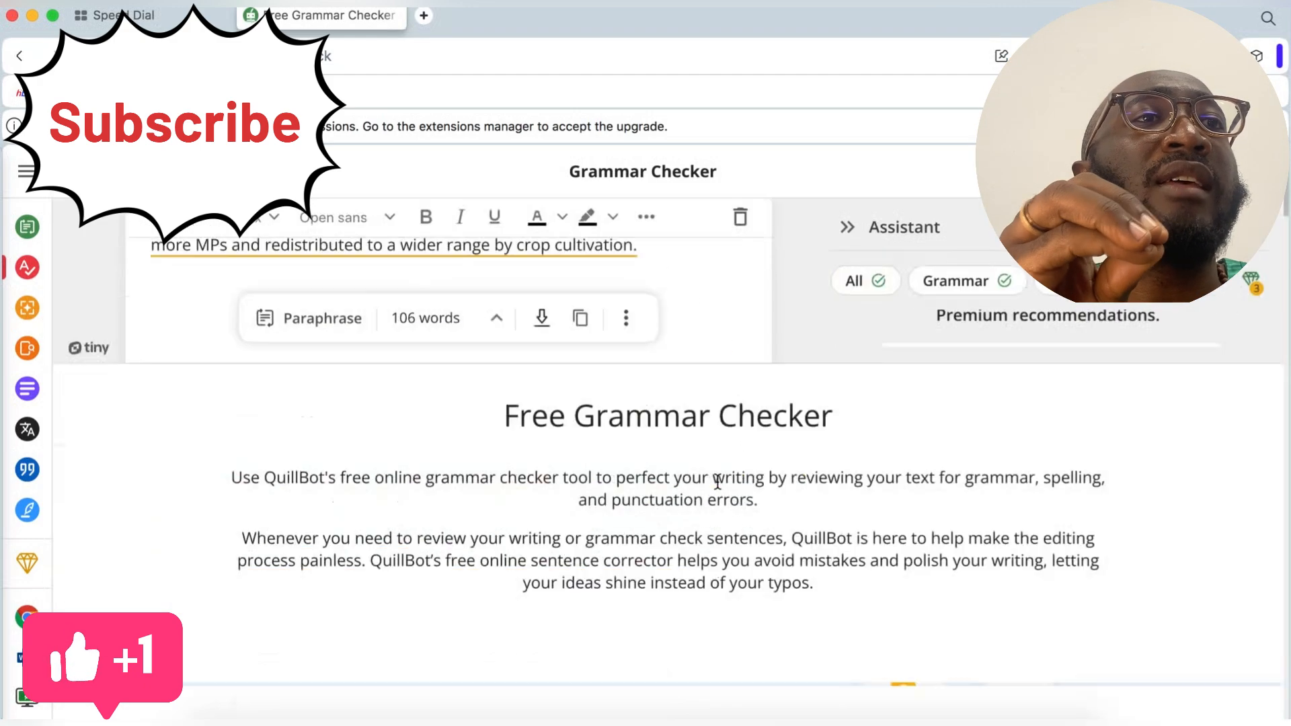
scroll(down, 3)
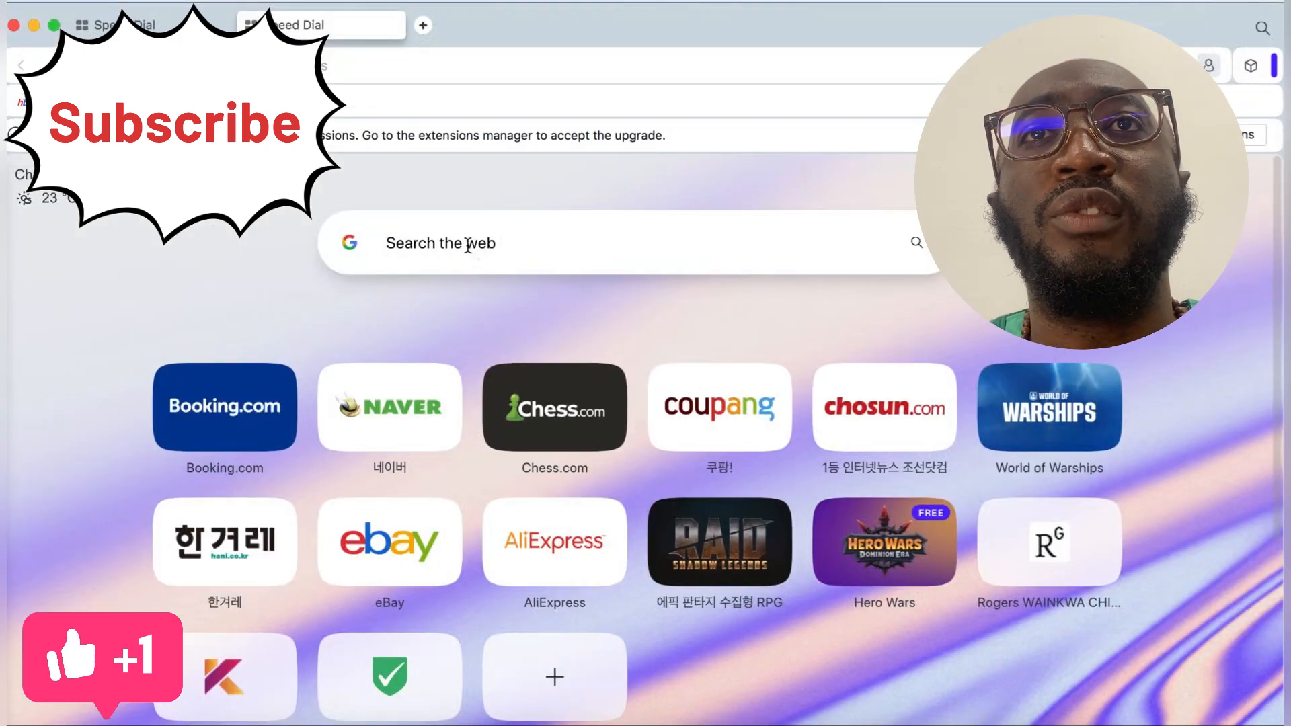
Search Google for 'Grammarly, Inc.' and locate its Free Online Grammar Checker result
text(grama)
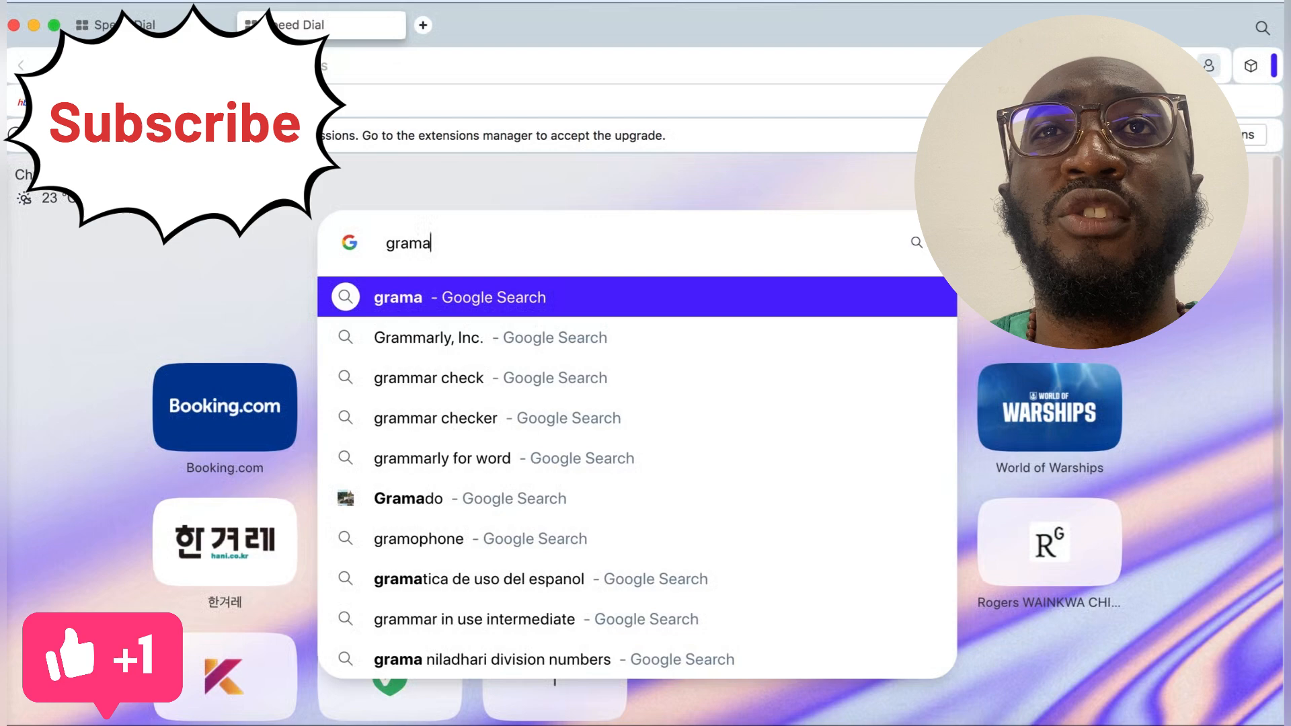
click(428, 338)
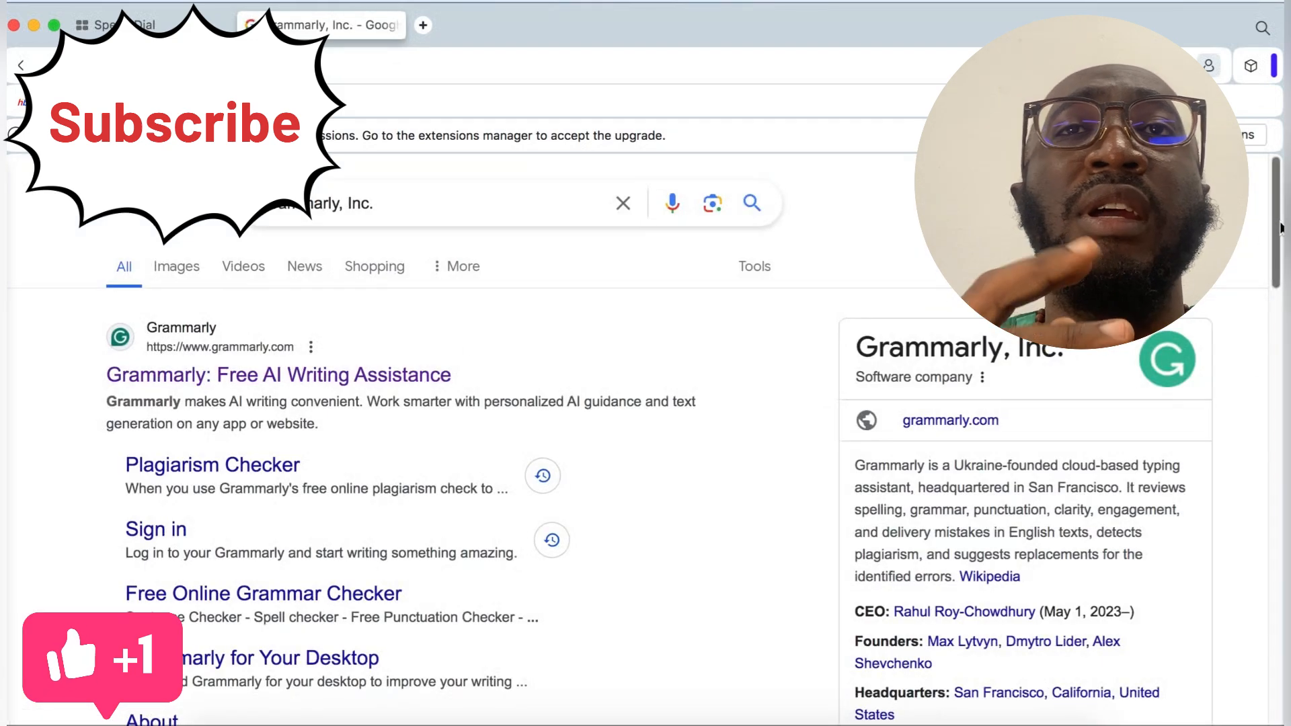
scroll(down, 3)
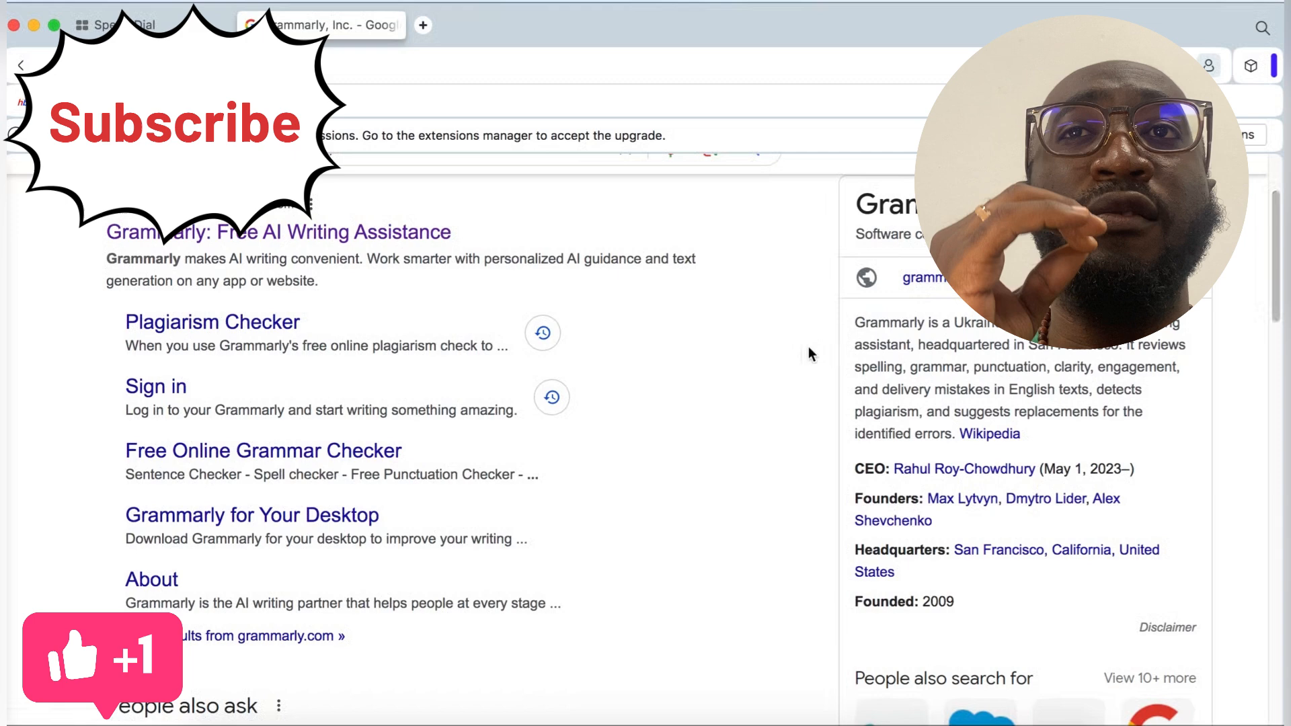
mouse_move(364, 457)
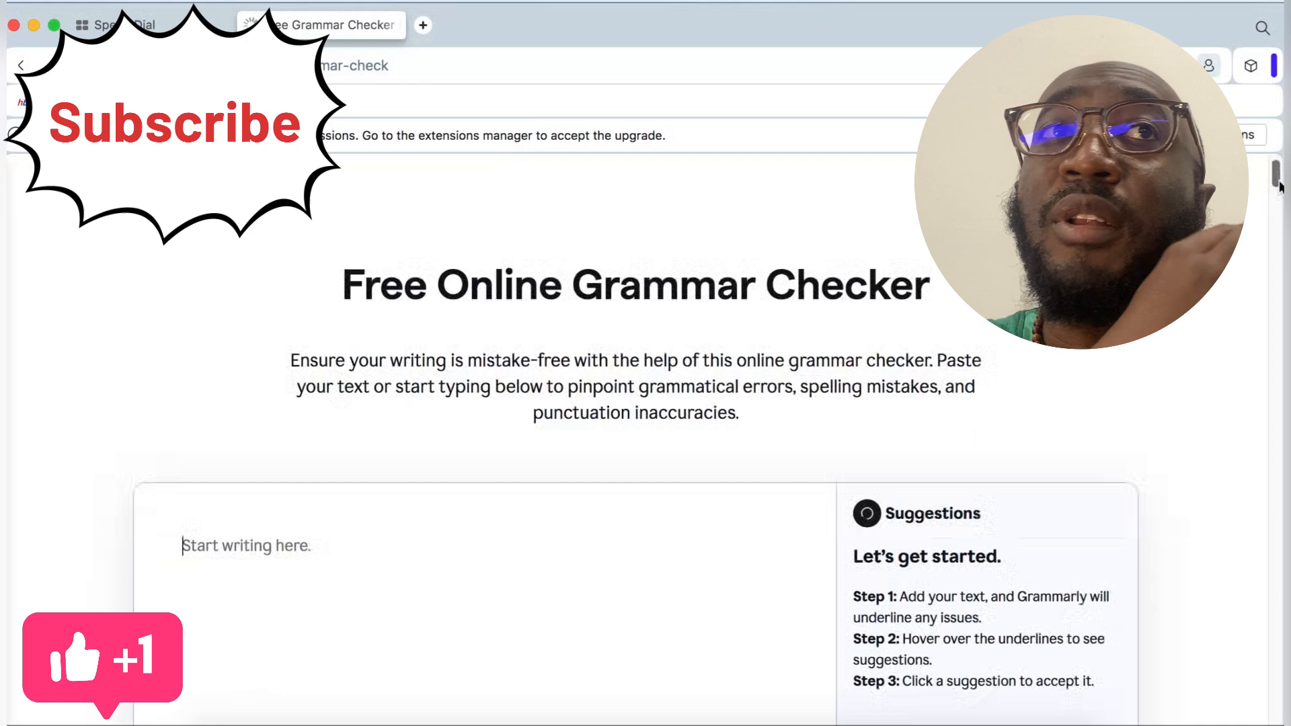
Paste the paragraph into Grammarly's 'Start writing here' box and review its single flagged suggestion
scroll(down, 3)
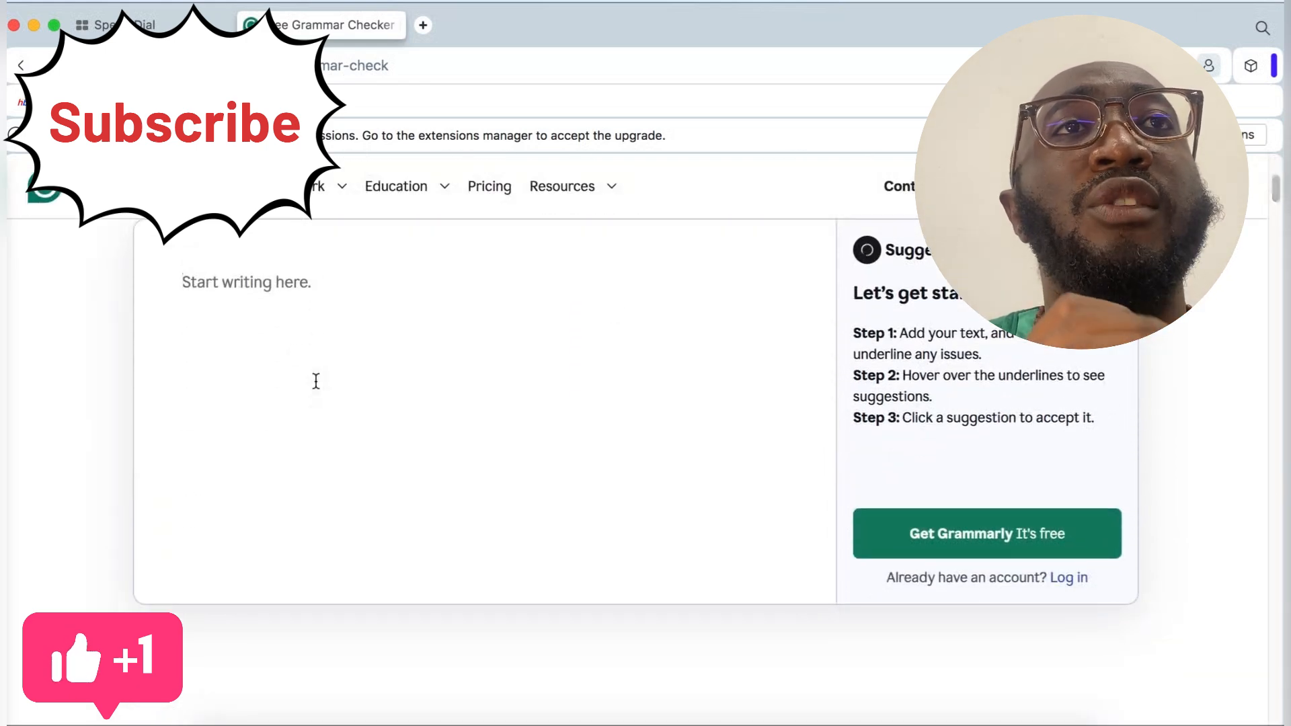
right_click(316, 382)
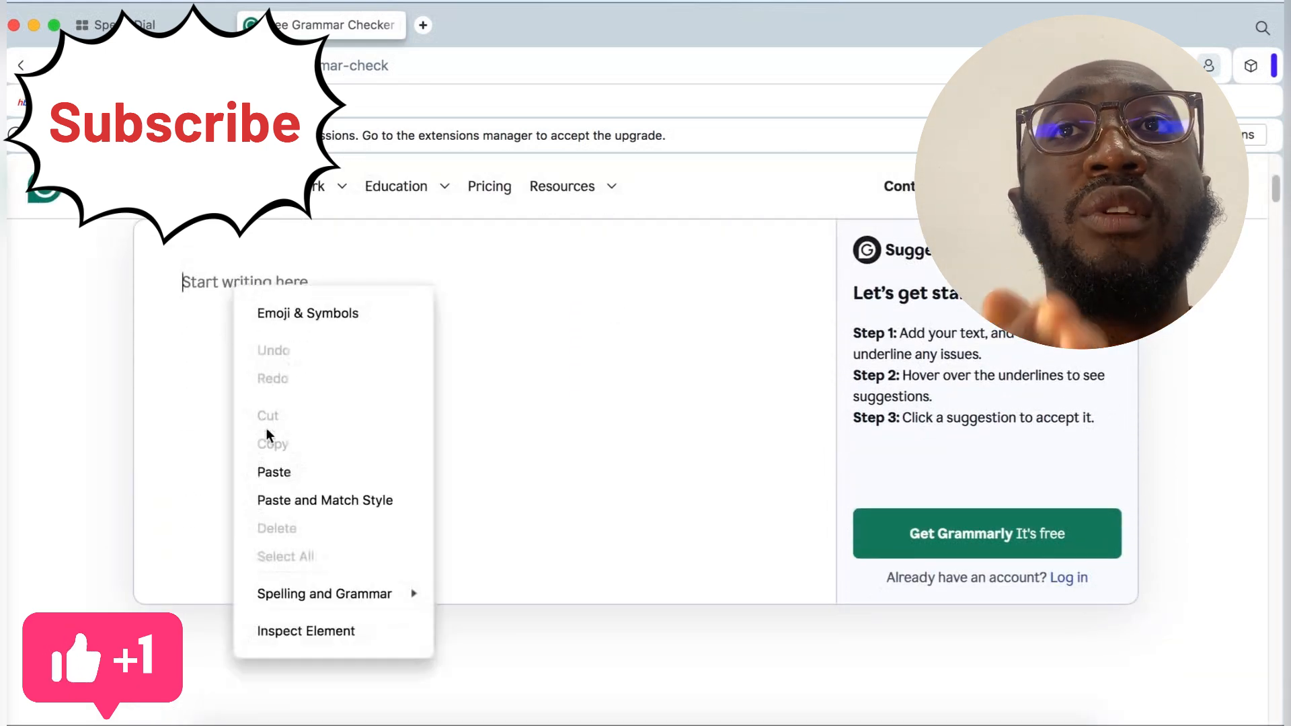
click(273, 472)
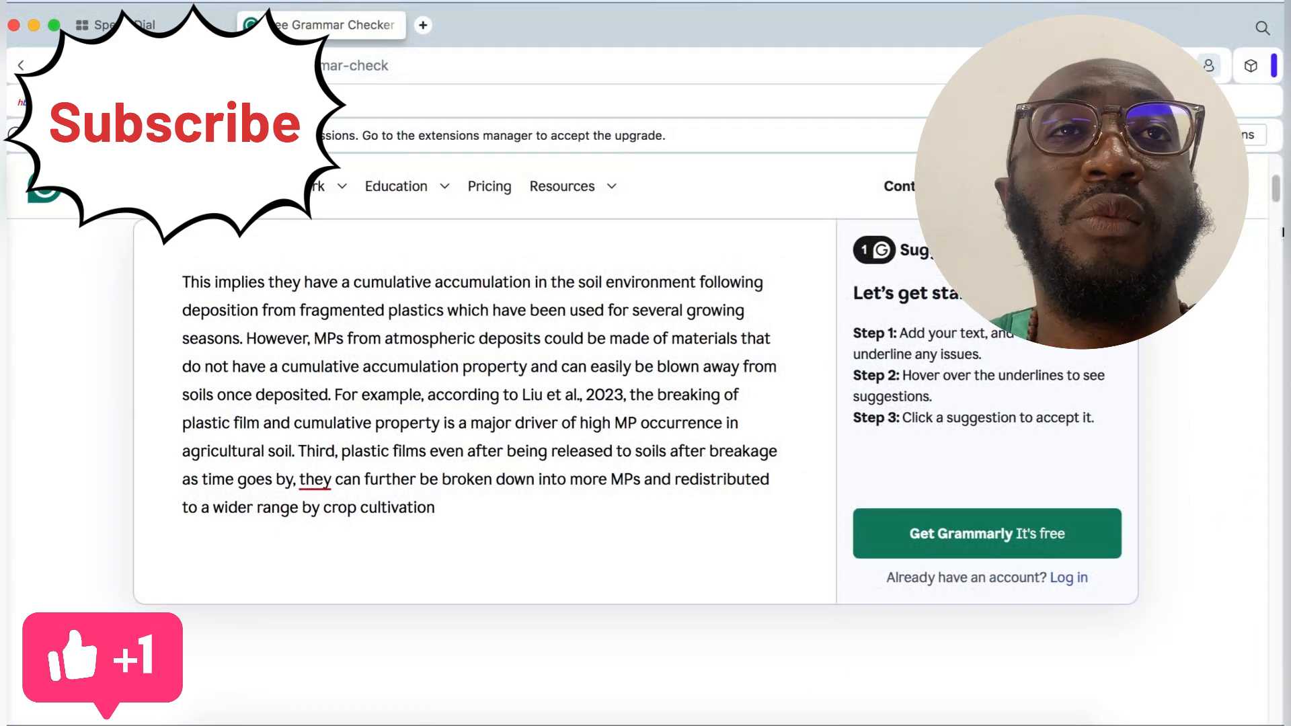
scroll(down, 3)
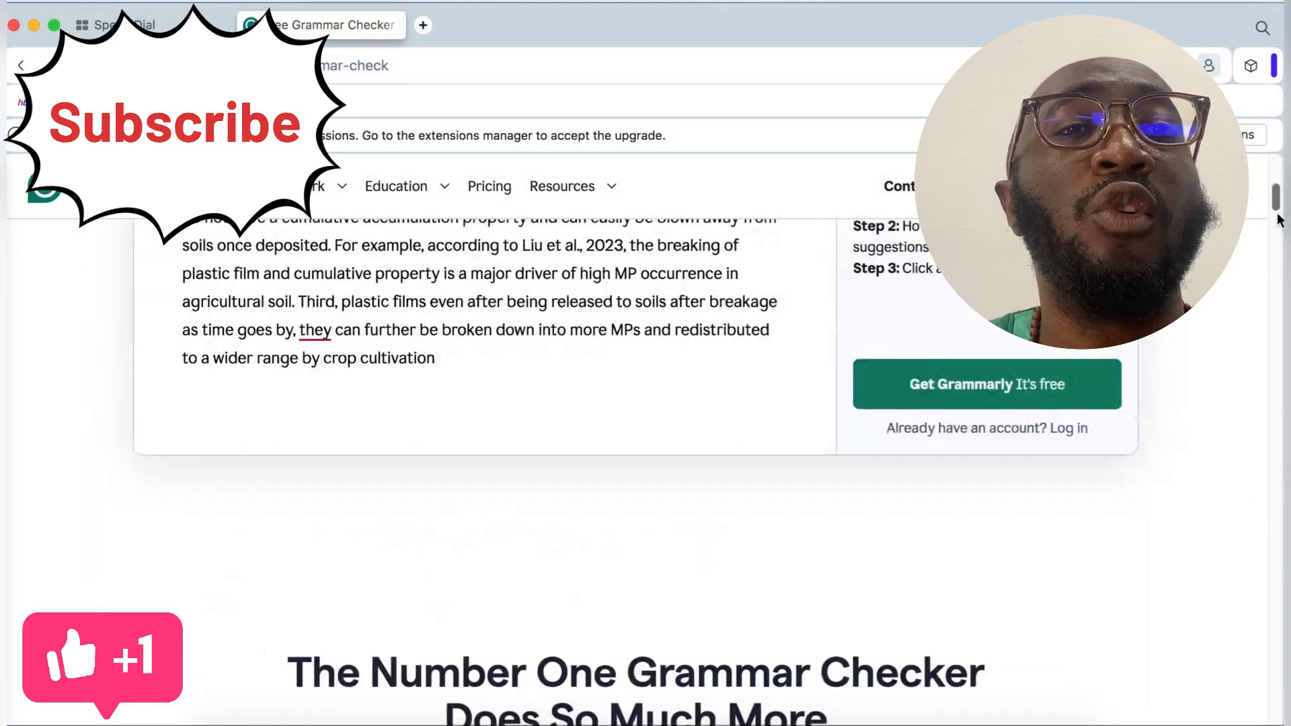
scroll(up, 3)
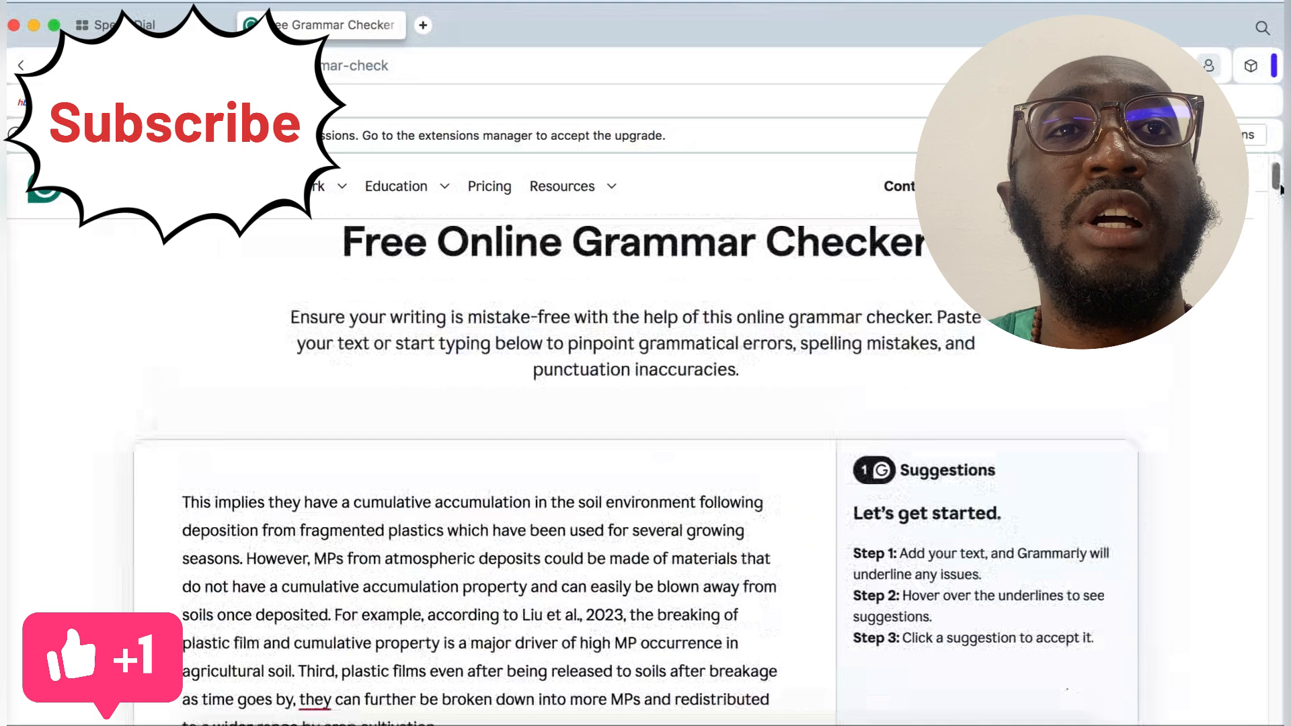
scroll(down, 3)
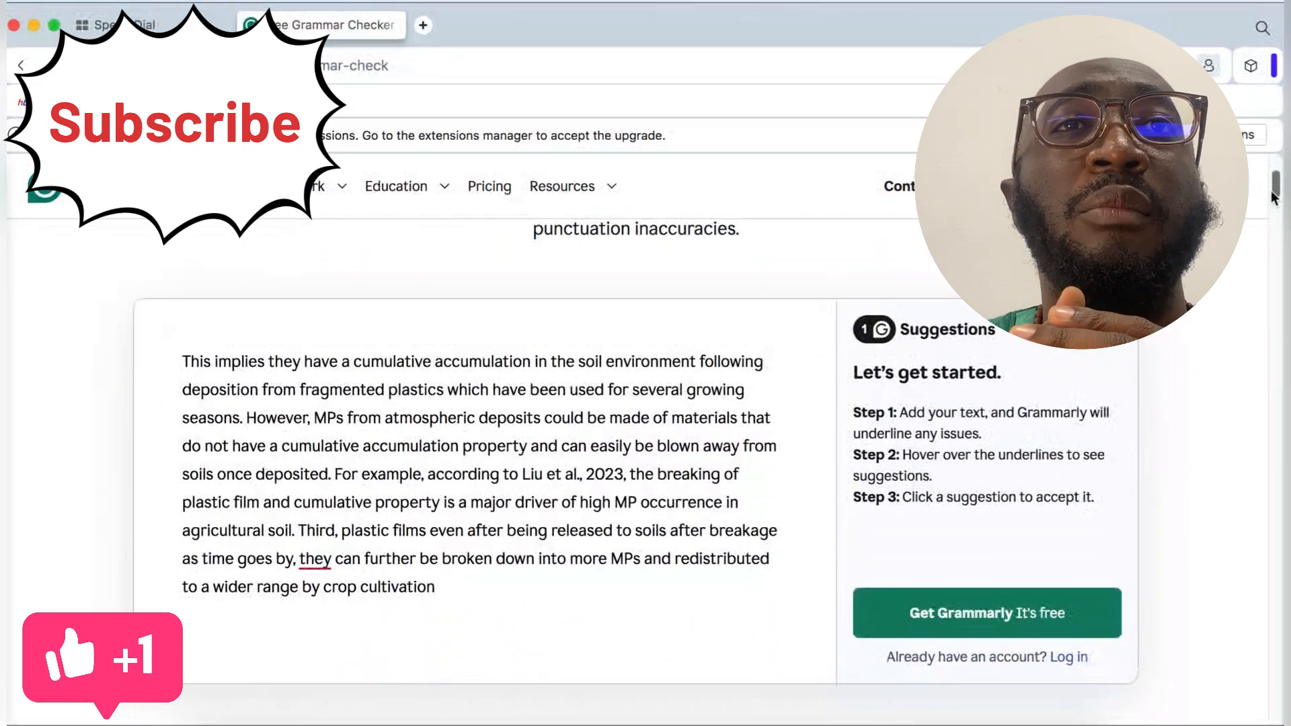
mouse_move(921, 631)
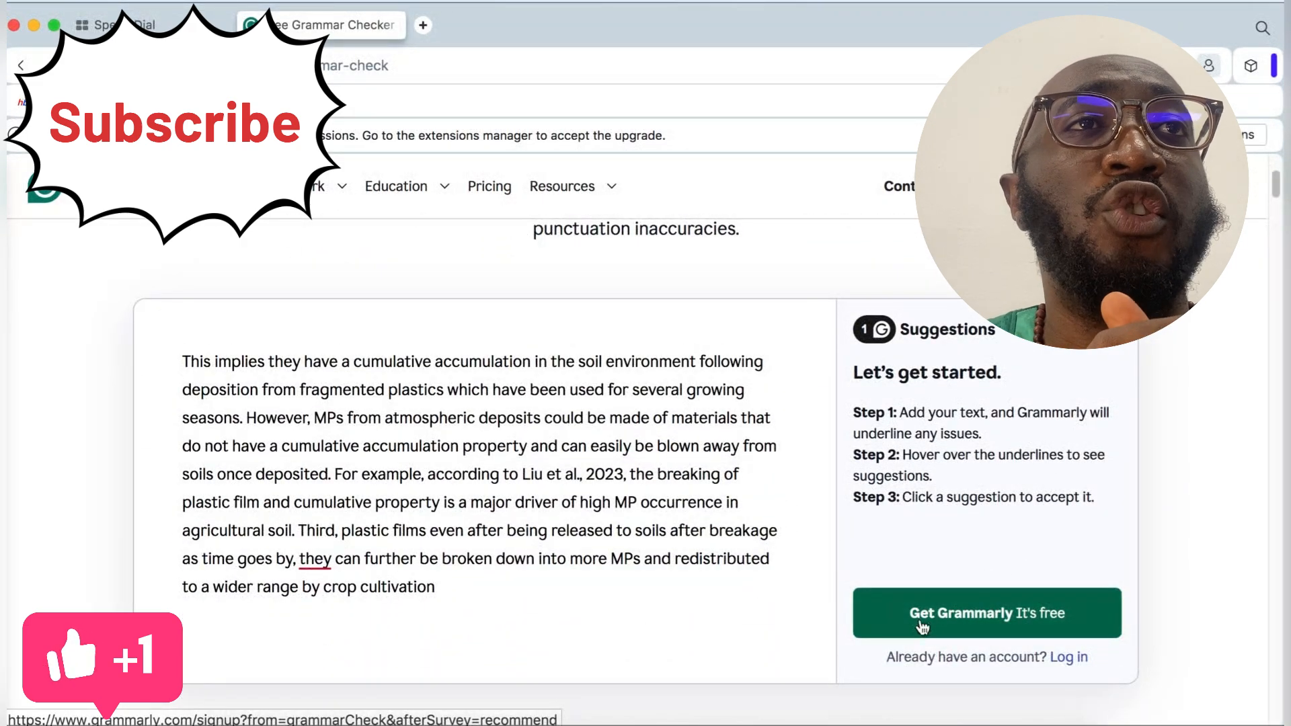
Sign up for free Grammarly with the Google account so the paragraph opens in the full editor
click(984, 614)
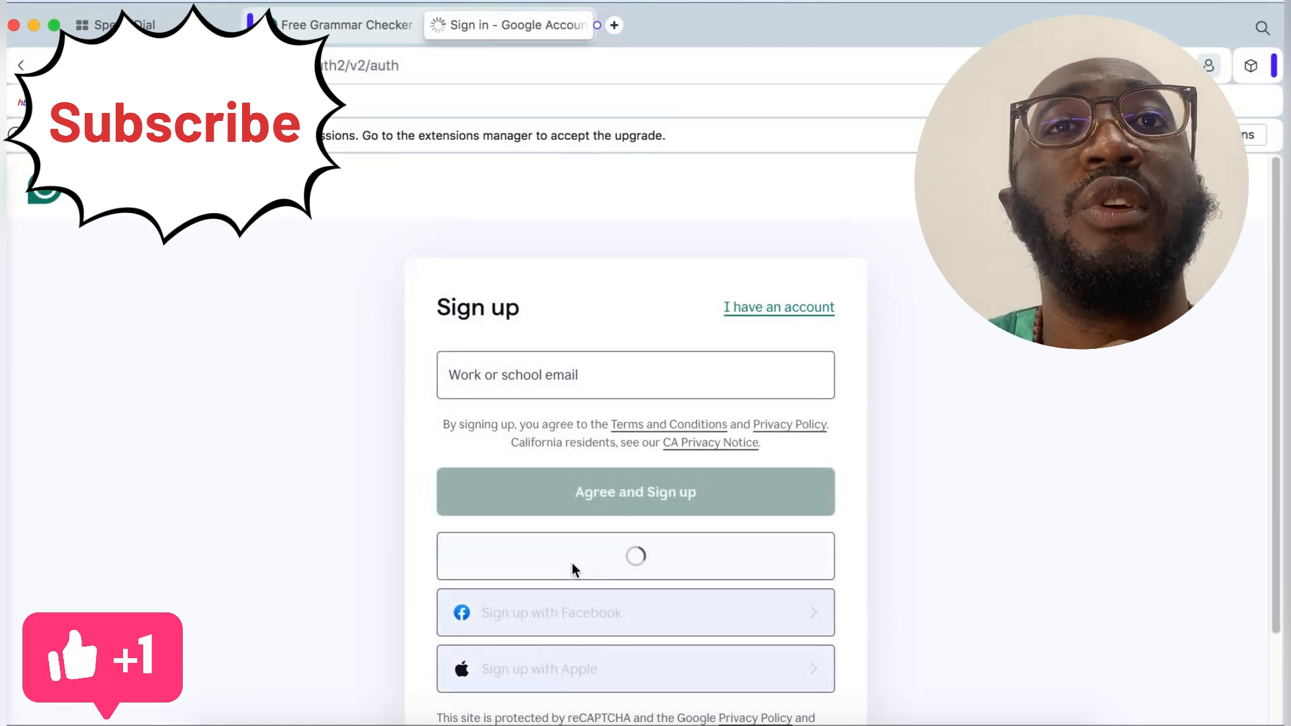
click(636, 556)
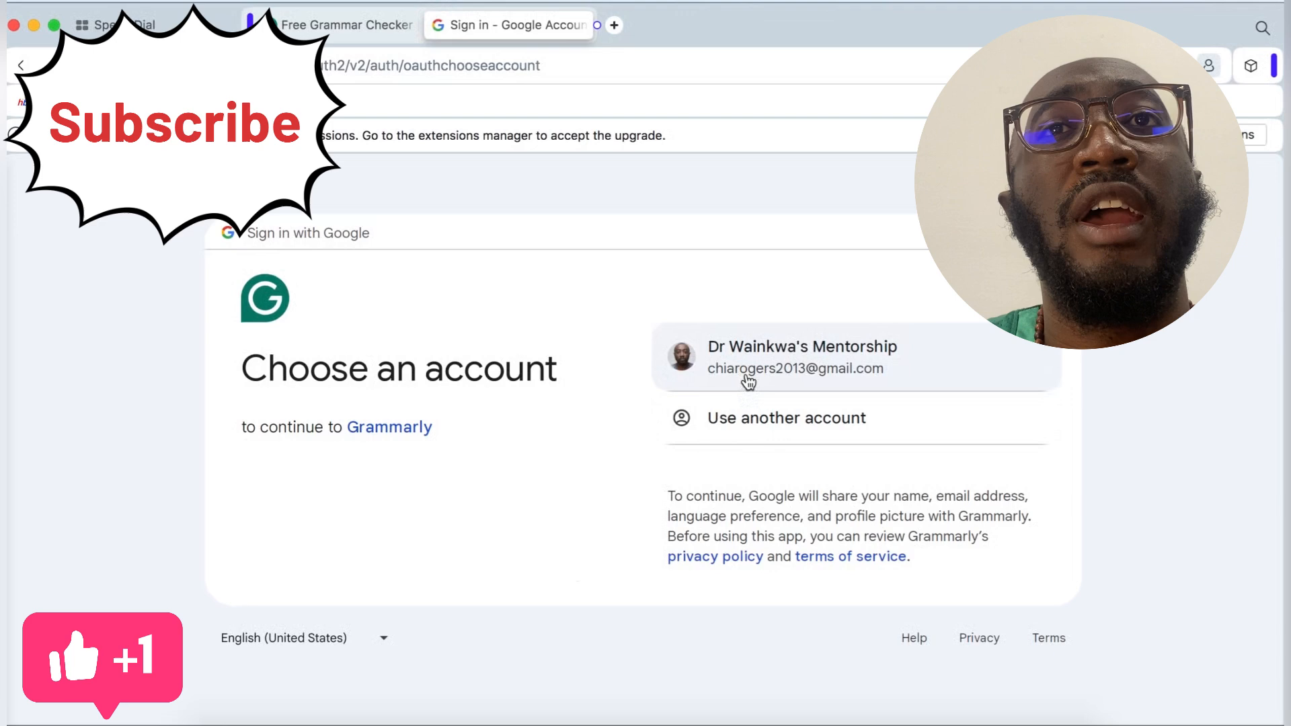
click(794, 357)
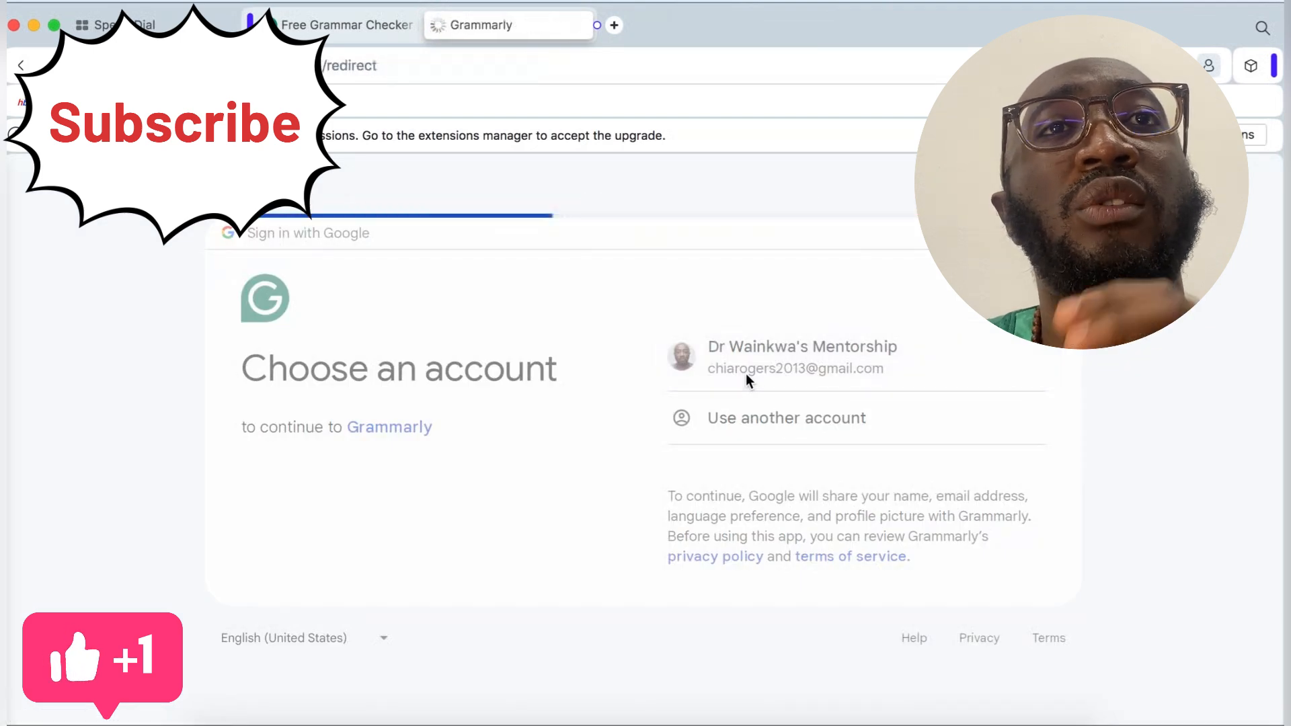
click(802, 360)
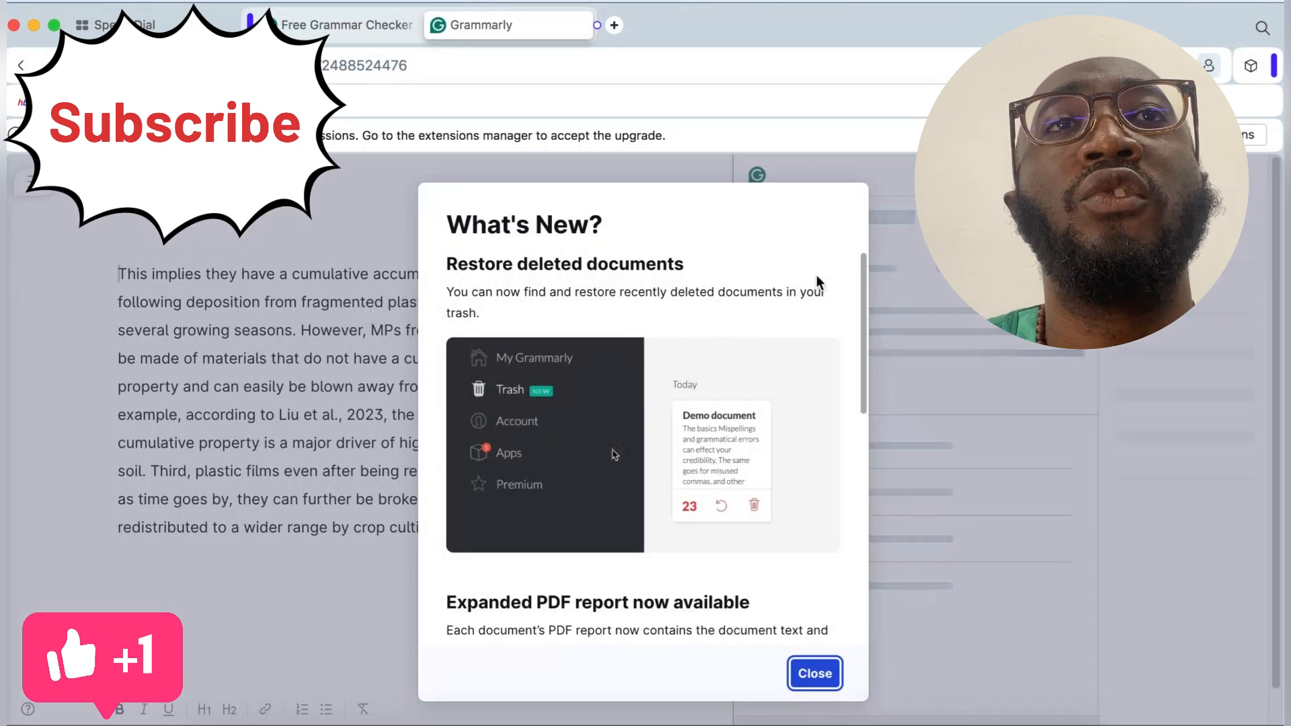
Accept the Correctness suggestion removing the extra "they" from the final sentence, leaving 111 words
click(814, 673)
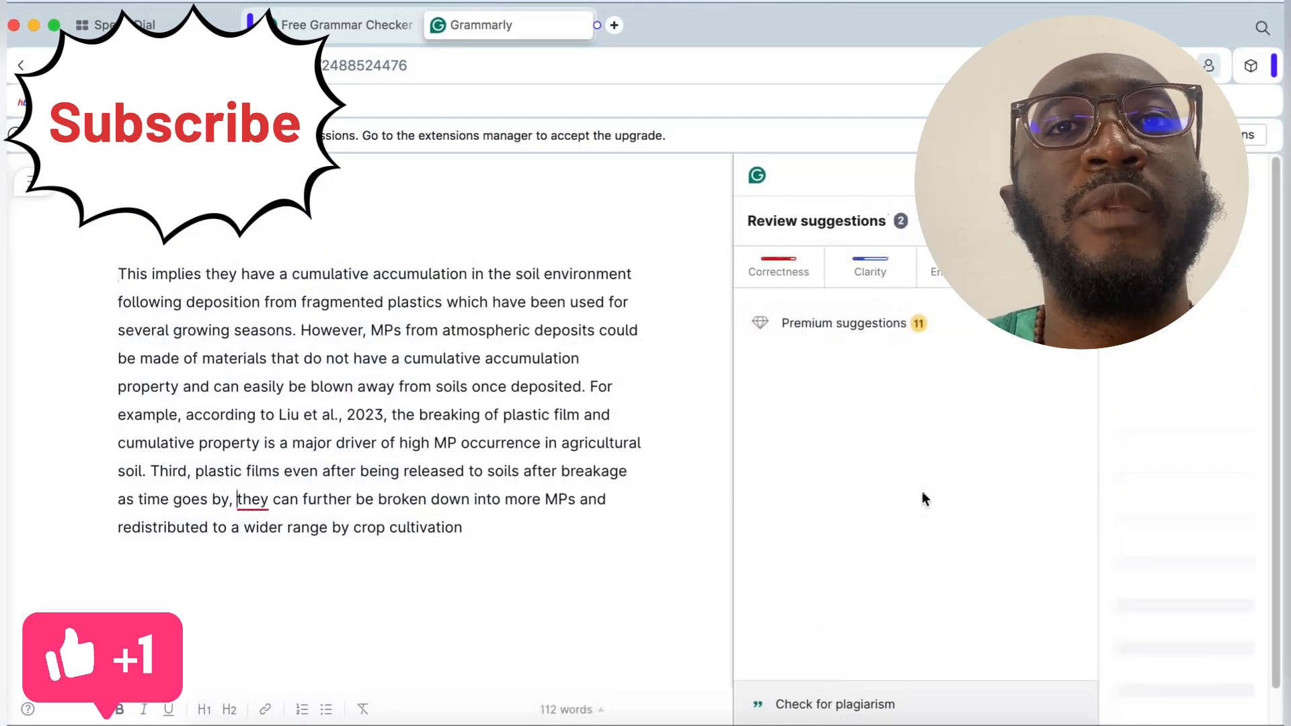
click(253, 499)
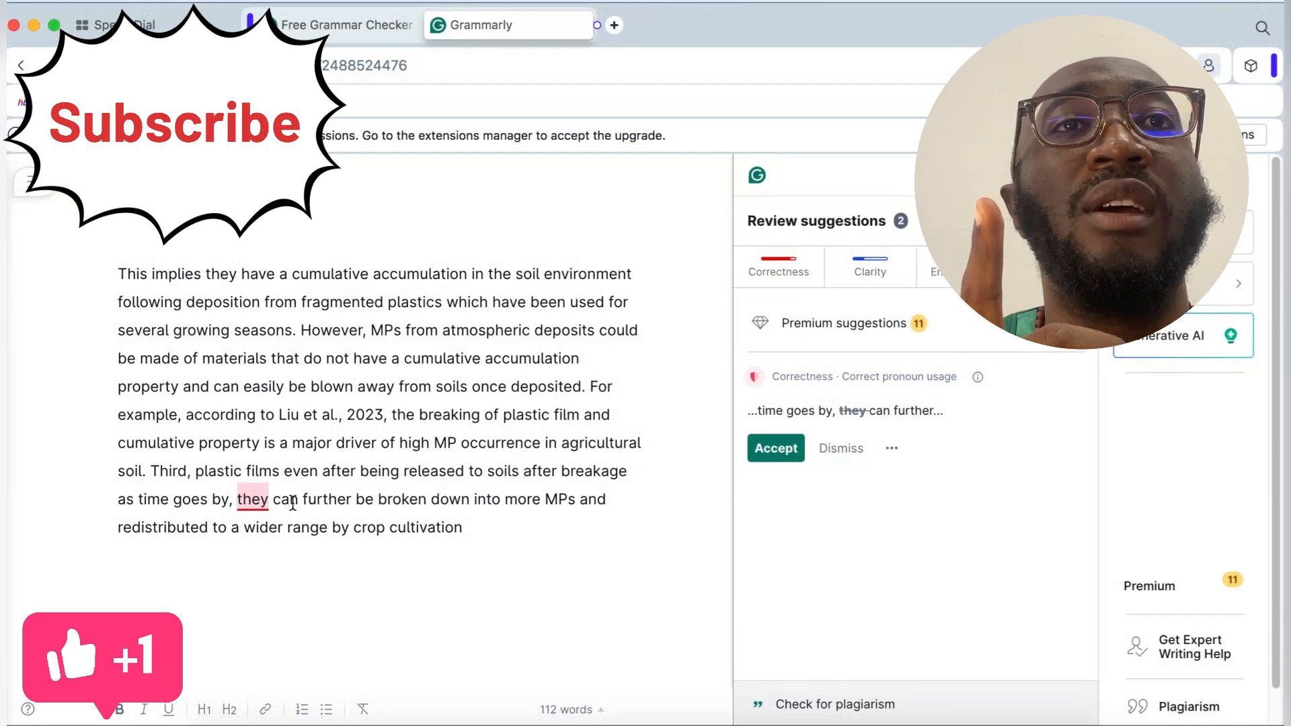
mouse_move(870, 292)
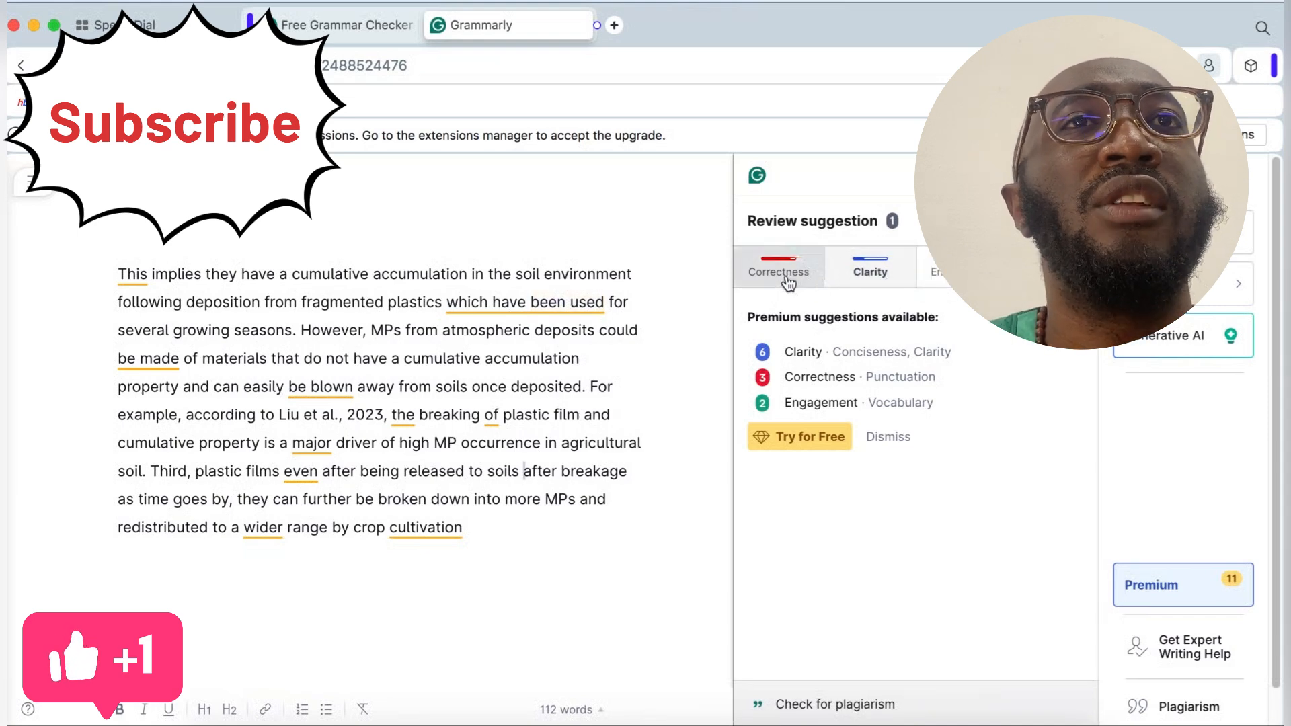
click(778, 272)
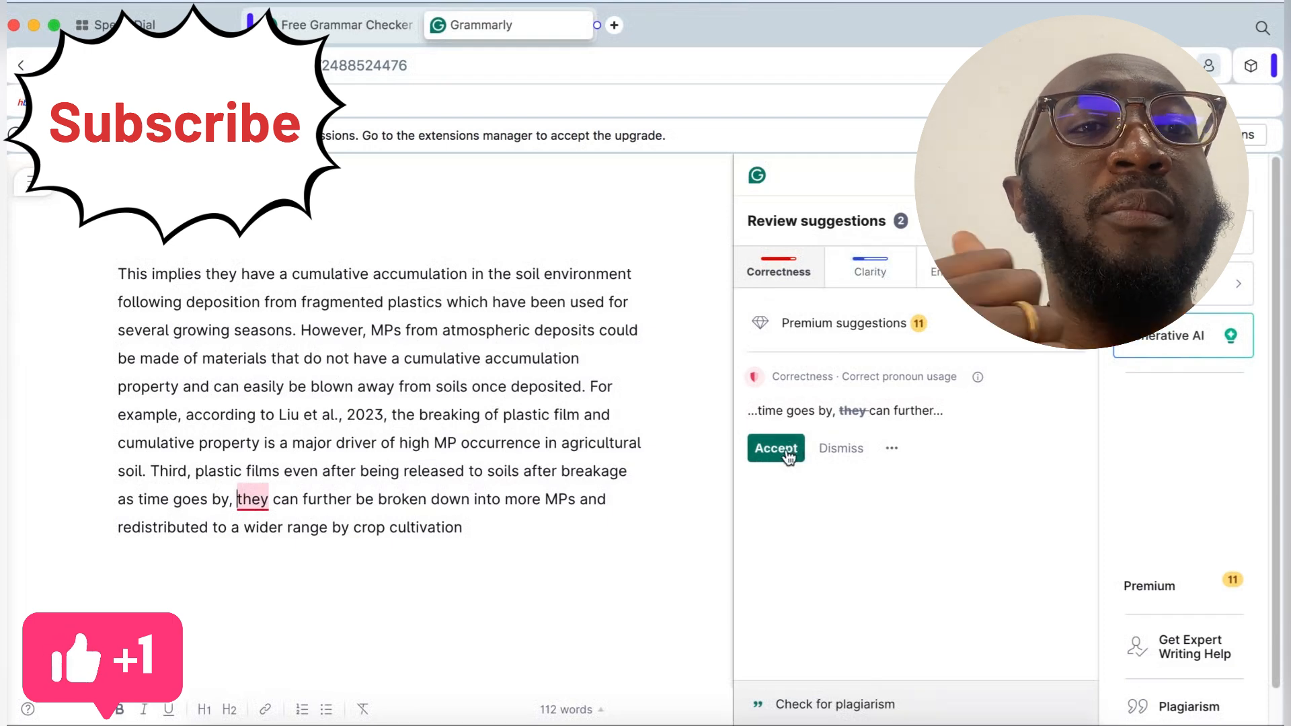
click(775, 449)
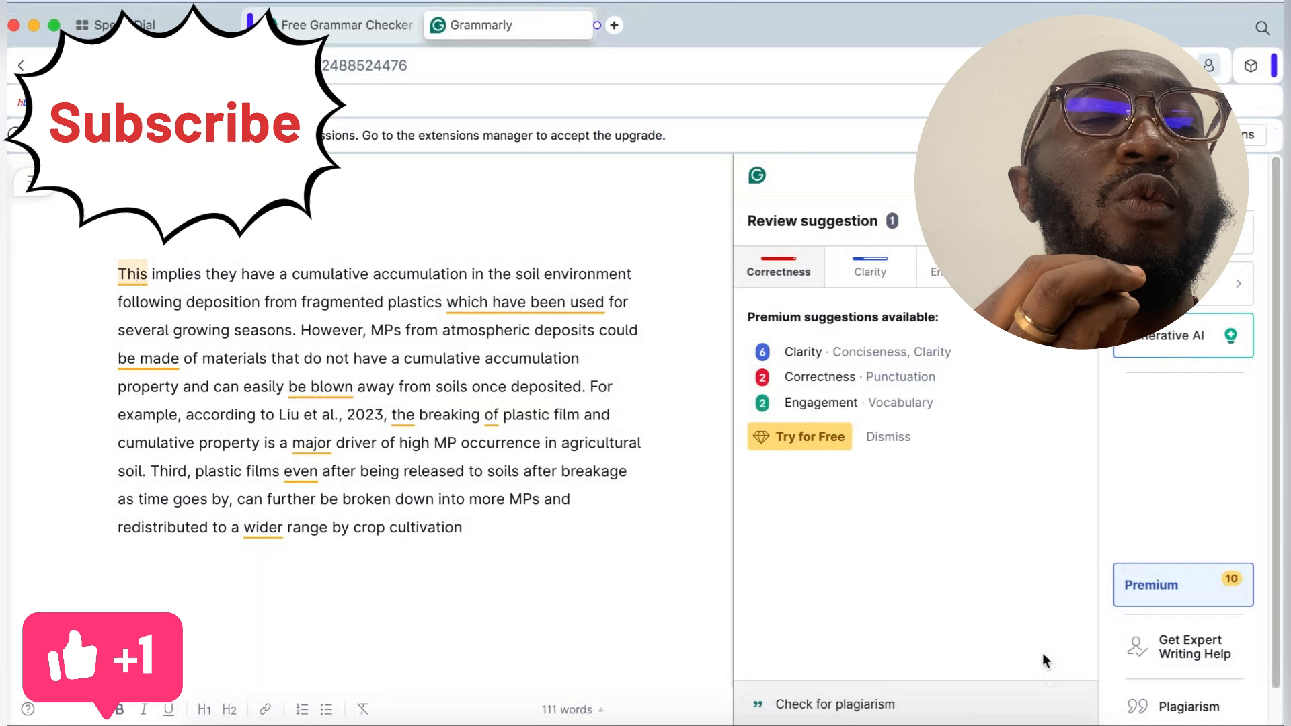
click(834, 723)
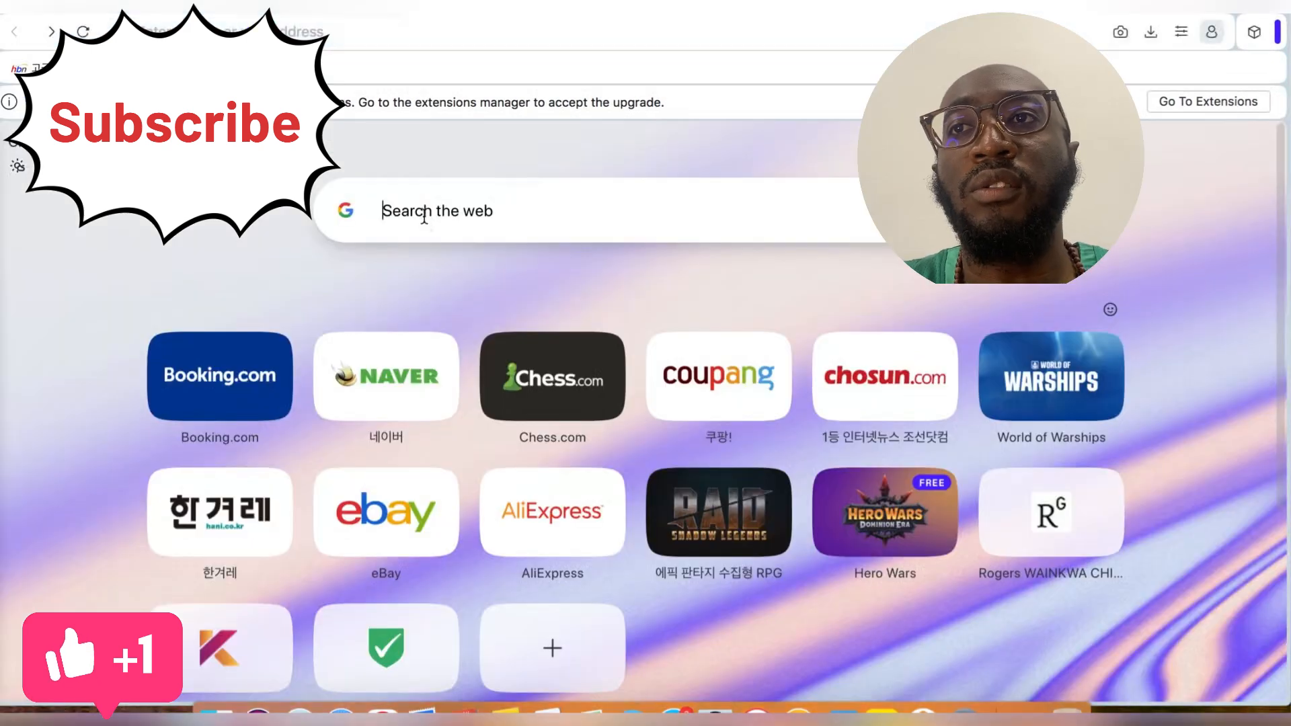
Search the web for 'chatgpt' and open the ChatGPT site from the results
text(cha)
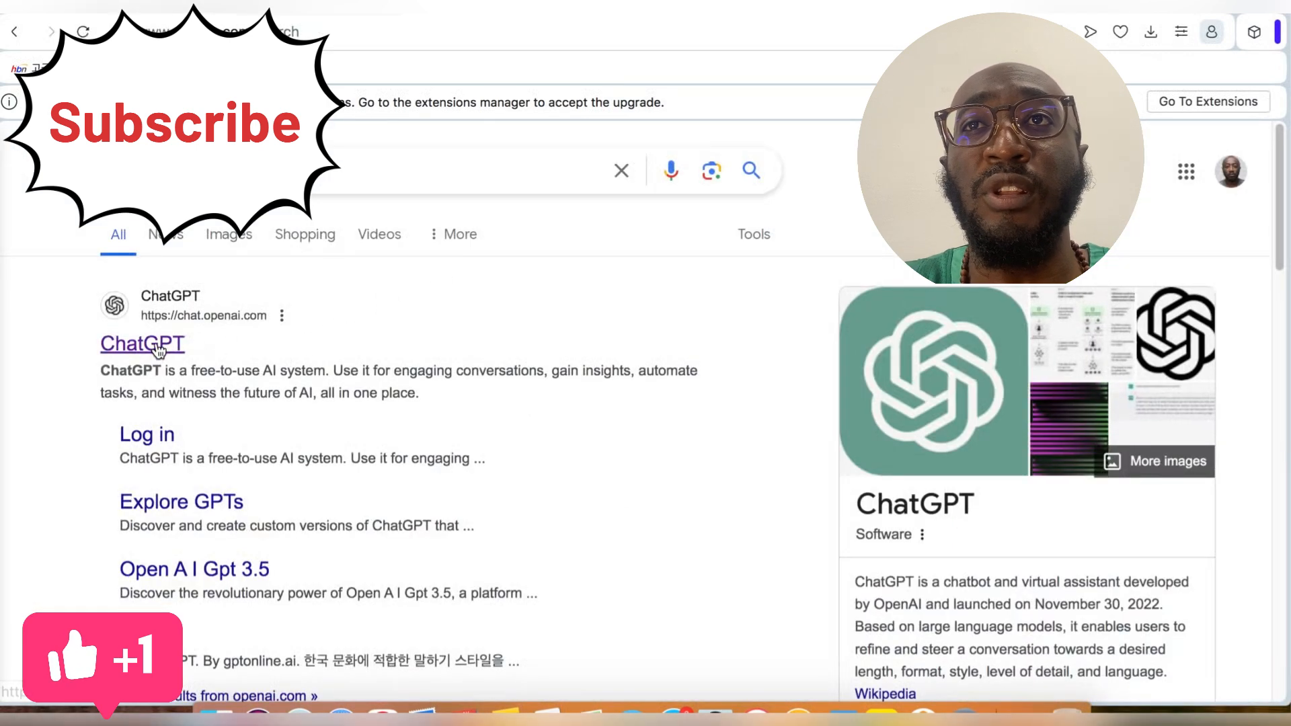
click(142, 344)
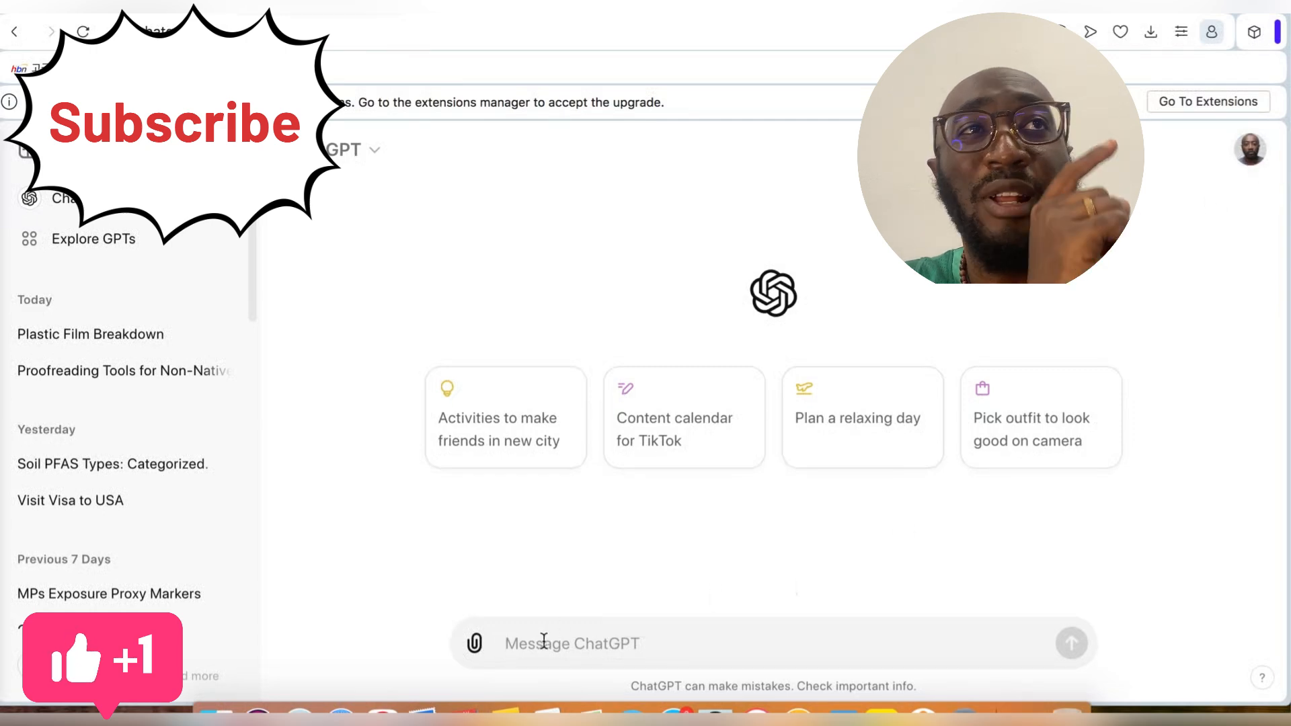
Send ChatGPT a prompt to English proofread the pasted microplastics paragraph and show marked changes
text(p)
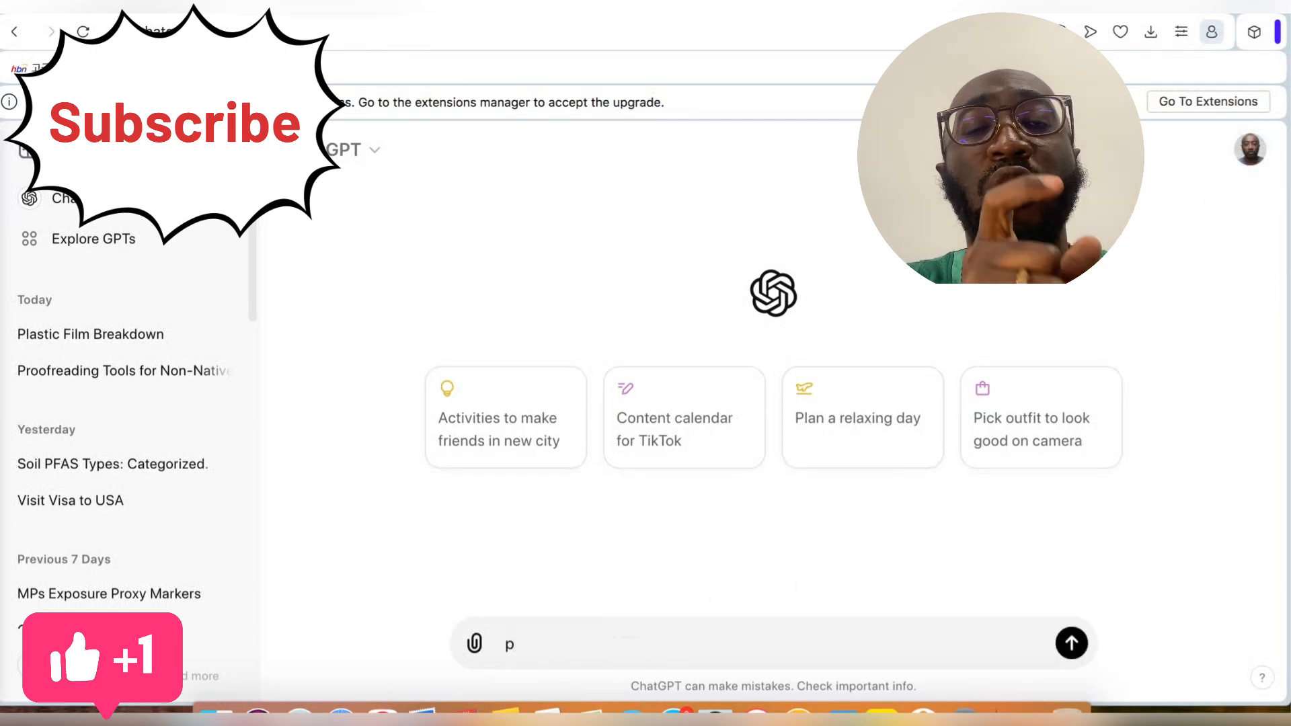
text(english)
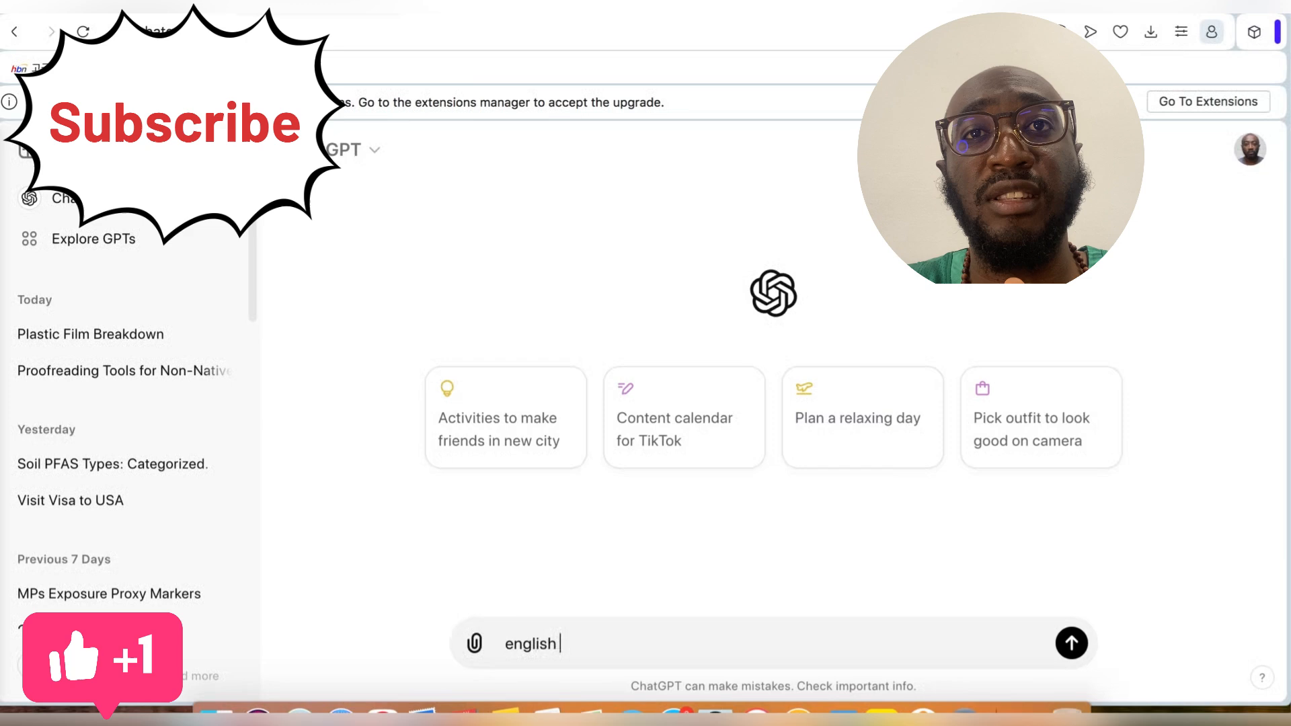
text(proof read this text and show)
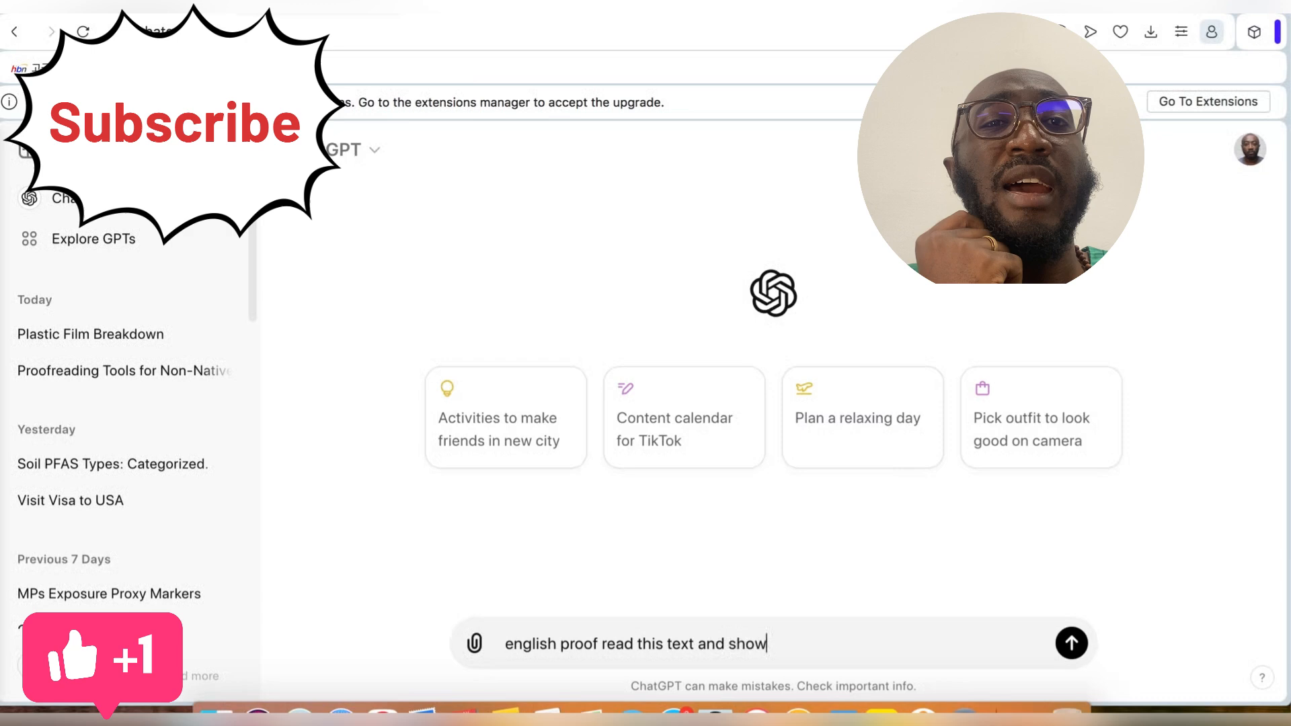
text(marked)
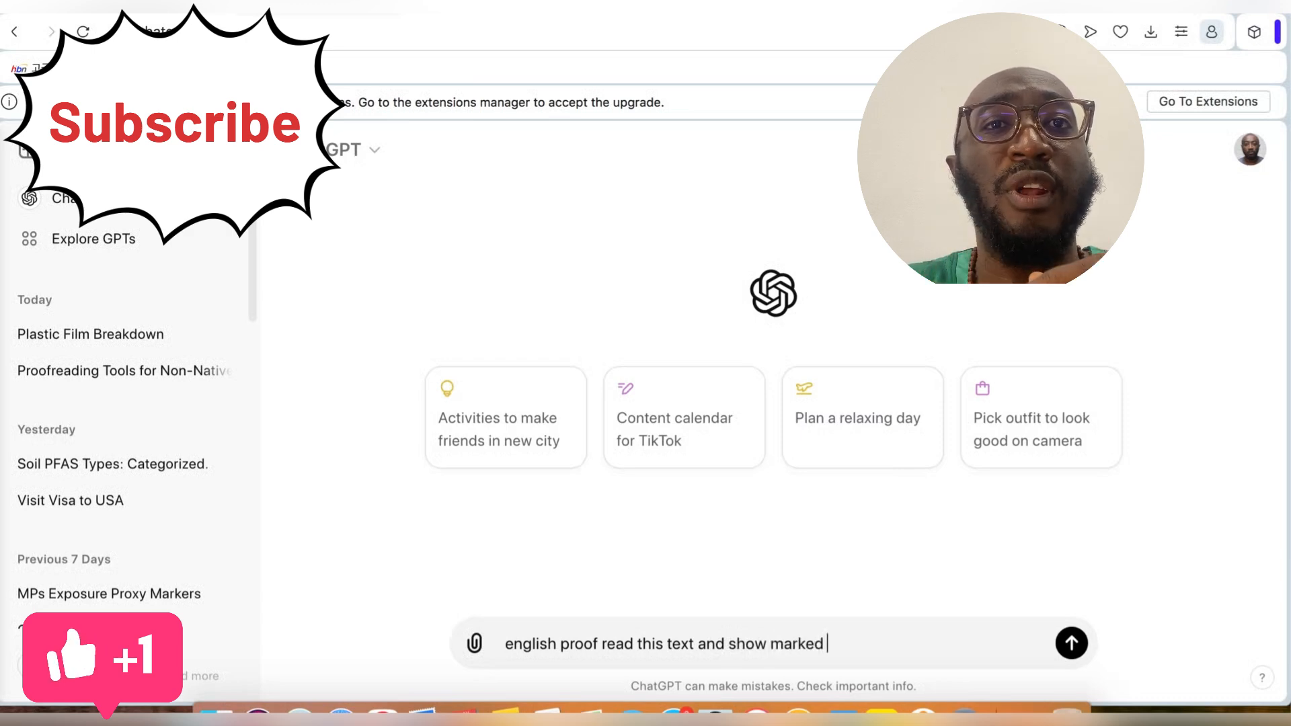
text(changes:)
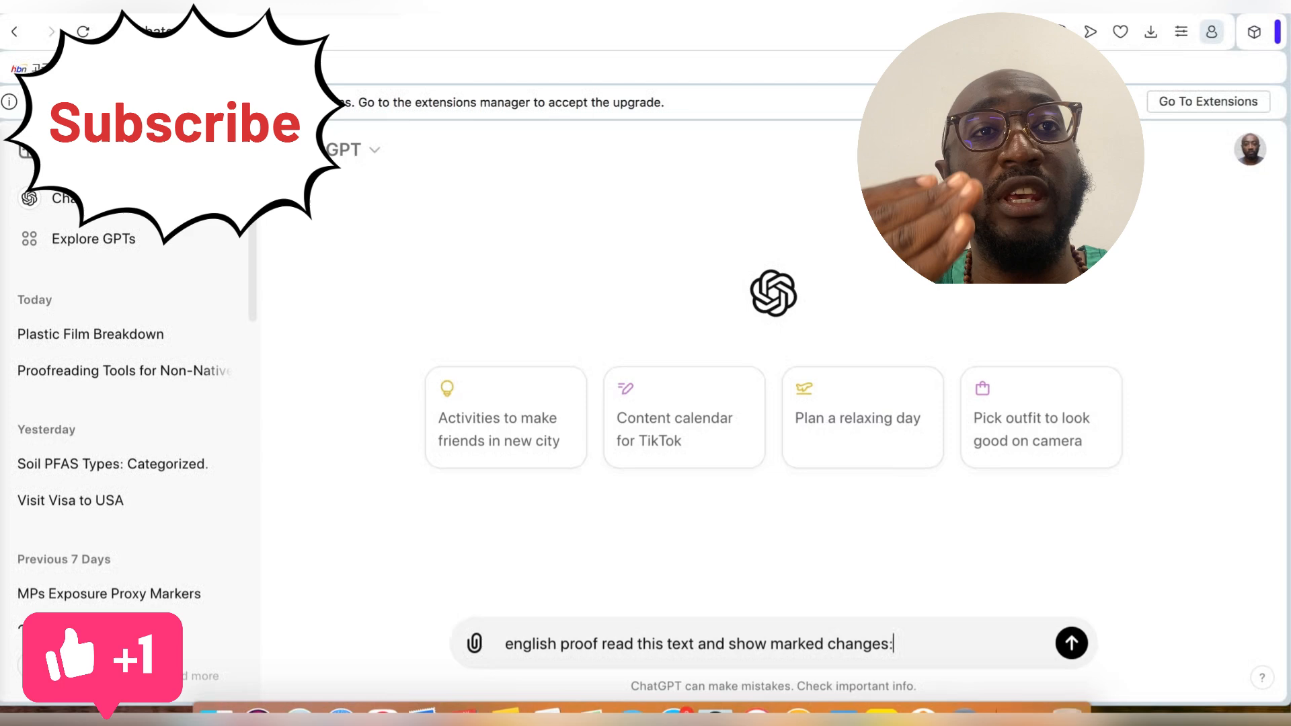
right_click(891, 643)
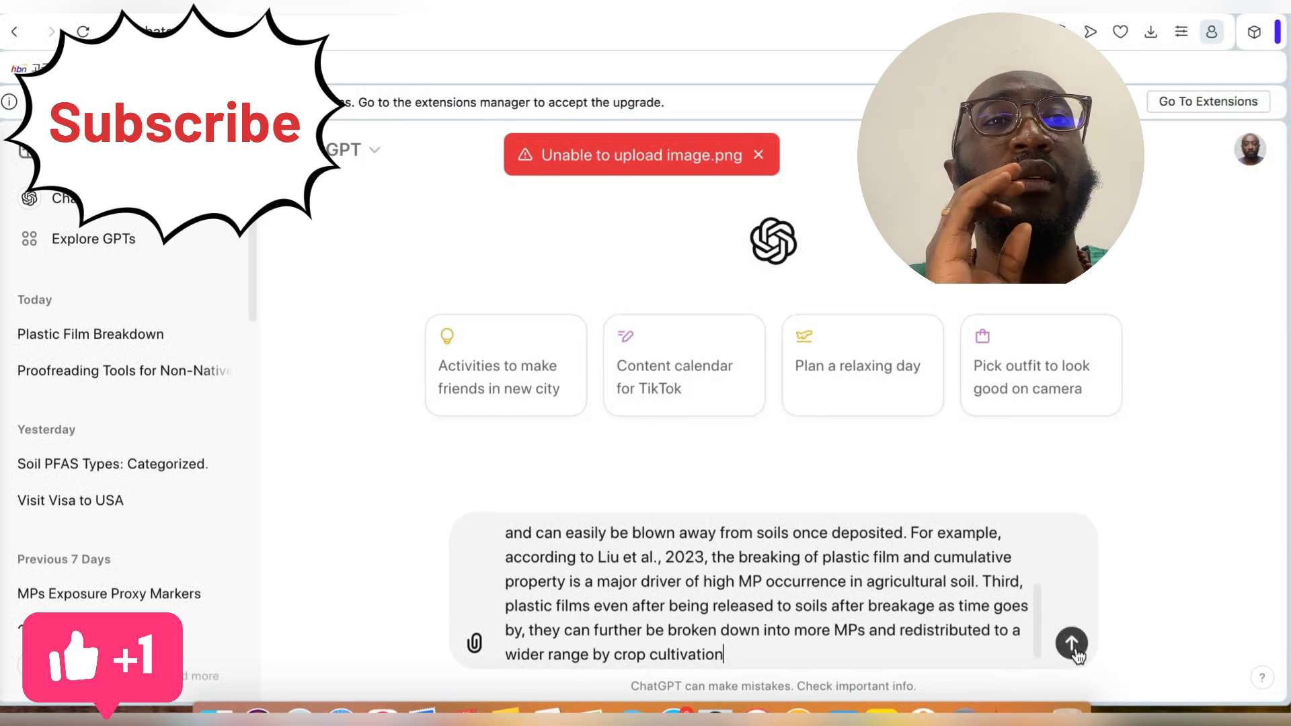
click(1072, 643)
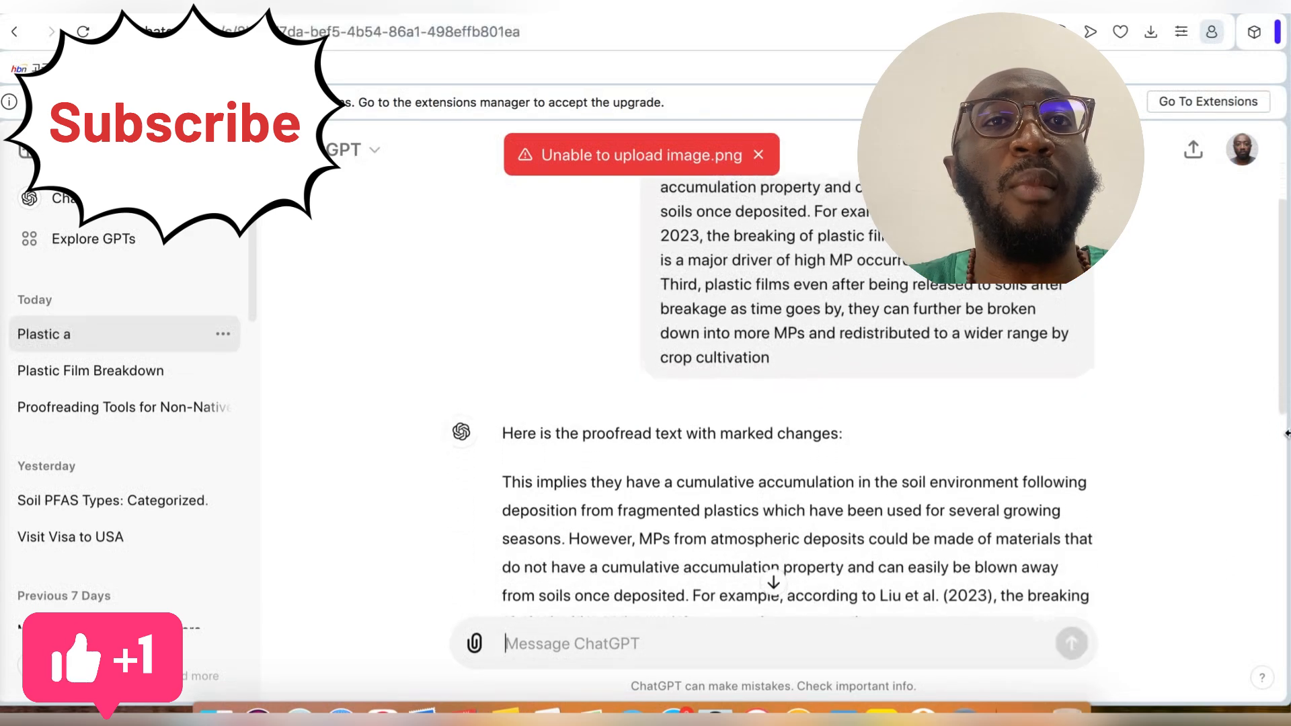
Read ChatGPT's proofread text and three-change list, then select the corrected sentences from 'For example' onward
scroll(down, 3)
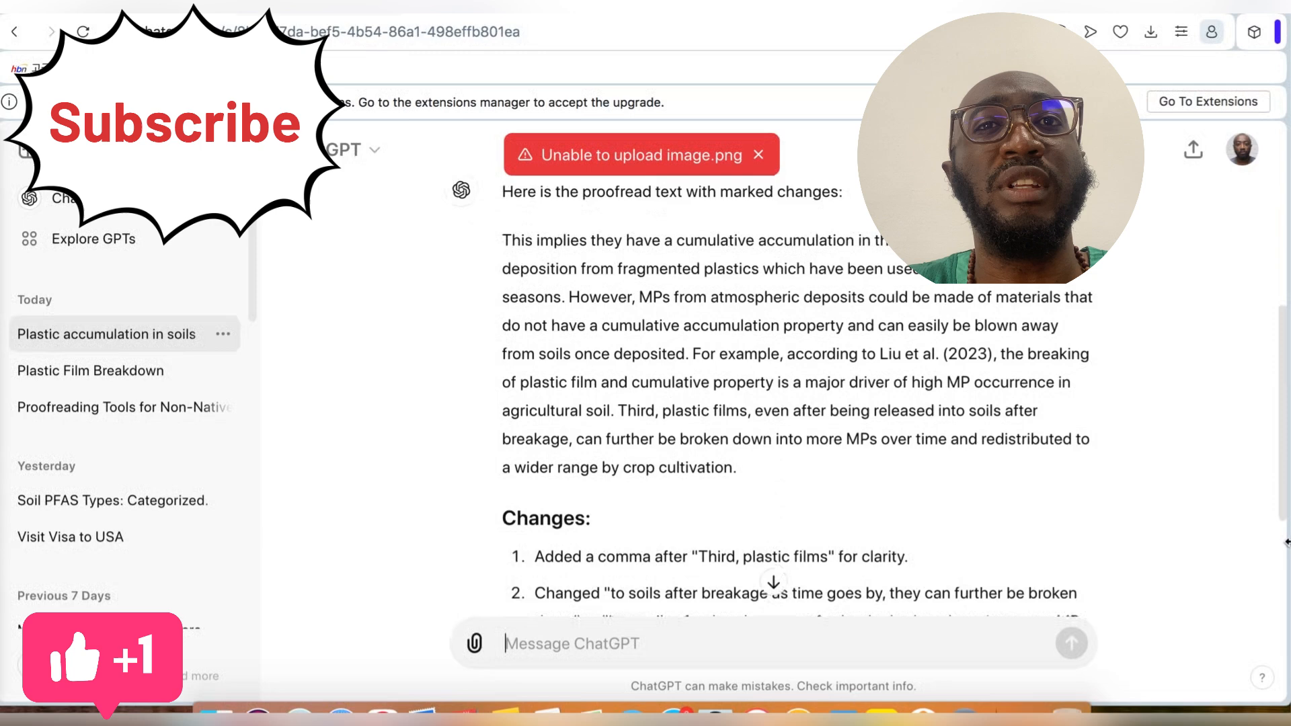
scroll(down, 3)
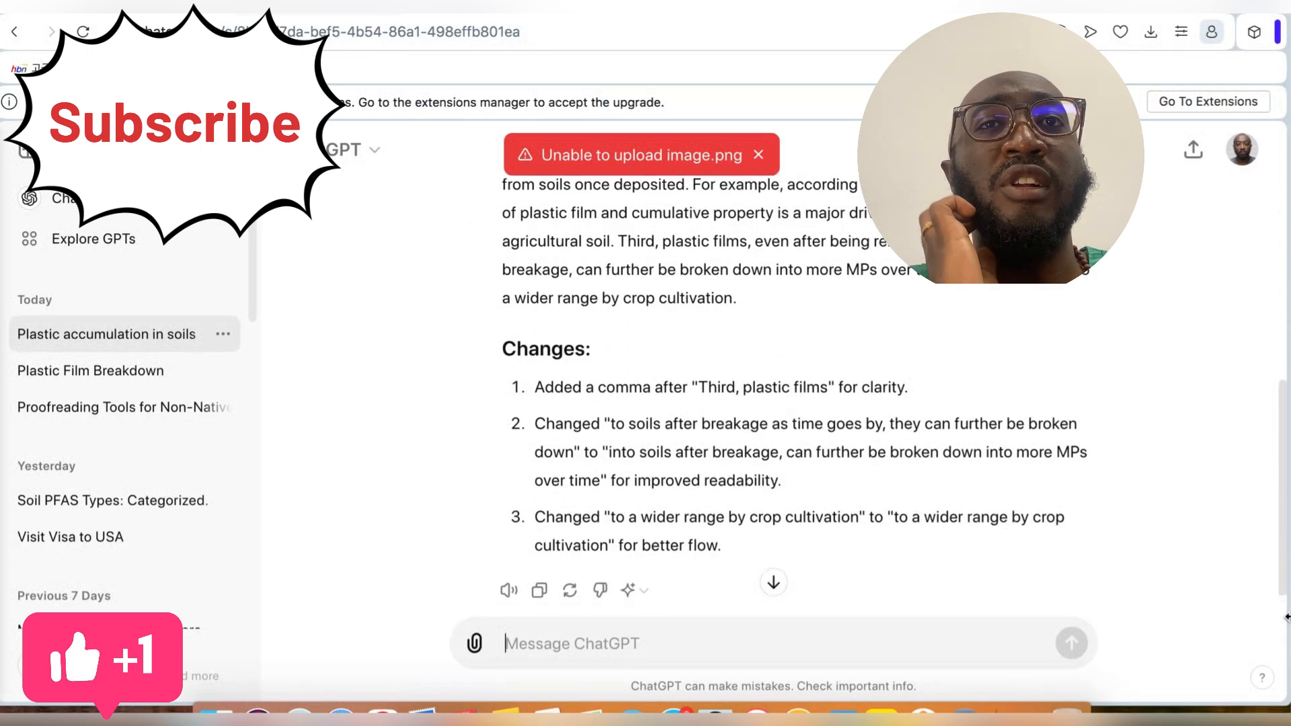
scroll(down, 3)
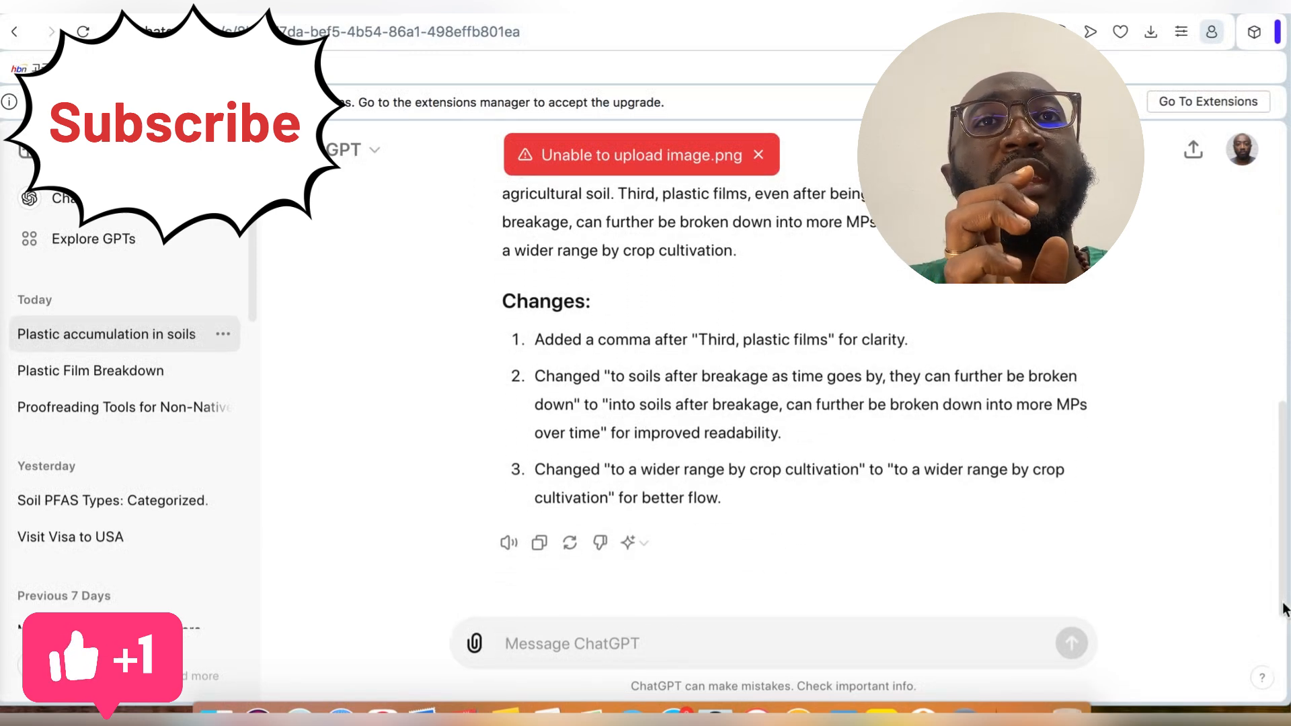
scroll(up, 3)
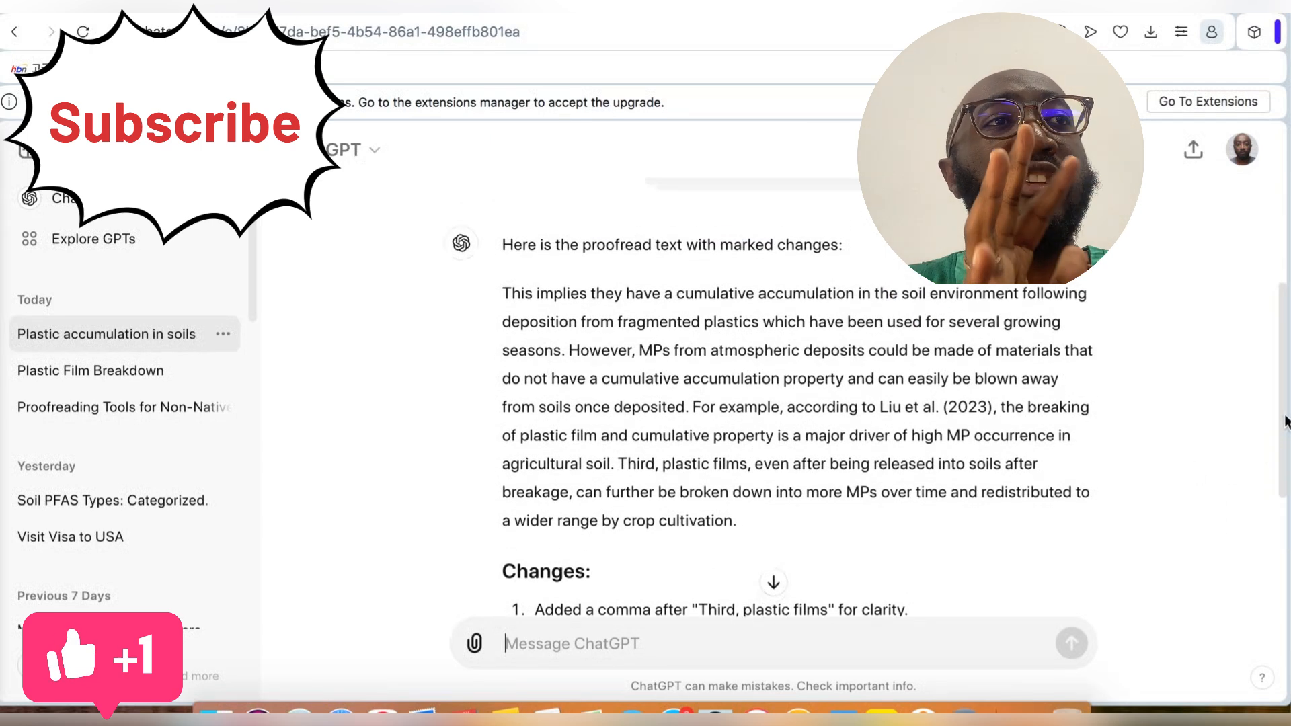
scroll(down, 3)
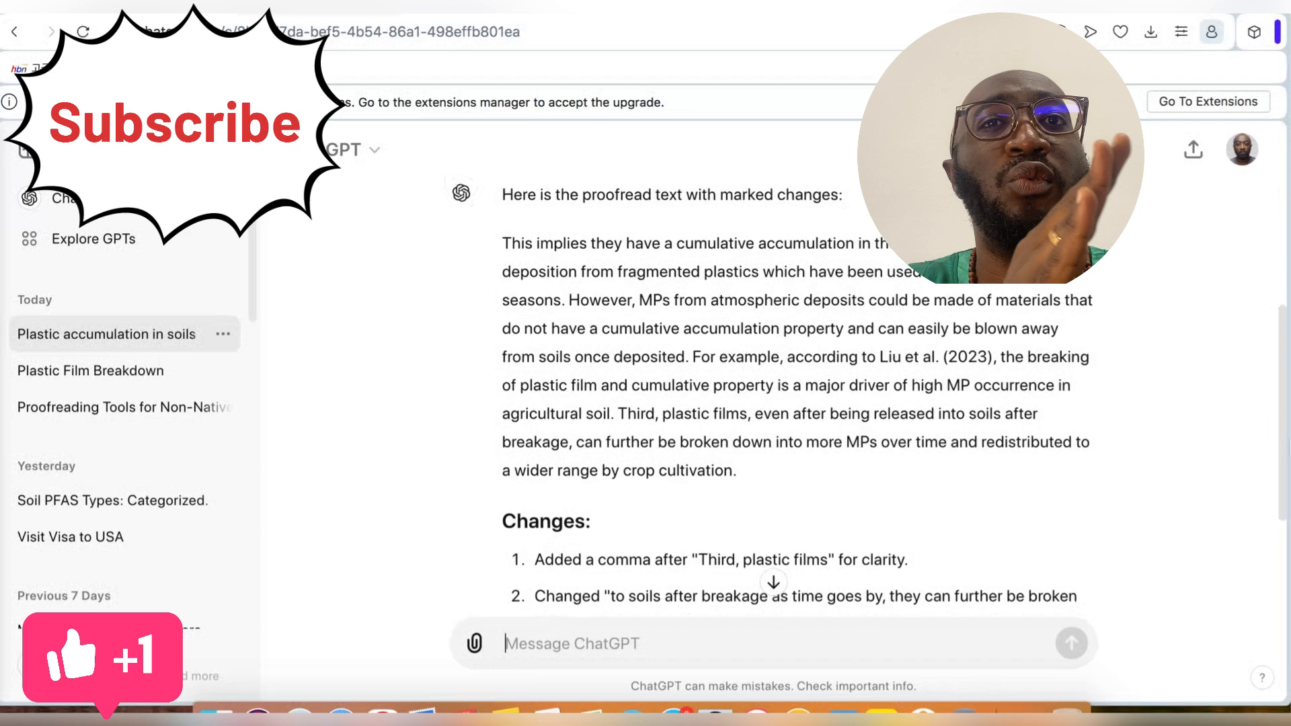
scroll(down, 3)
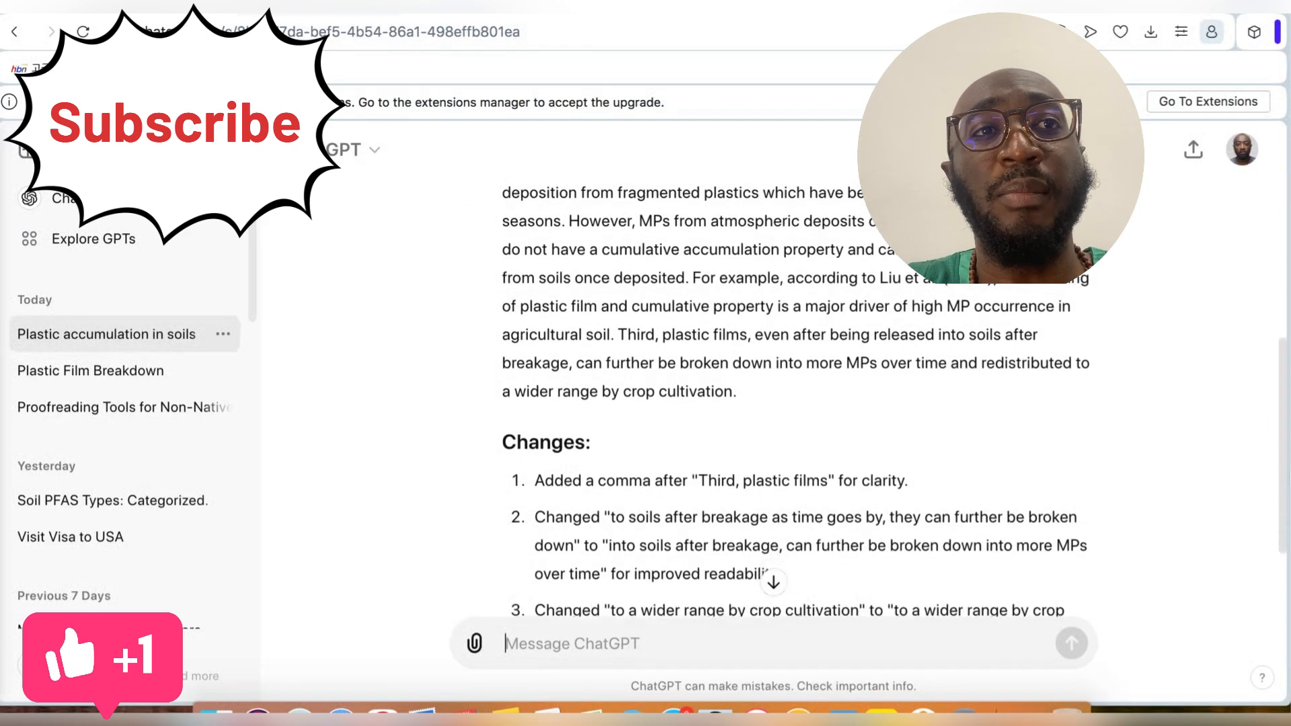
scroll(down, 3)
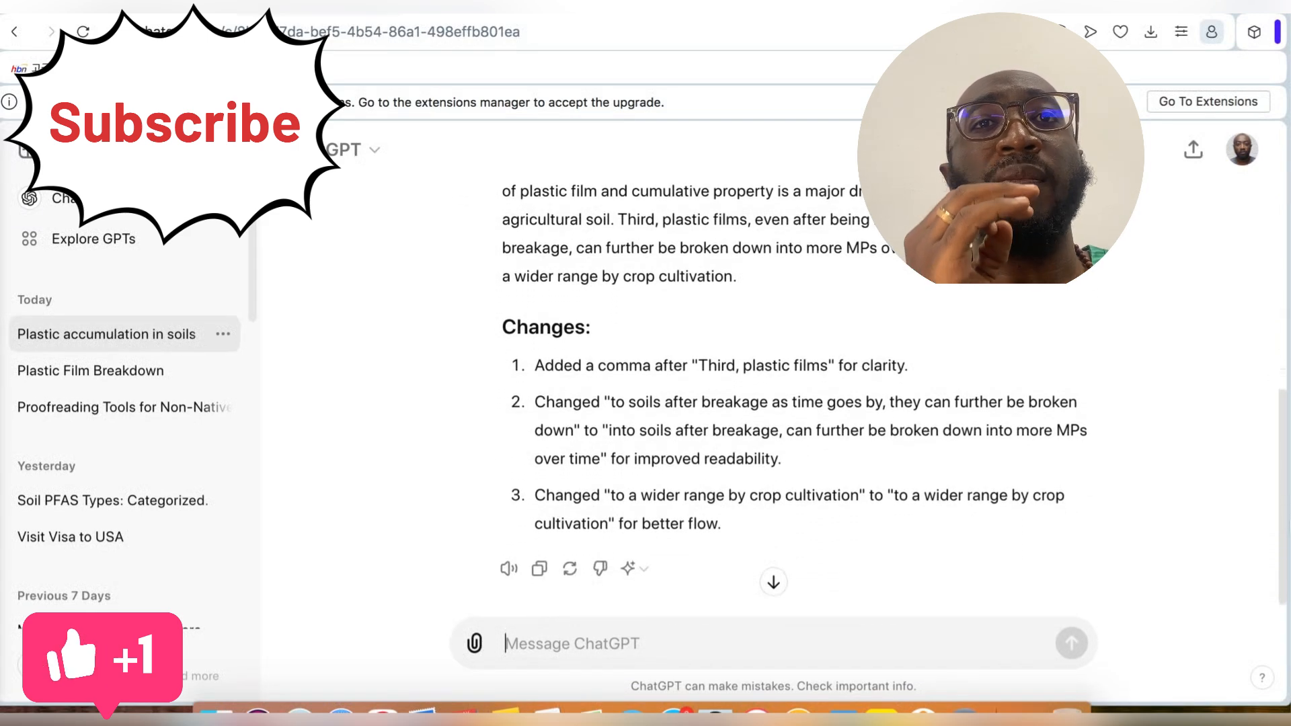
scroll(down, 3)
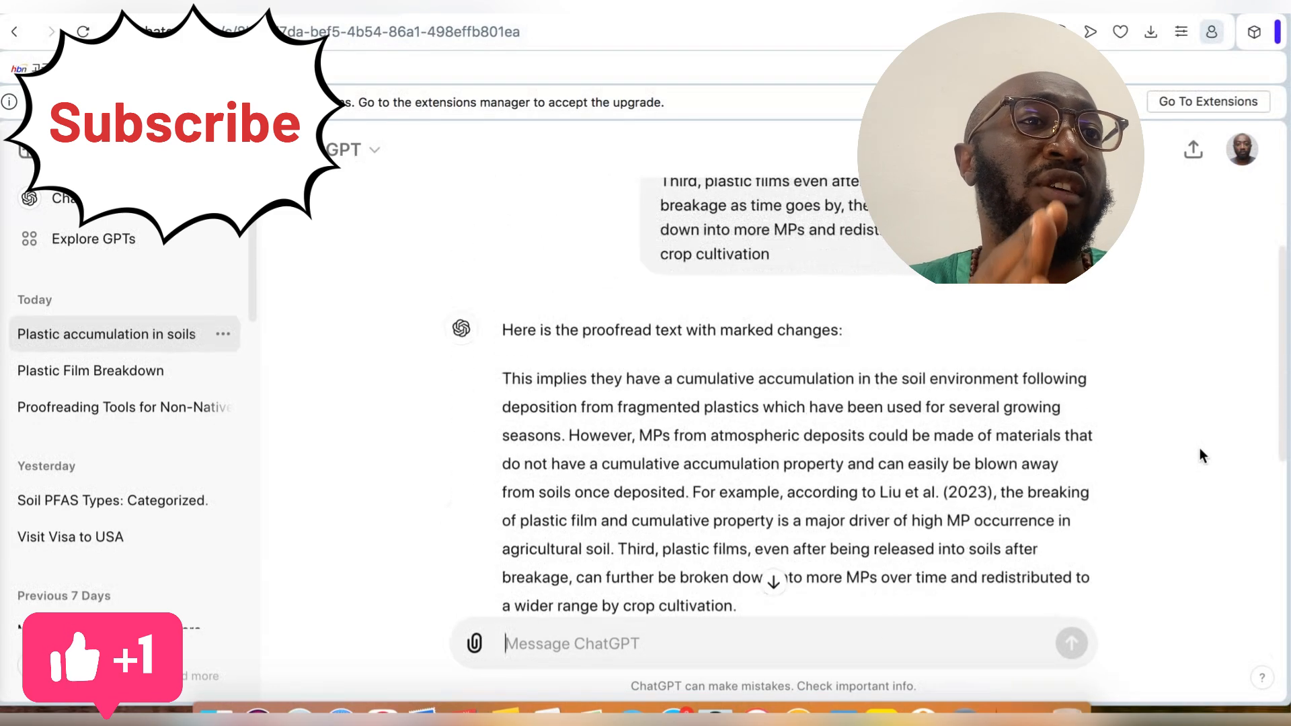
scroll(down, 3)
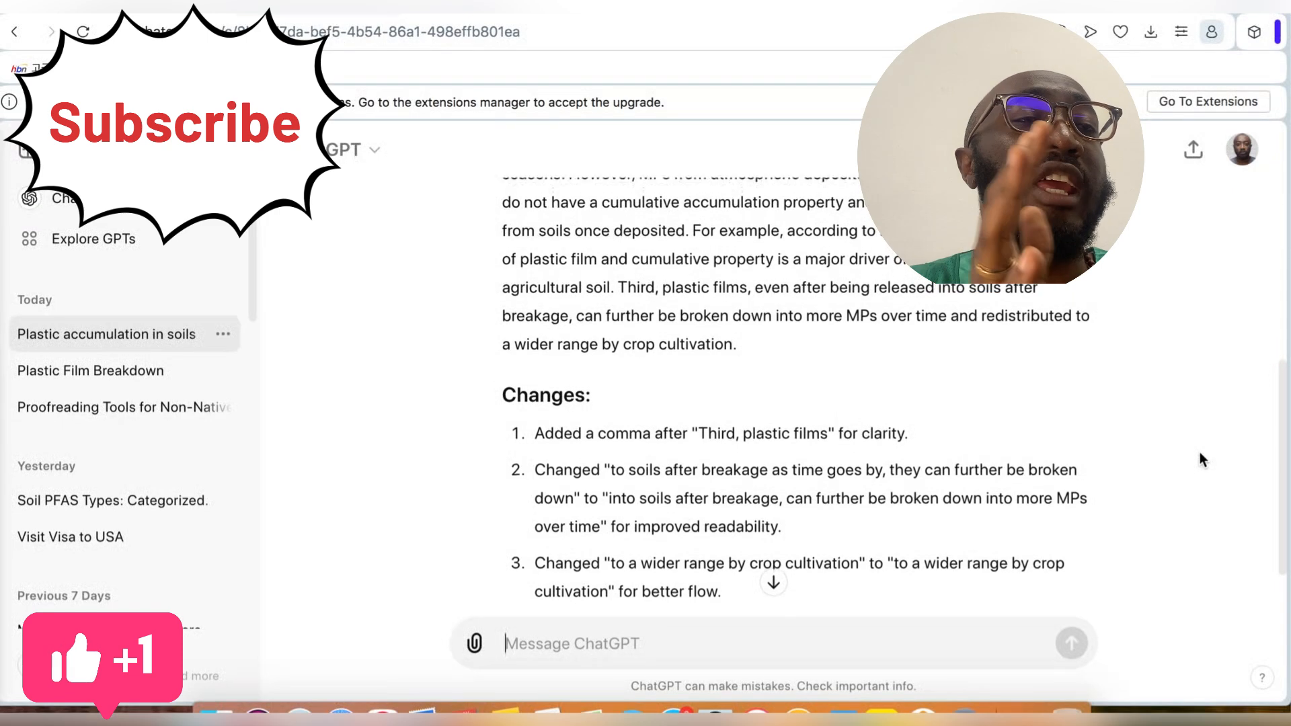
scroll(up, 3)
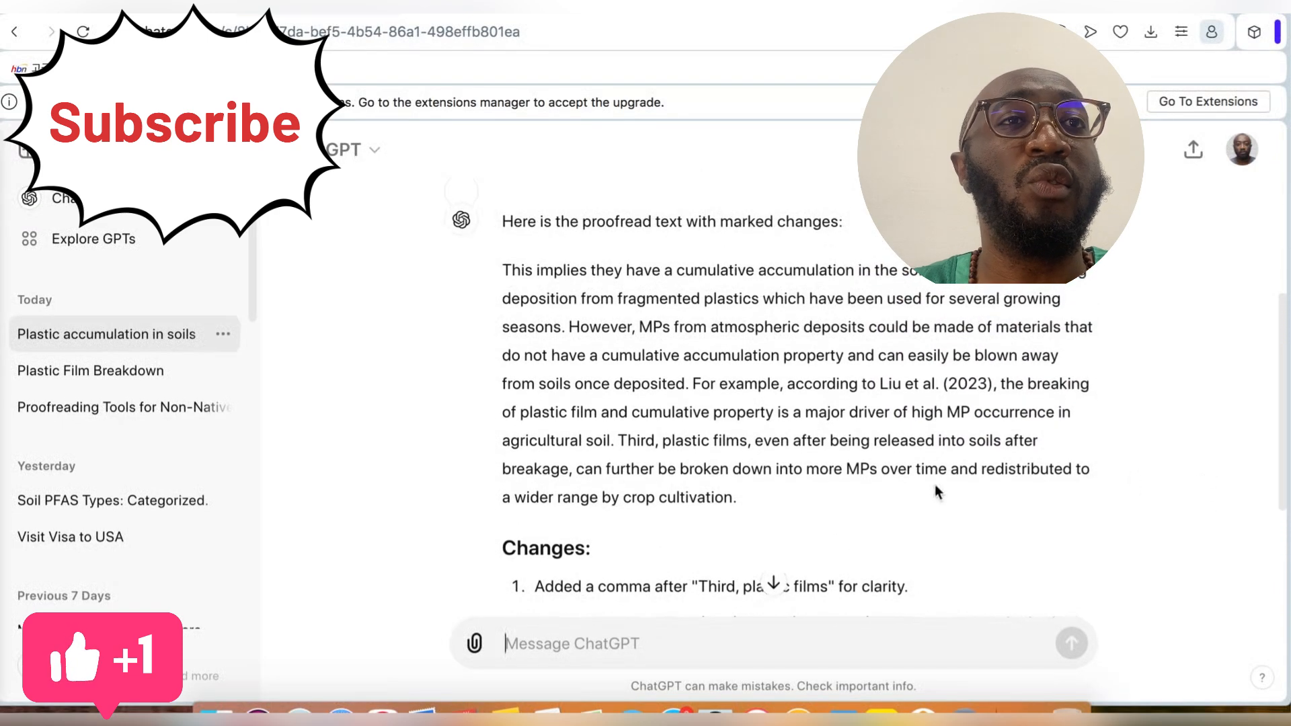
drag(696, 384, 737, 498)
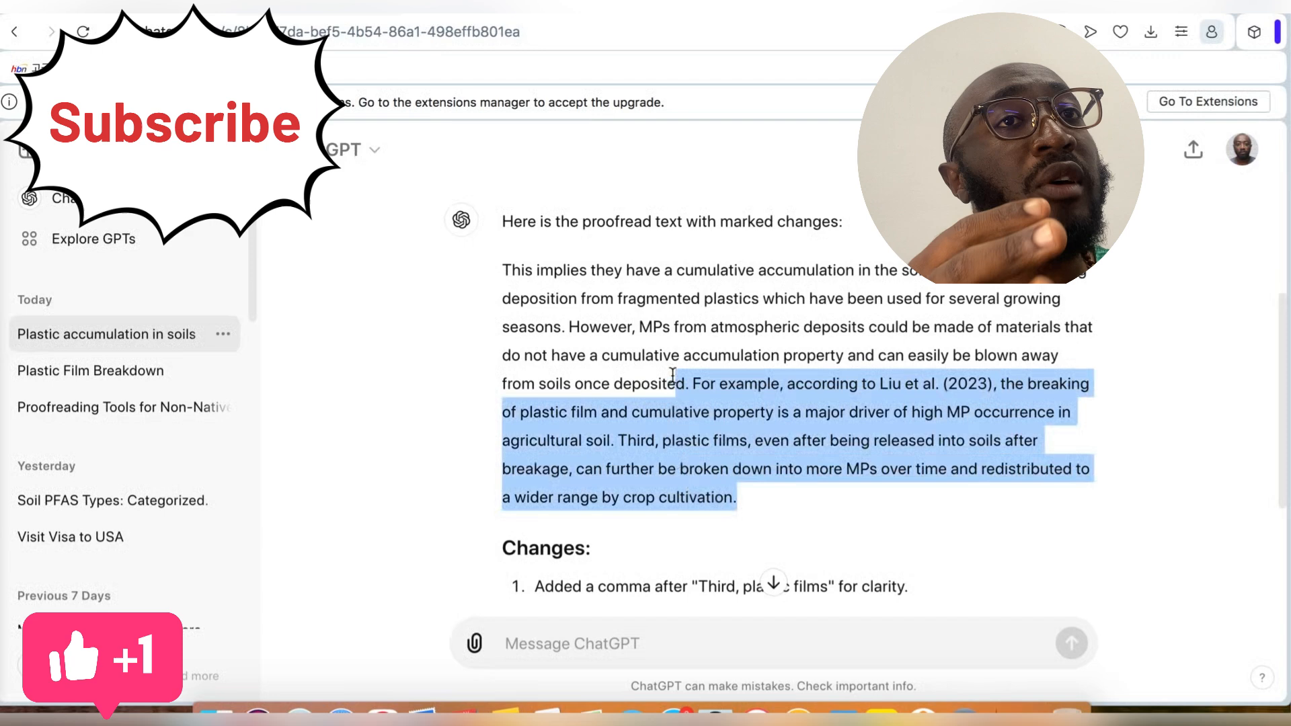